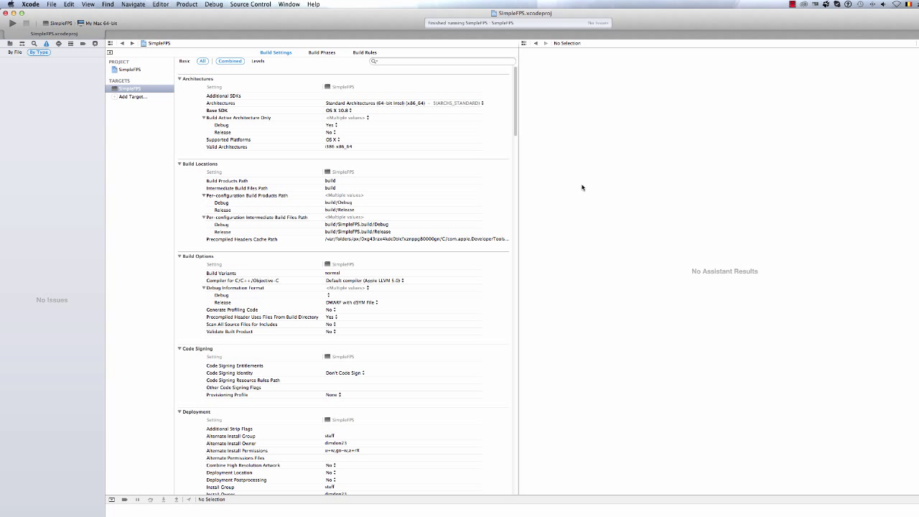
{"action": "mouse_move", "coordinate": [579, 188]}
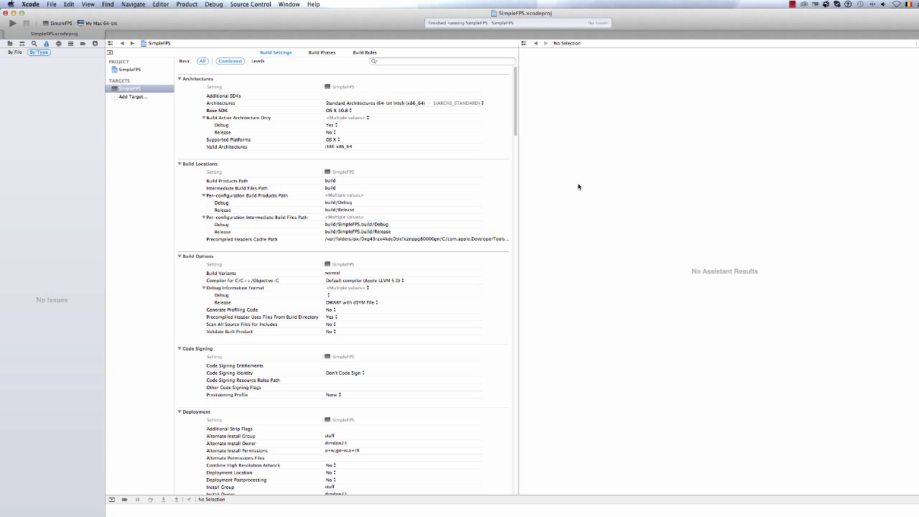
{"action": "mouse_move", "coordinate": [512, 202]}
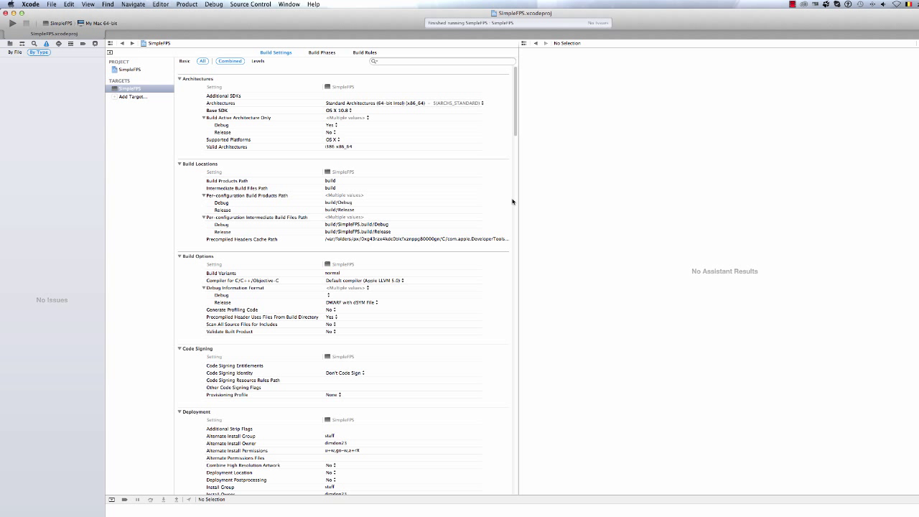
{"action": "mouse_move", "coordinate": [495, 152]}
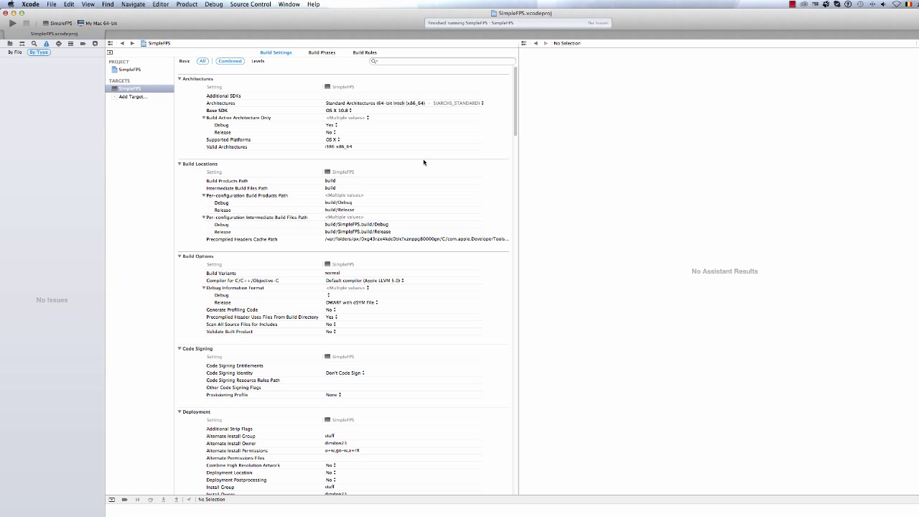
{"action": "mouse_move", "coordinate": [418, 175]}
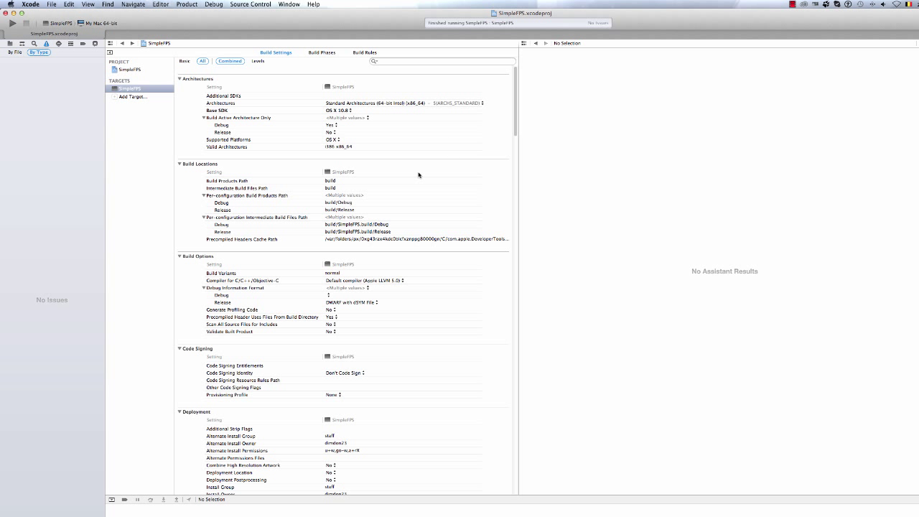
{"action": "mouse_move", "coordinate": [452, 187]}
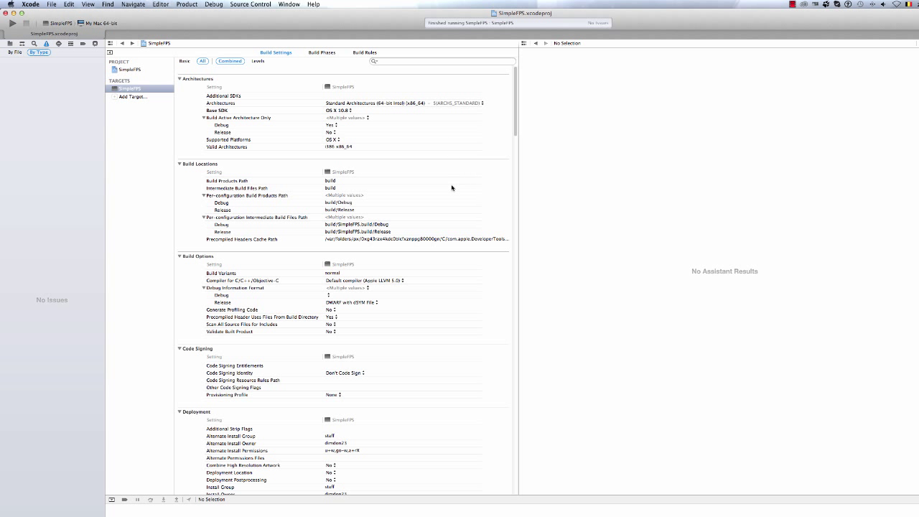
Change the SimpleFPS target's Base SDK from OS X 10.8 to Latest OS X.
{"action": "scroll", "scroll_direction": "down", "scroll_amount": 3}
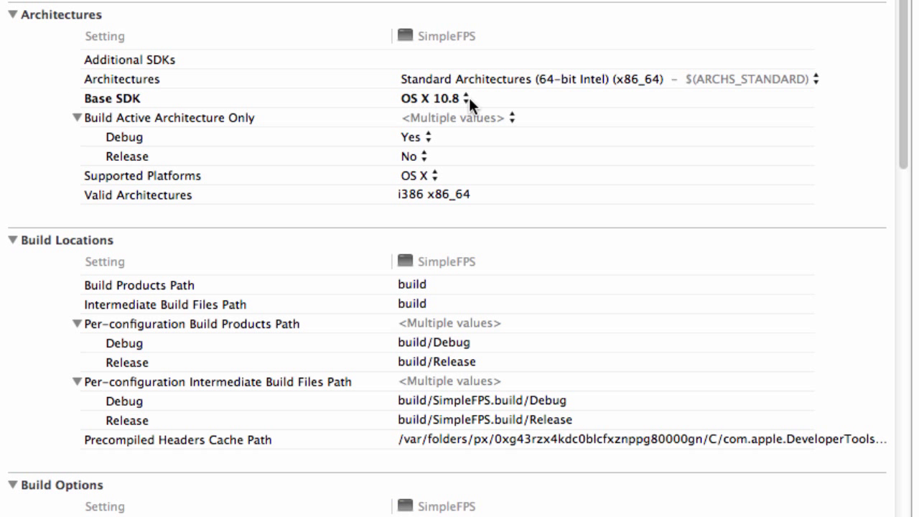
{"action": "left_click", "coordinate": [431, 98]}
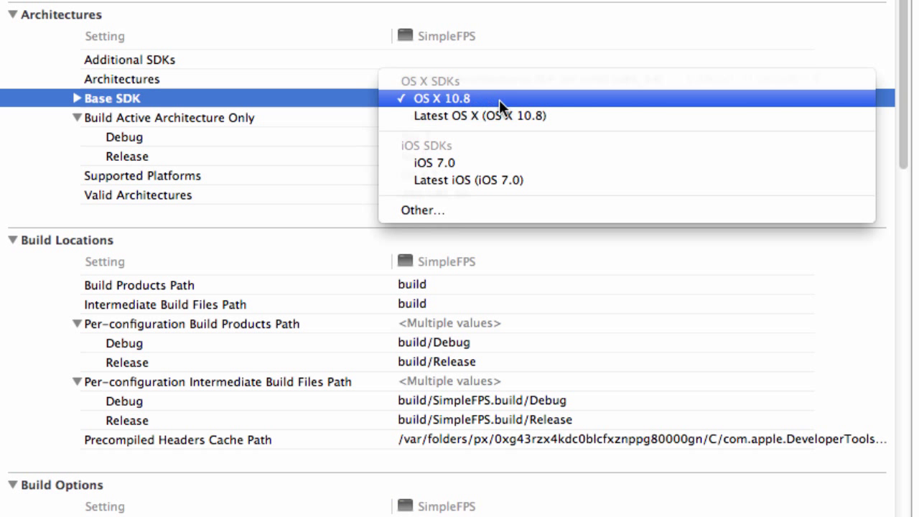
{"action": "mouse_move", "coordinate": [522, 106]}
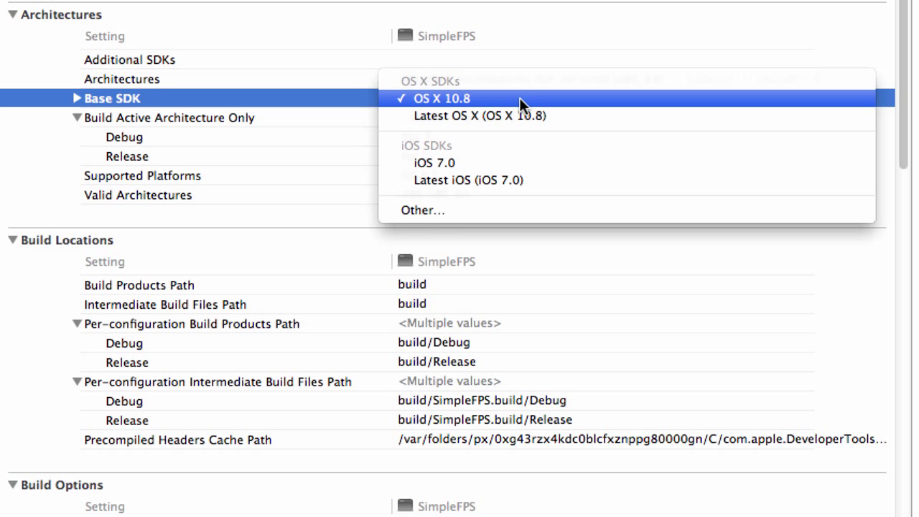
{"action": "left_click", "coordinate": [438, 98]}
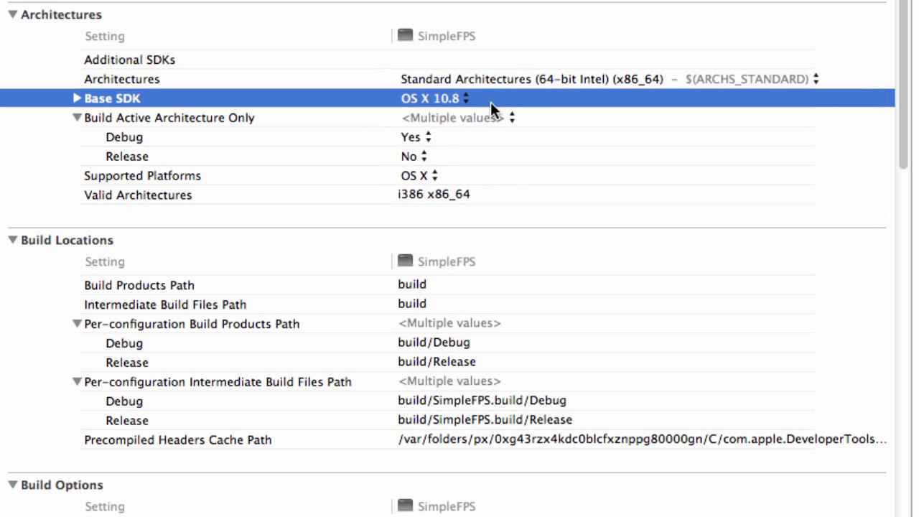
{"action": "left_click", "coordinate": [433, 98]}
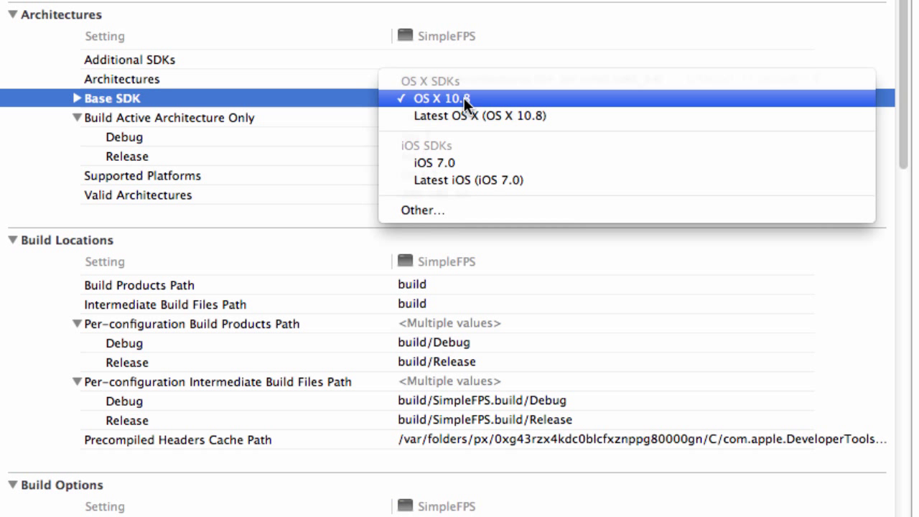
{"action": "mouse_move", "coordinate": [481, 101]}
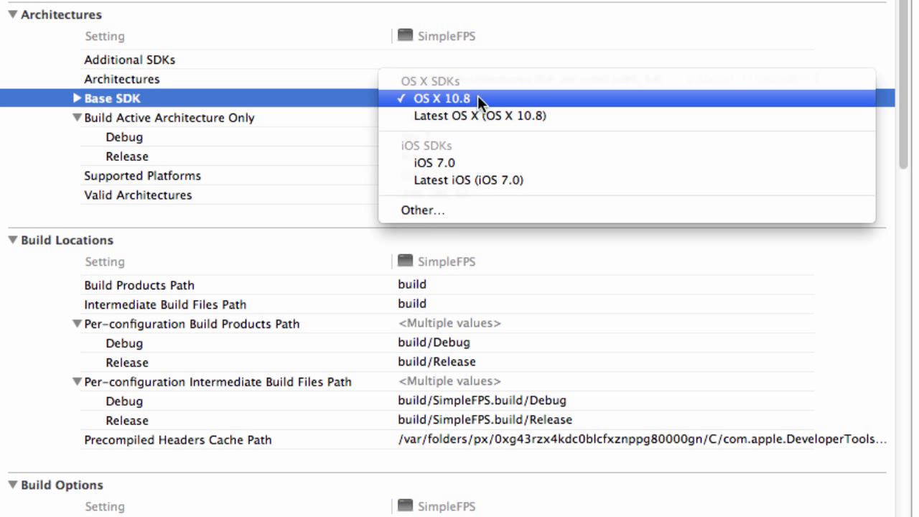
{"action": "left_click", "coordinate": [442, 99]}
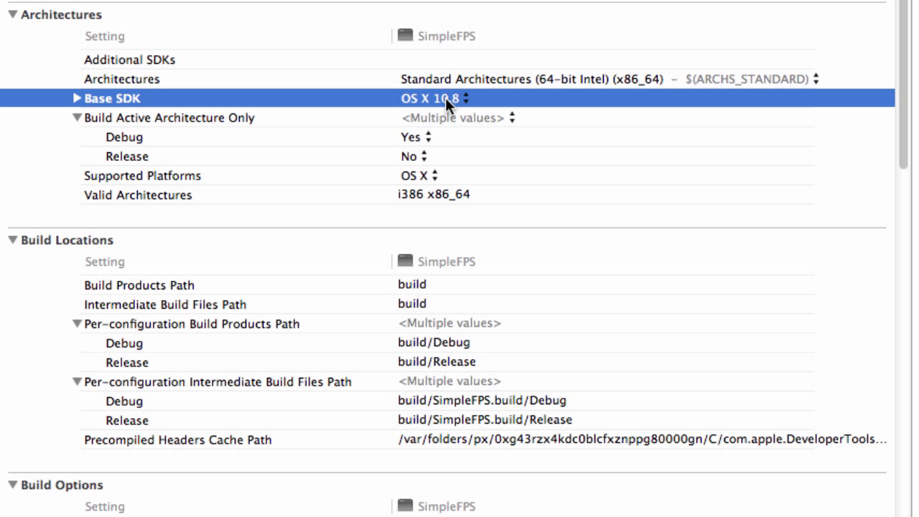
{"action": "left_click", "coordinate": [448, 98]}
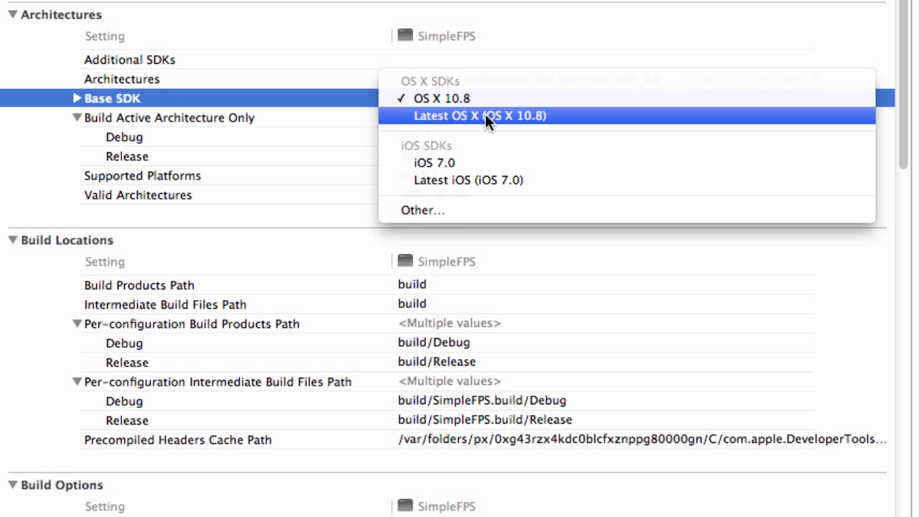
{"action": "mouse_move", "coordinate": [519, 123]}
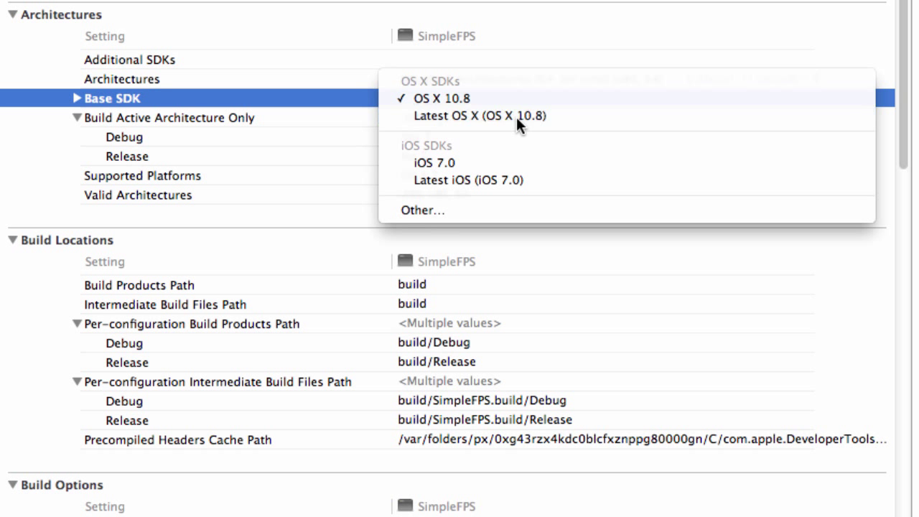
{"action": "left_click", "coordinate": [483, 116]}
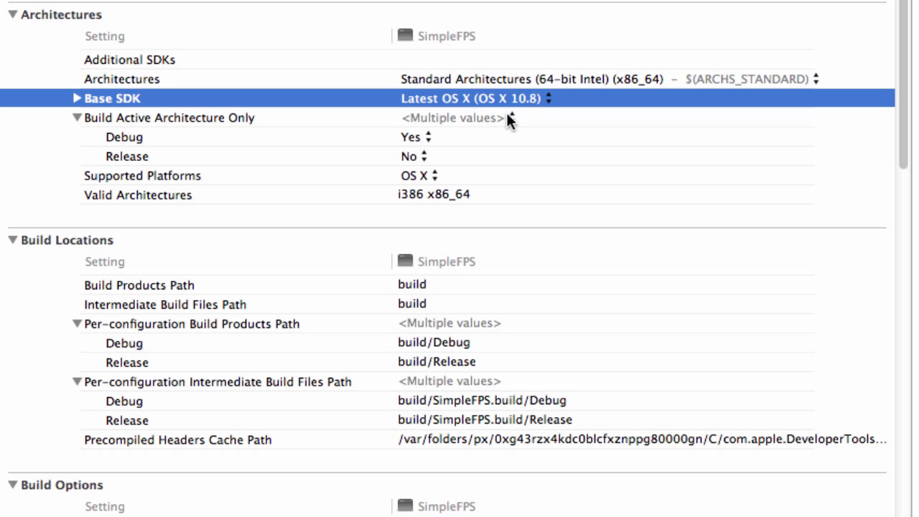
{"action": "mouse_move", "coordinate": [472, 263]}
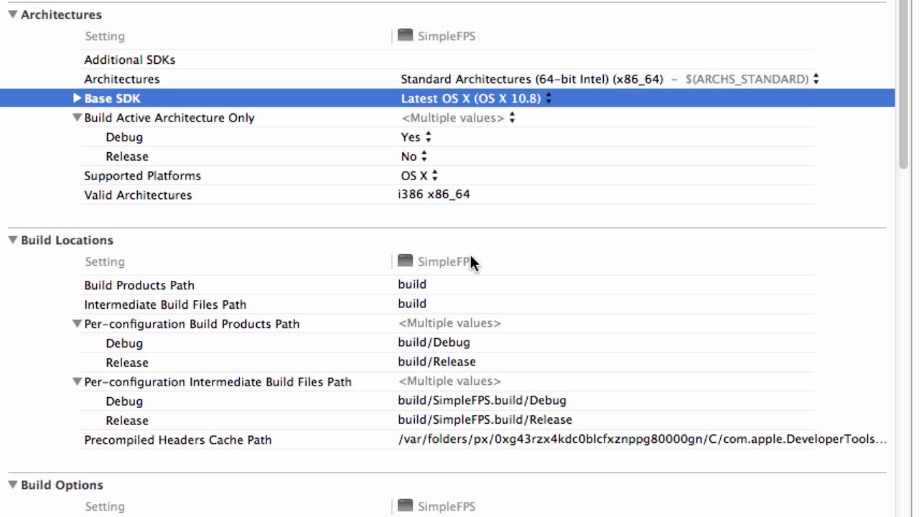
Scroll to Search Paths and view header (/usr/local/include) and library (/usr/local/lib) paths.
{"action": "scroll", "scroll_direction": "down", "scroll_amount": 3}
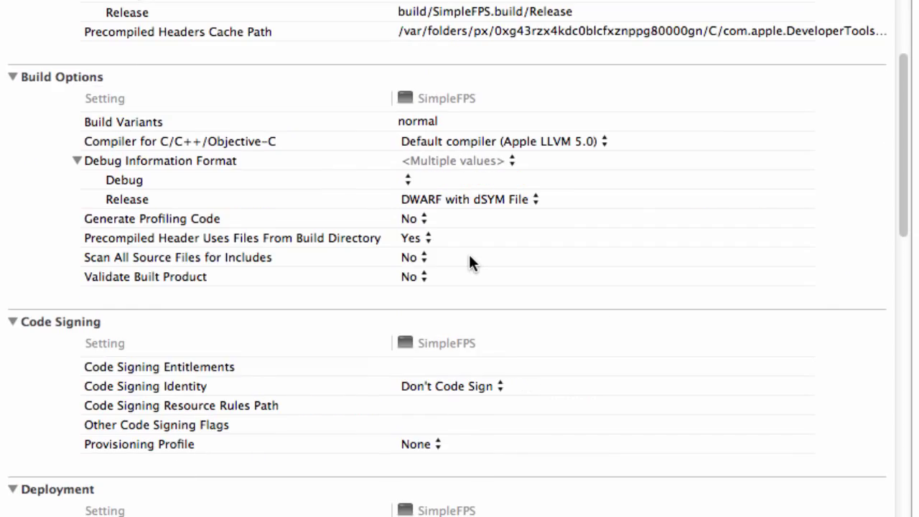
{"action": "scroll", "scroll_direction": "down", "scroll_amount": 3}
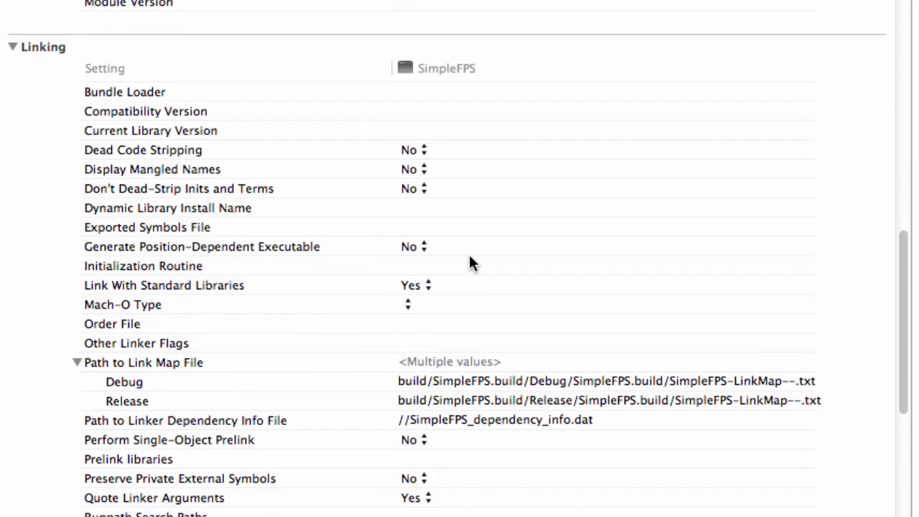
{"action": "scroll", "scroll_direction": "down", "scroll_amount": 3}
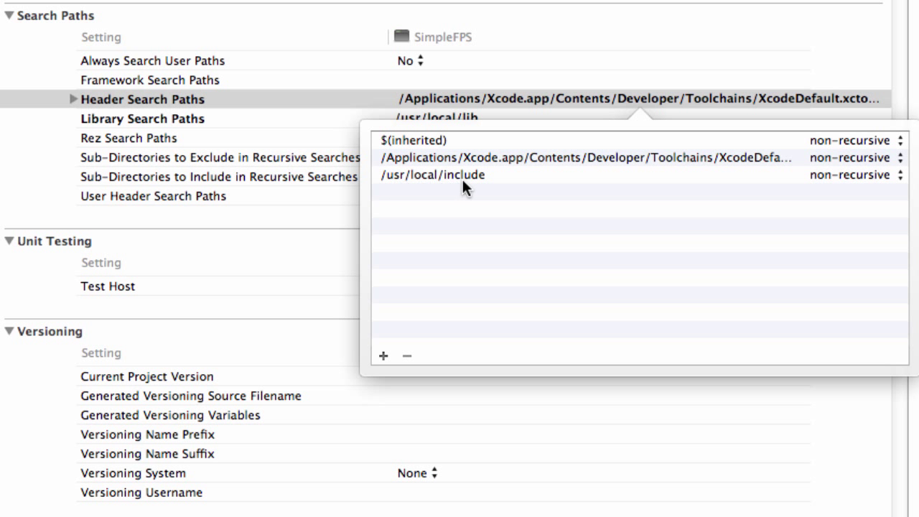
{"action": "mouse_move", "coordinate": [520, 190]}
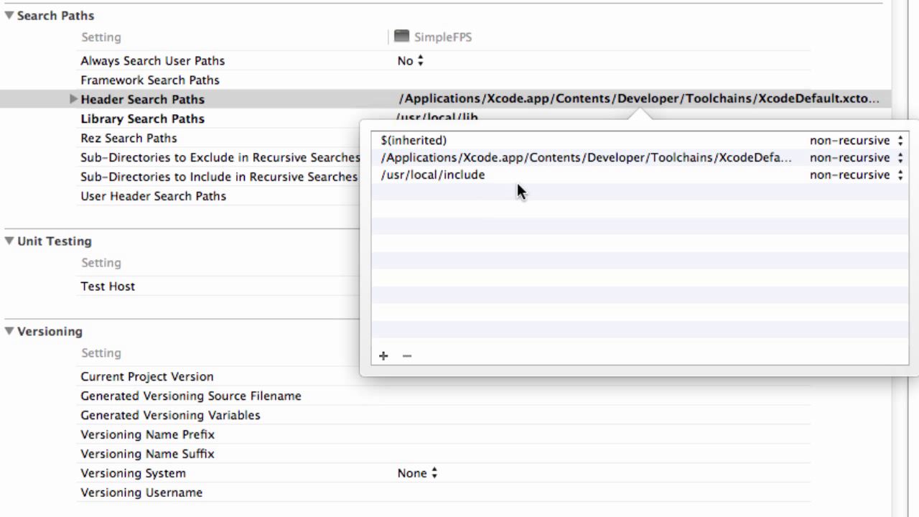
{"action": "mouse_move", "coordinate": [395, 97]}
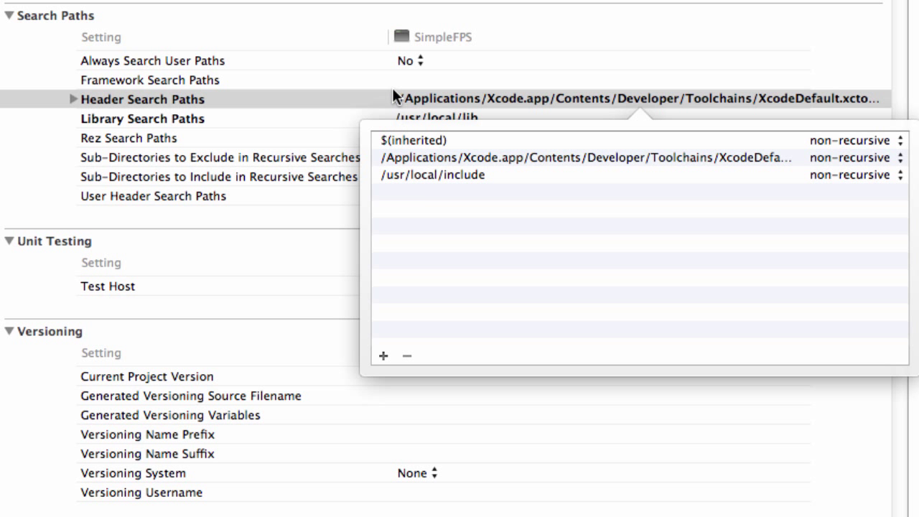
{"action": "left_click", "coordinate": [151, 79]}
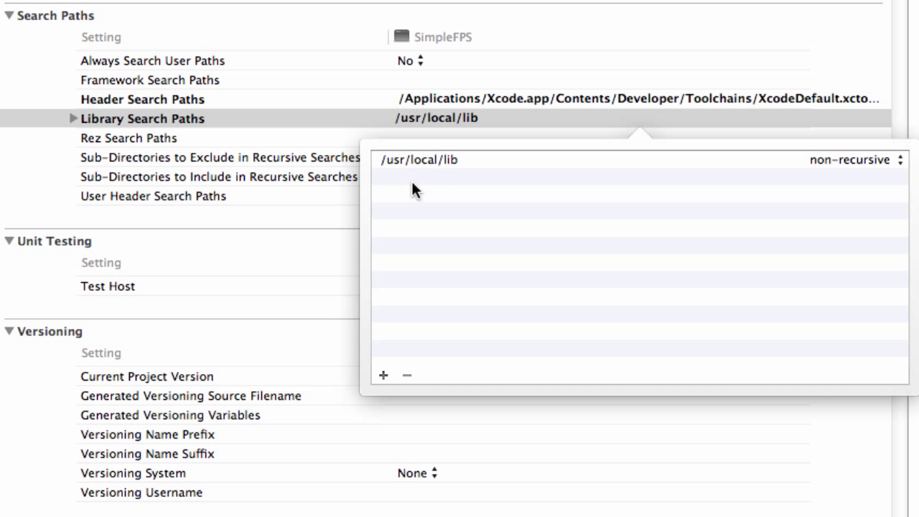
{"action": "mouse_move", "coordinate": [439, 188]}
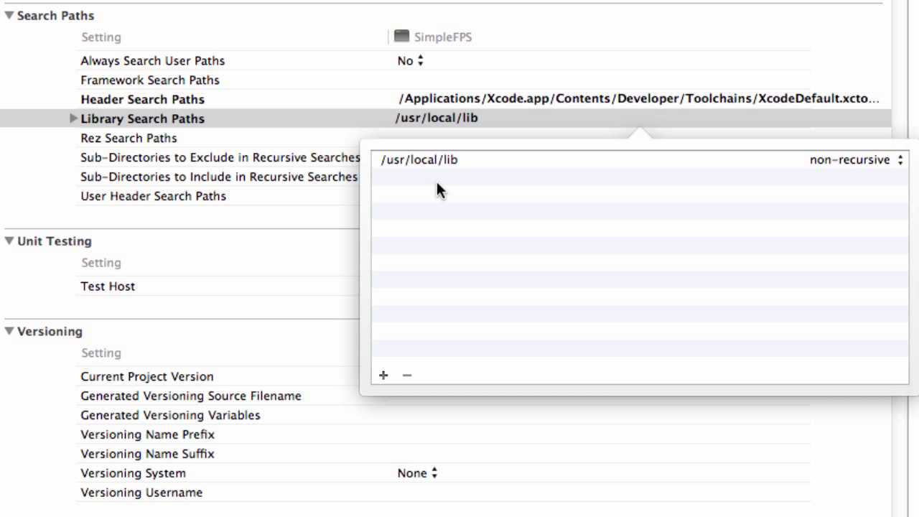
{"action": "mouse_move", "coordinate": [441, 201]}
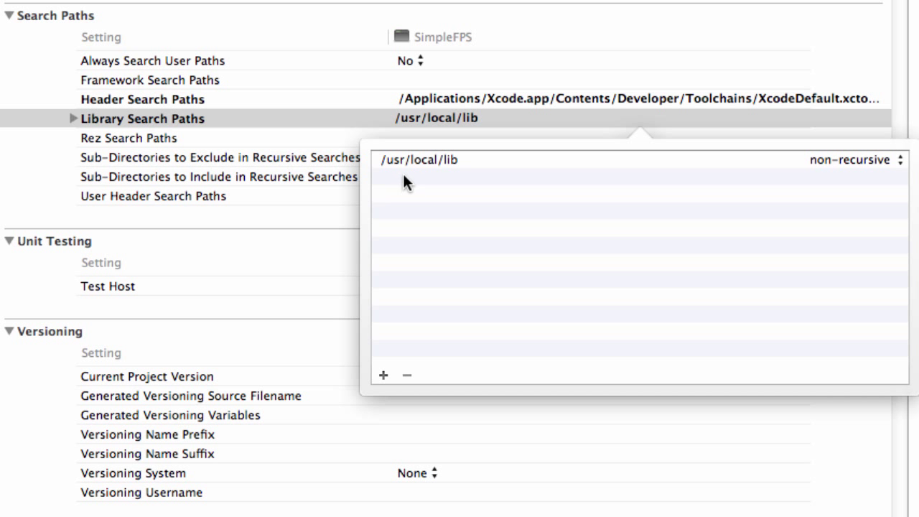
{"action": "mouse_move", "coordinate": [379, 115]}
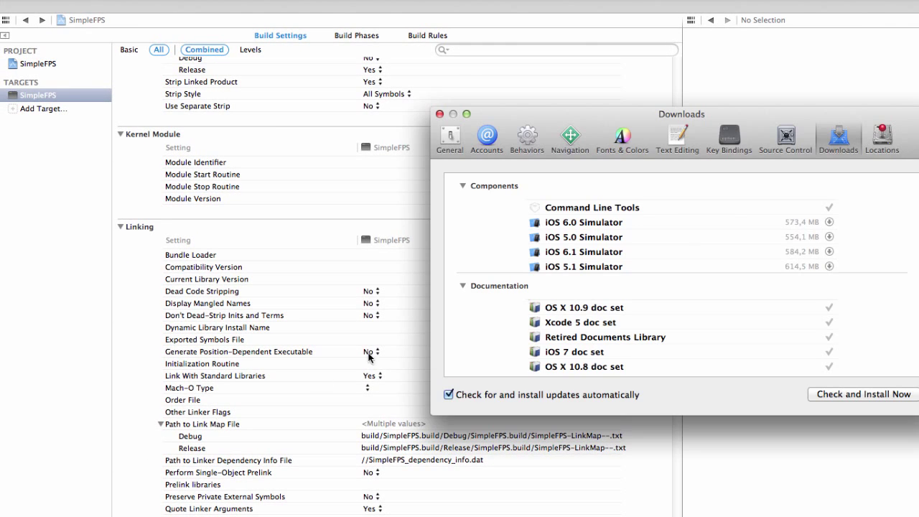
{"action": "mouse_move", "coordinate": [648, 212]}
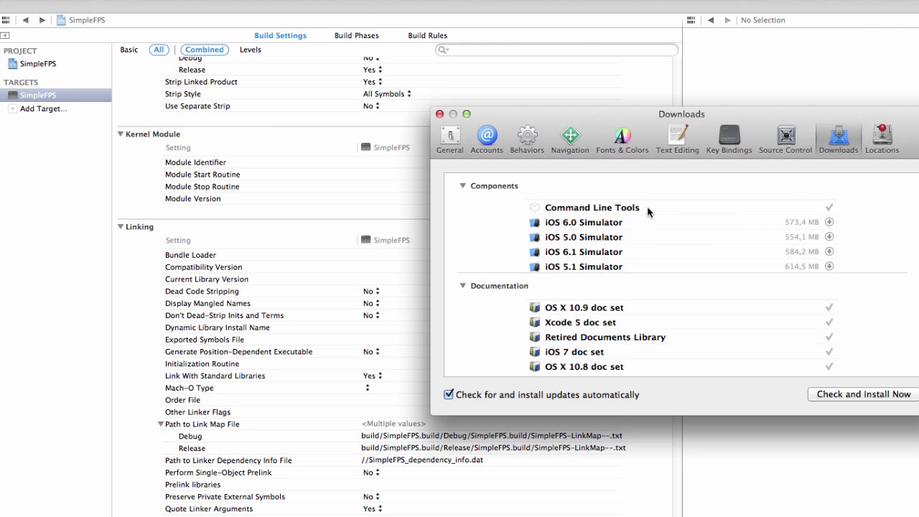
Confirm in Preferences > Downloads that Command Line Tools are installed.
{"action": "left_click", "coordinate": [439, 114]}
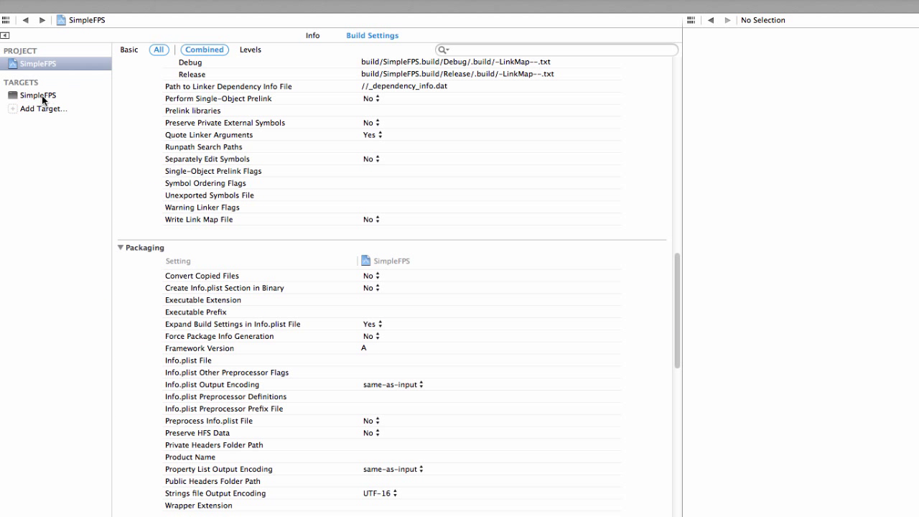
Inspect the SimpleFPS project's Header Search Paths list, then dismiss the popover.
{"action": "left_click", "coordinate": [38, 95]}
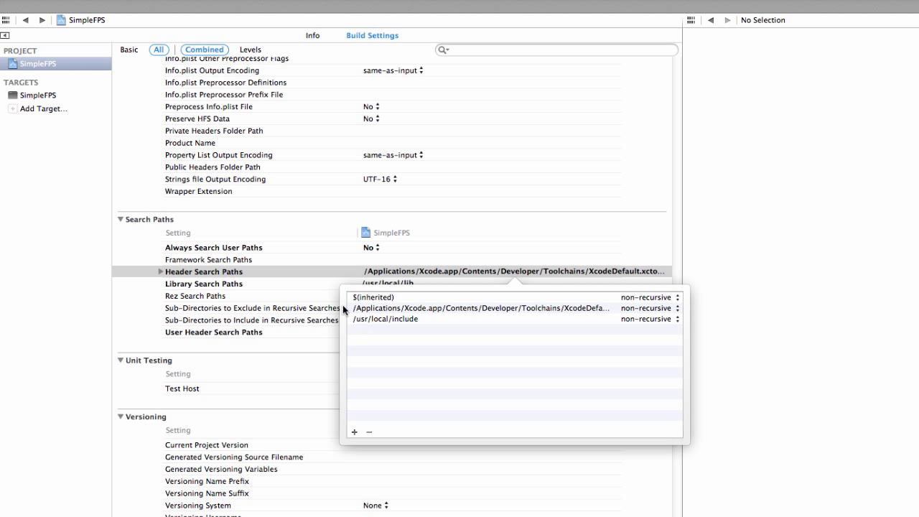
{"action": "mouse_move", "coordinate": [289, 281]}
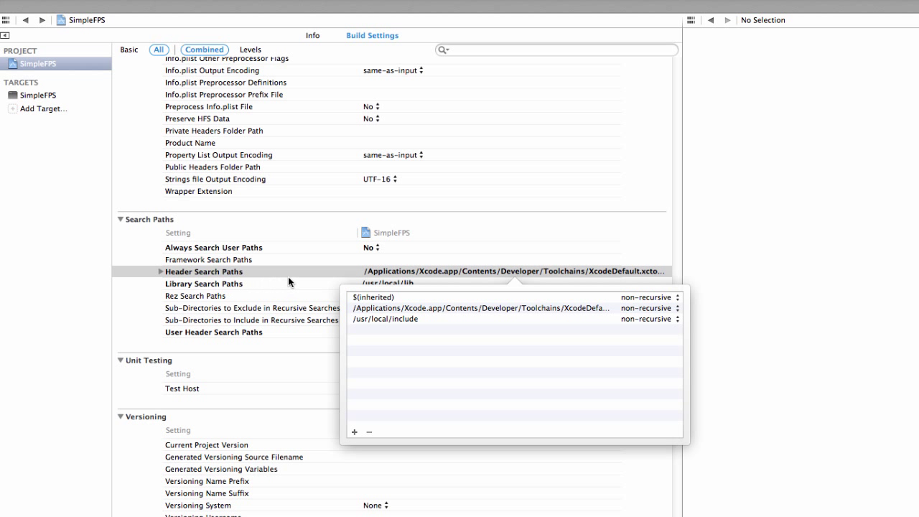
{"action": "left_click", "coordinate": [204, 271]}
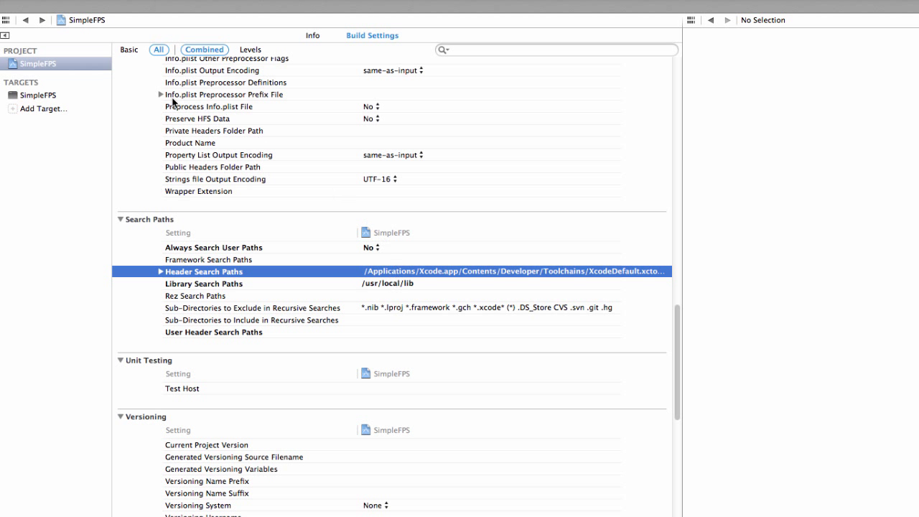
{"action": "mouse_move", "coordinate": [40, 104]}
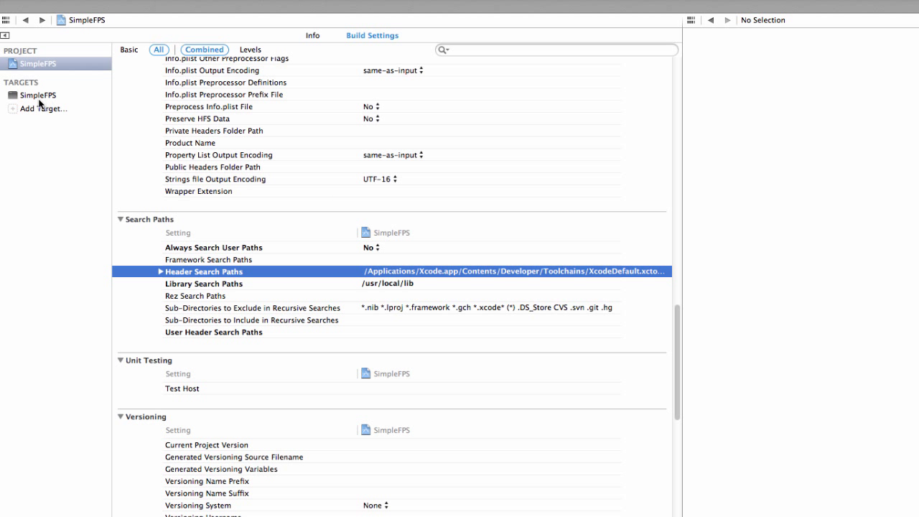
{"action": "left_click", "coordinate": [371, 21]}
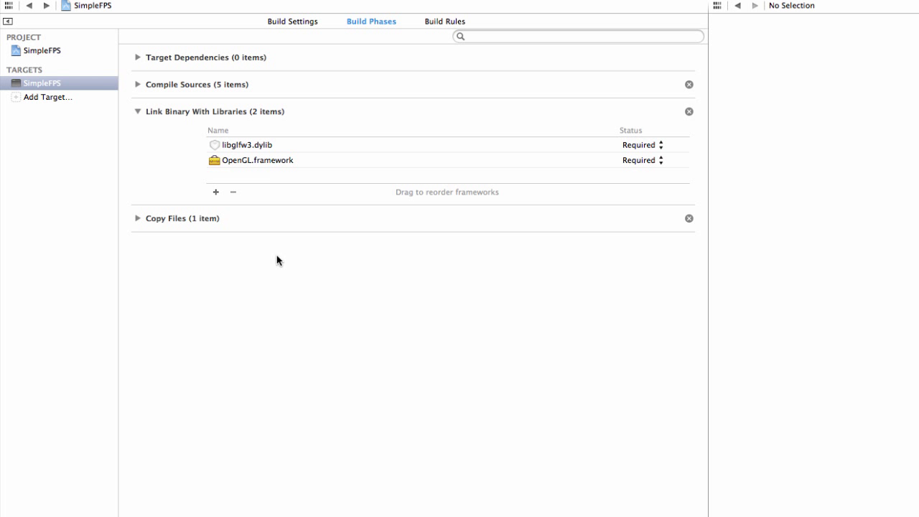
{"action": "mouse_move", "coordinate": [215, 192]}
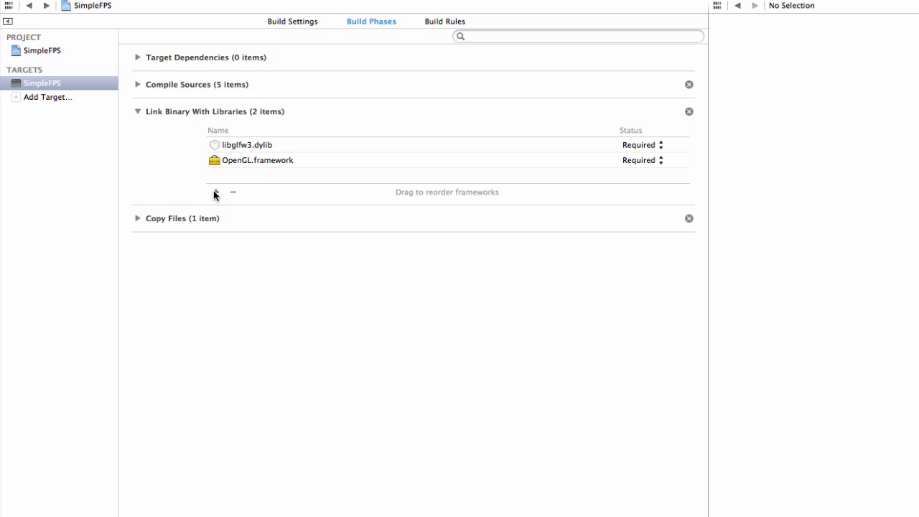
{"action": "left_click", "coordinate": [215, 192]}
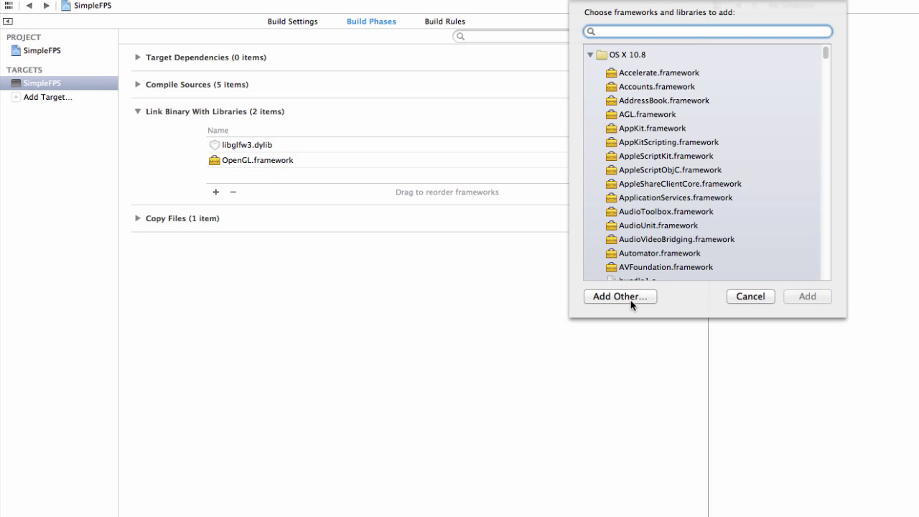
{"action": "left_click", "coordinate": [619, 296]}
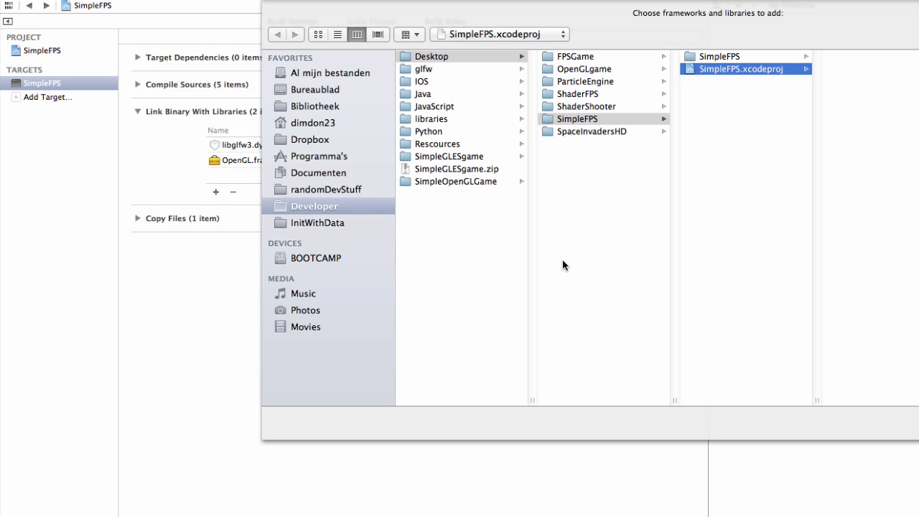
{"action": "mouse_move", "coordinate": [770, 307]}
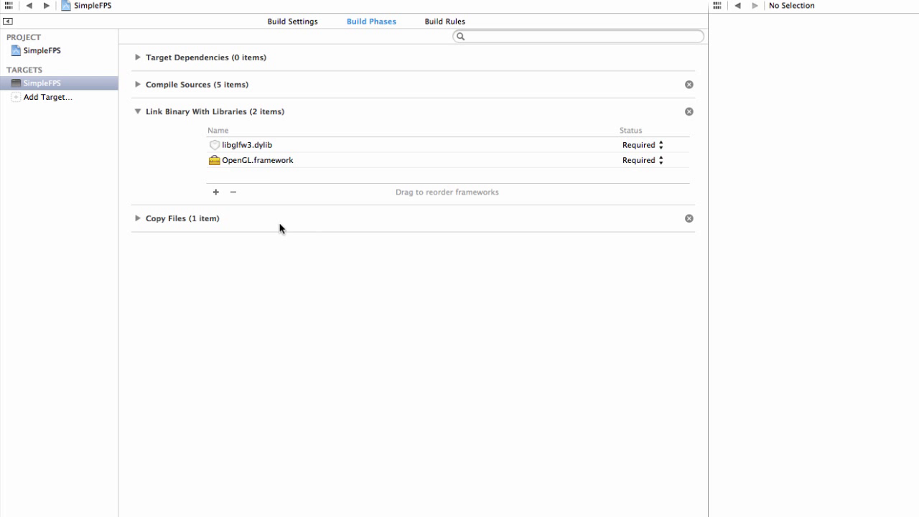
{"action": "mouse_move", "coordinate": [208, 185]}
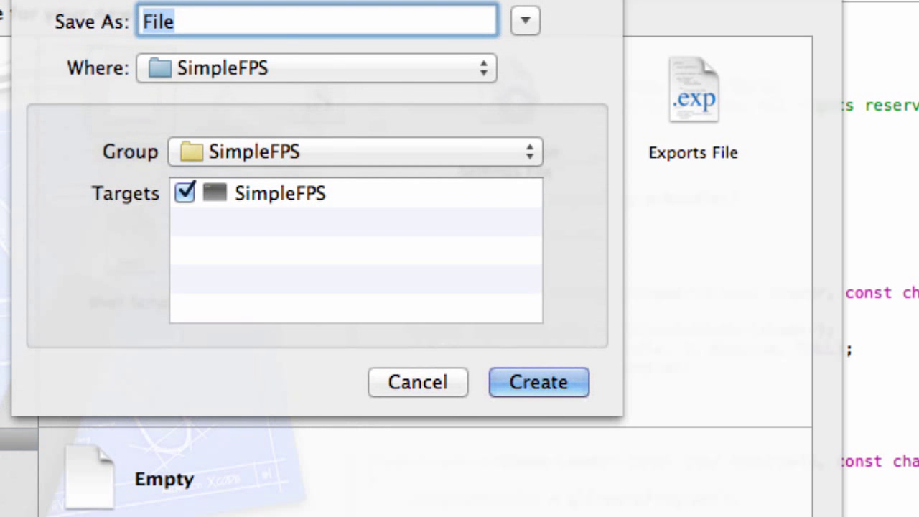
Enter ColorShader.vs as the new empty file's name.
{"action": "type", "text": "ColorShader"}
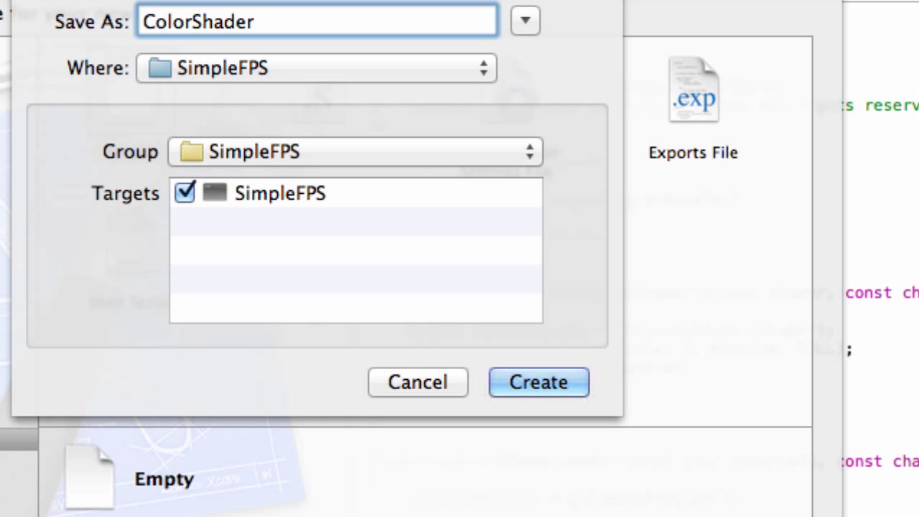
{"action": "type", "text": "."}
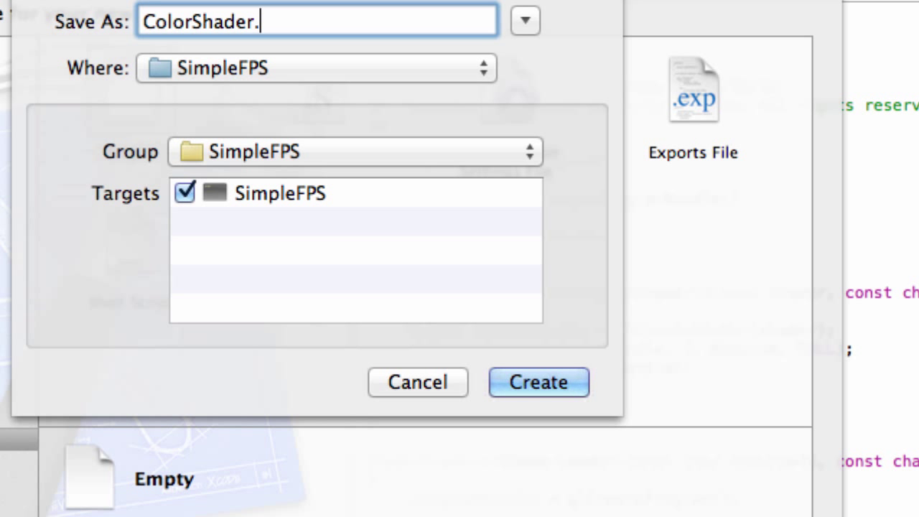
{"action": "type", "text": "vs"}
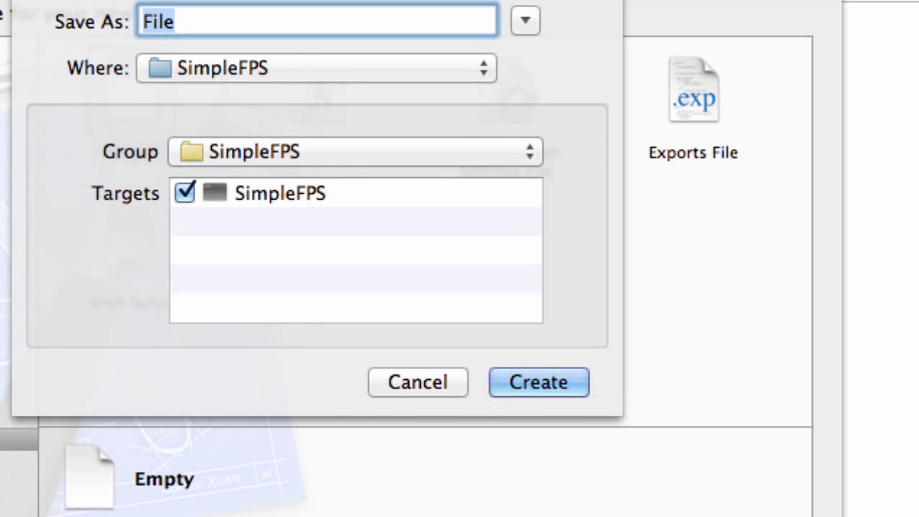
Name the second empty file ColorShader.fs and create it in SimpleFPS.
{"action": "type", "text": "Color"}
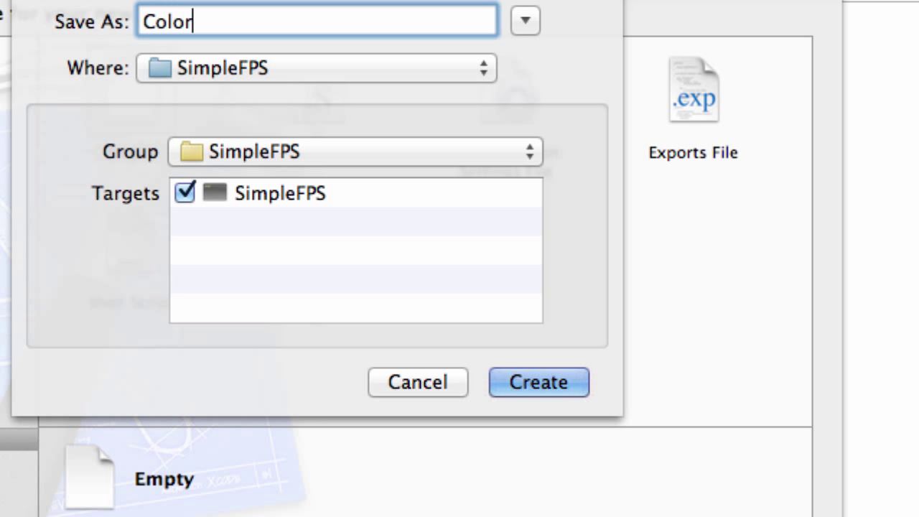
{"action": "type", "text": "Shader"}
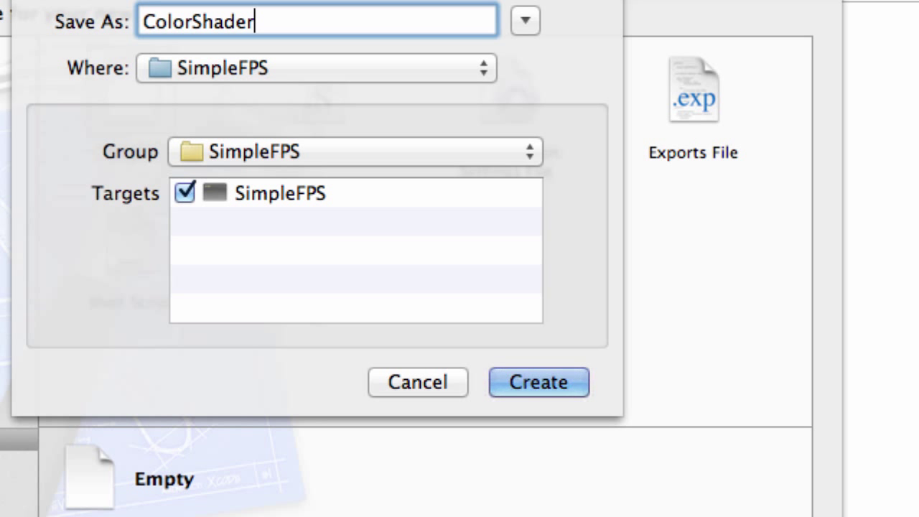
{"action": "type", "text": ".fs"}
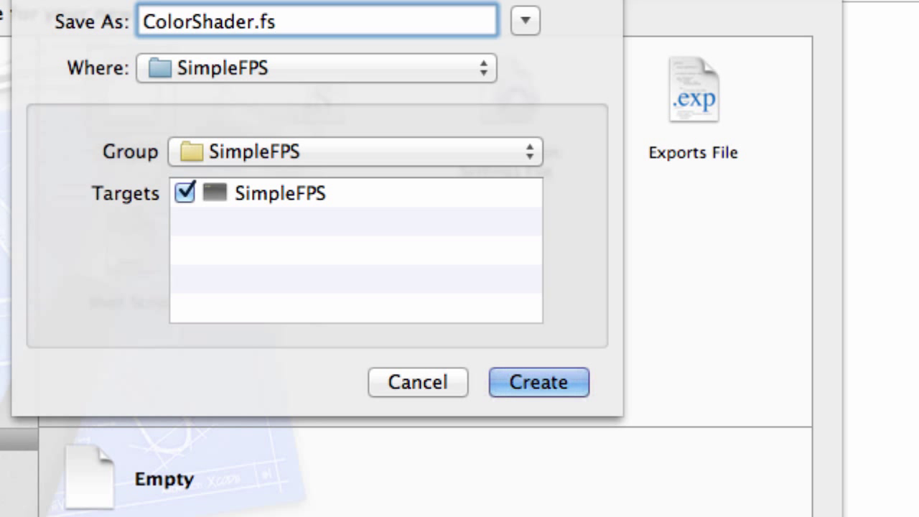
{"action": "left_click", "coordinate": [538, 382]}
{"action": "type", "text": "attribute"}
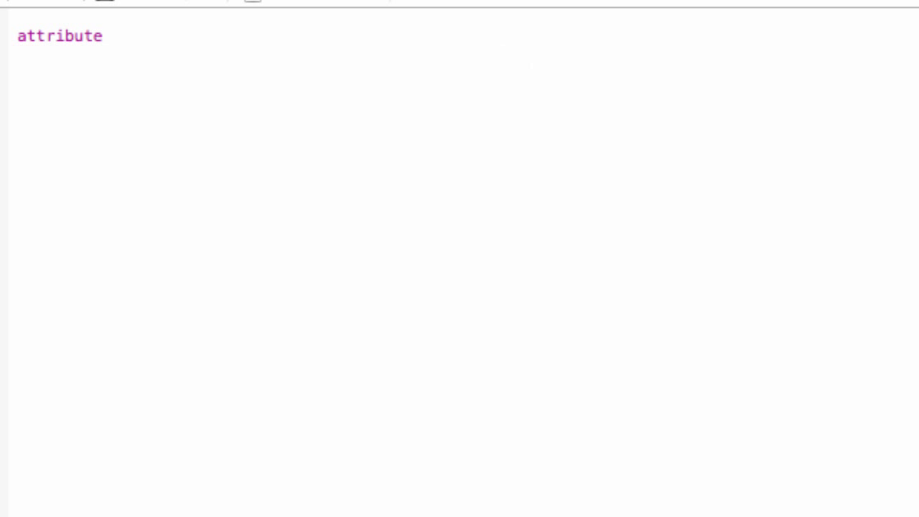
Declare attribute vec3 aPositionVertex at the top of the vertex shader.
{"action": "type", "text": "vec"}
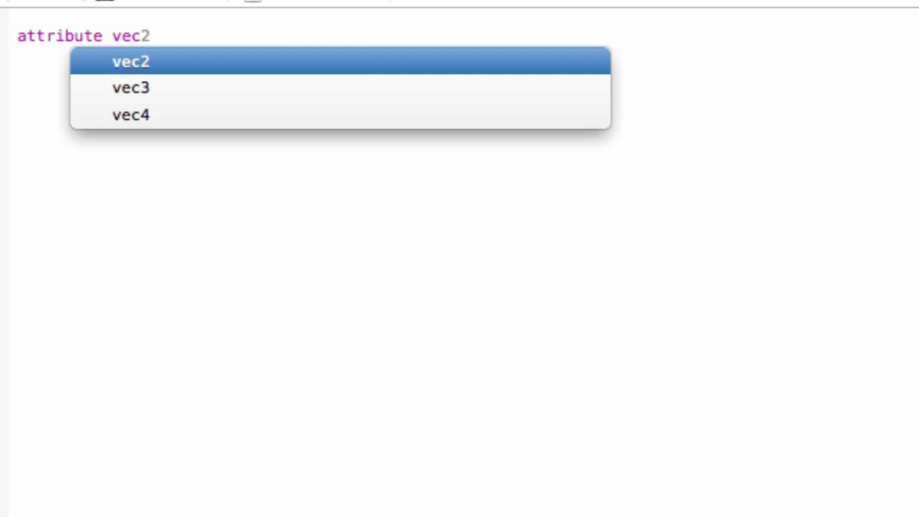
{"action": "left_click", "coordinate": [130, 87]}
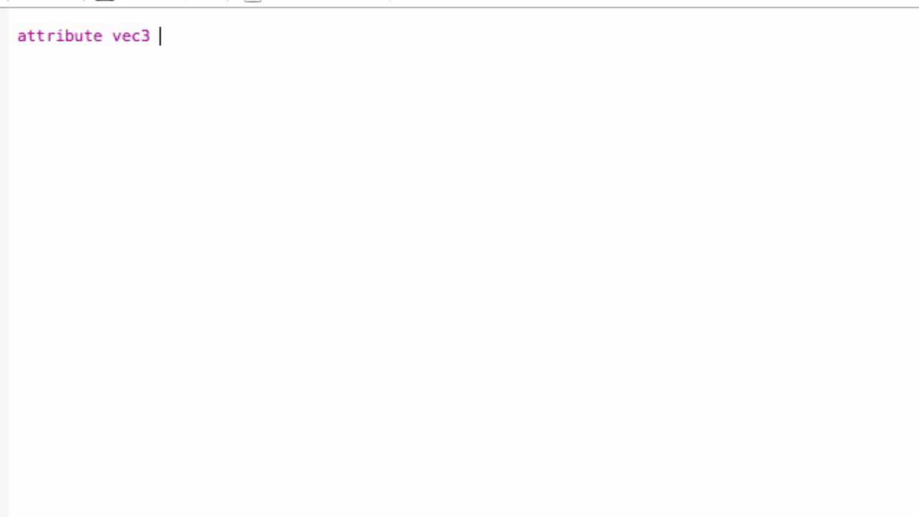
{"action": "type", "text": "a"}
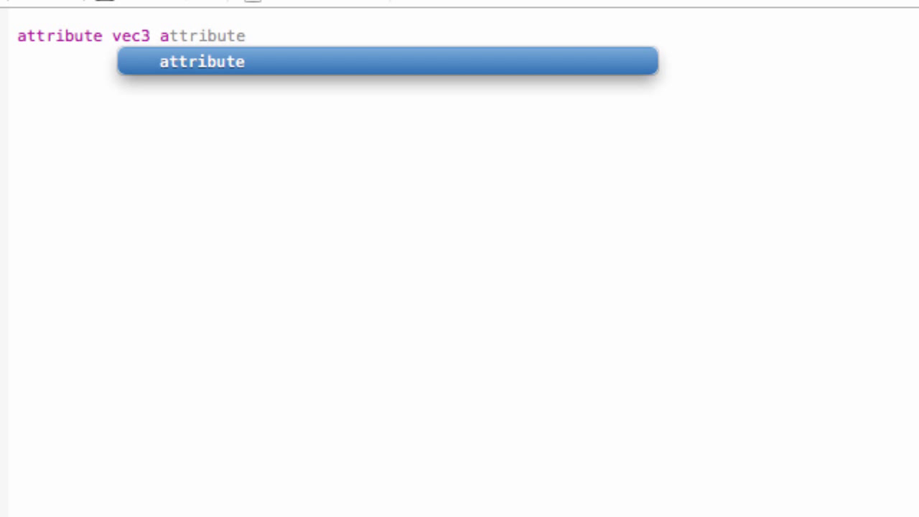
{"action": "type", "text": "aPosition"}
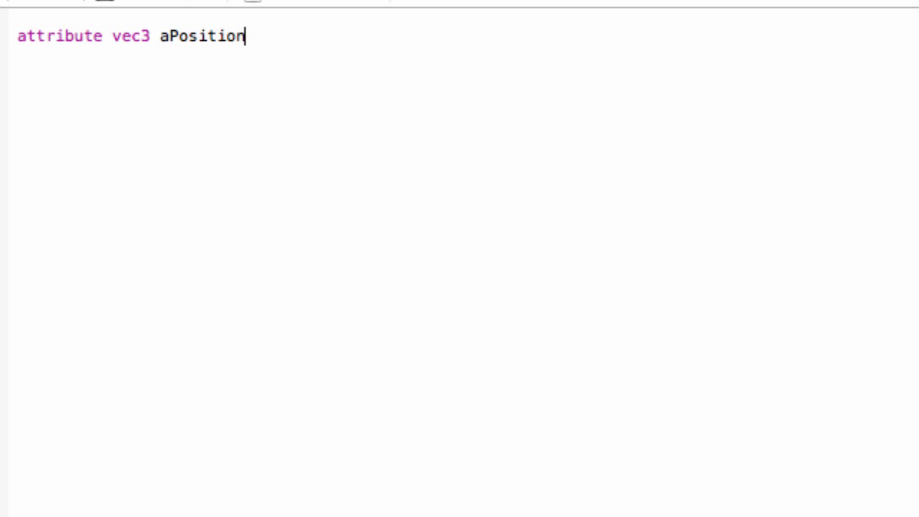
{"action": "type", "text": "Vertex;"}
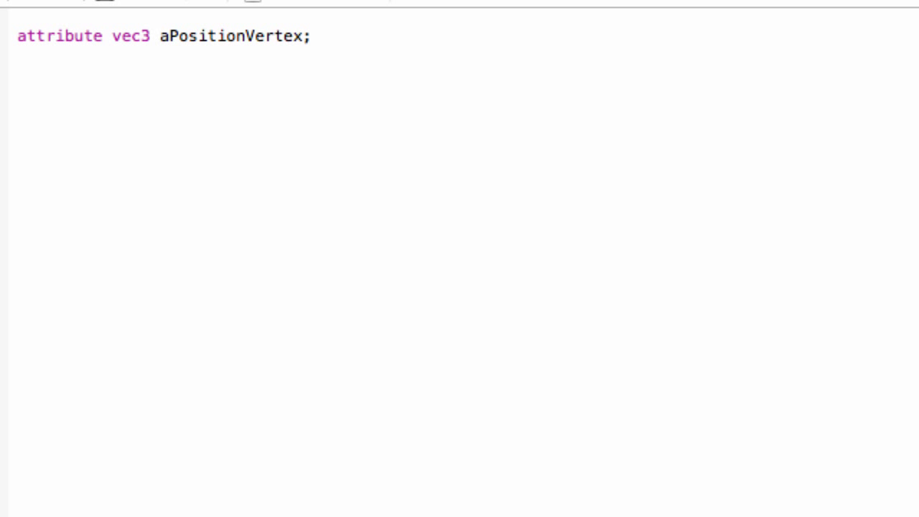
{"action": "key", "text": "Enter"}
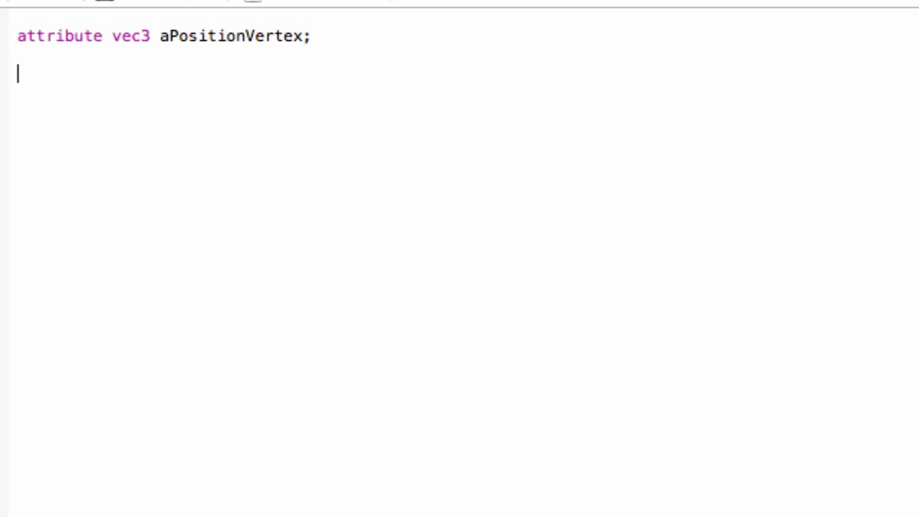
Write void main() setting gl_Position = gl_ModelViewProjectionMatrix.
{"action": "type", "text": "void"}
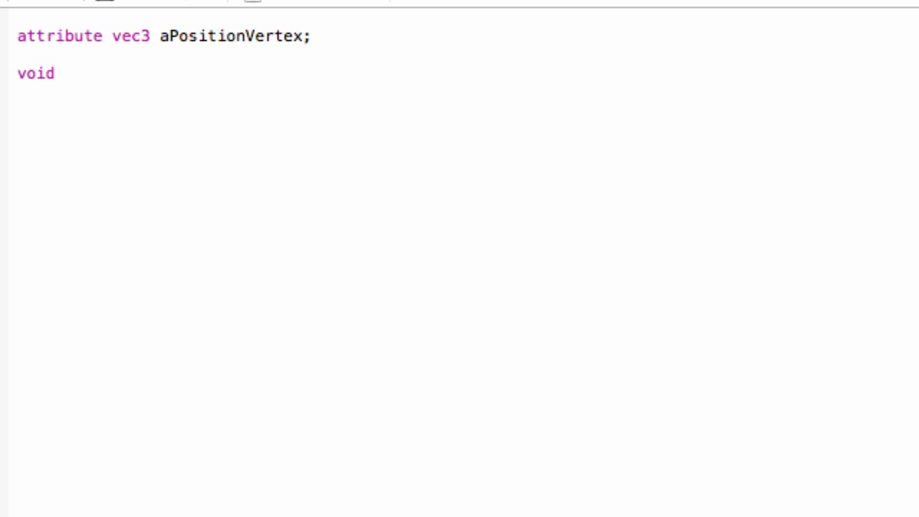
{"action": "type", "text": "main"}
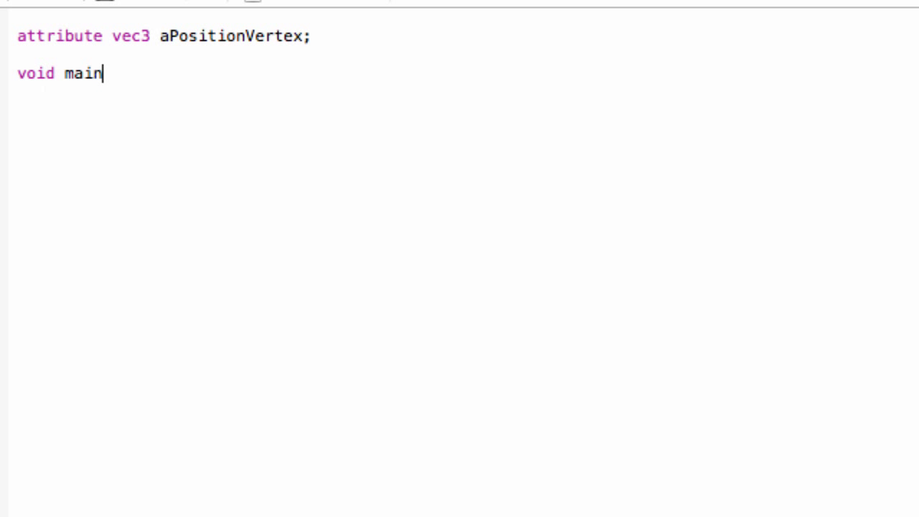
{"action": "type", "text": "("}
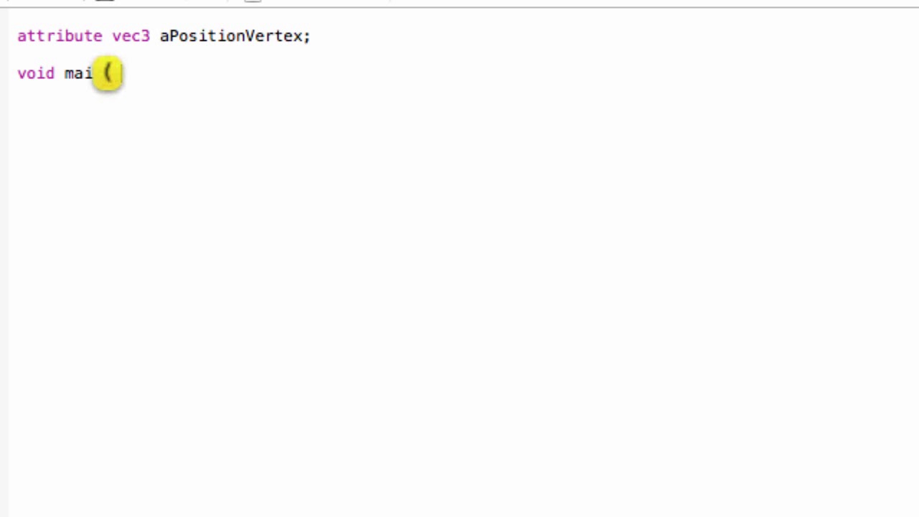
{"action": "type", "text": "n()"}
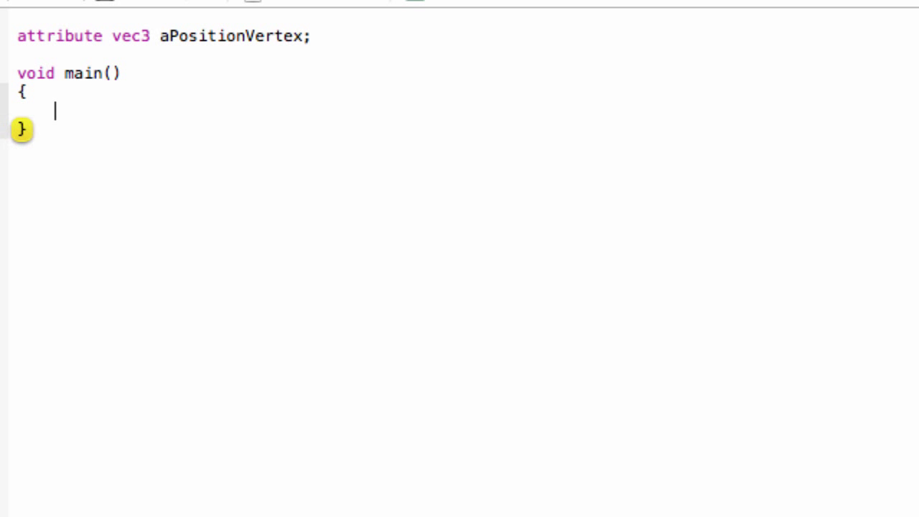
{"action": "type", "text": "gl"}
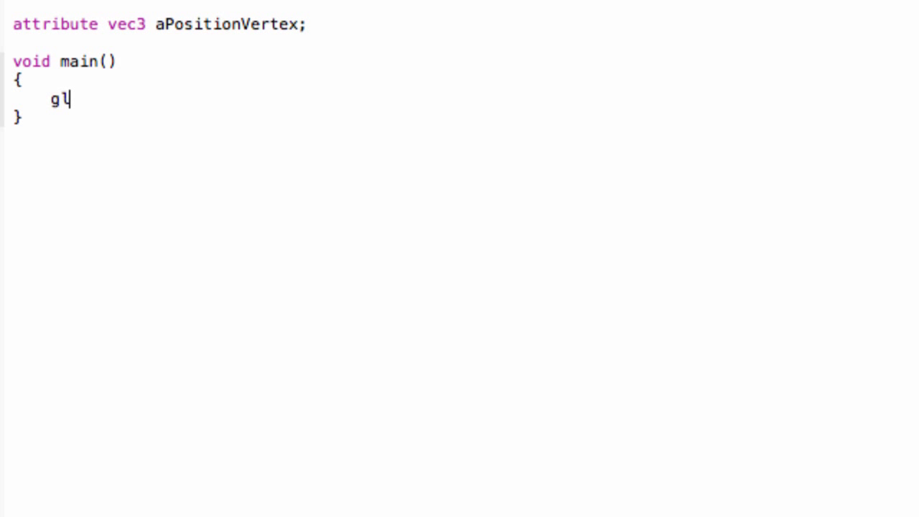
{"action": "type", "text": "_"}
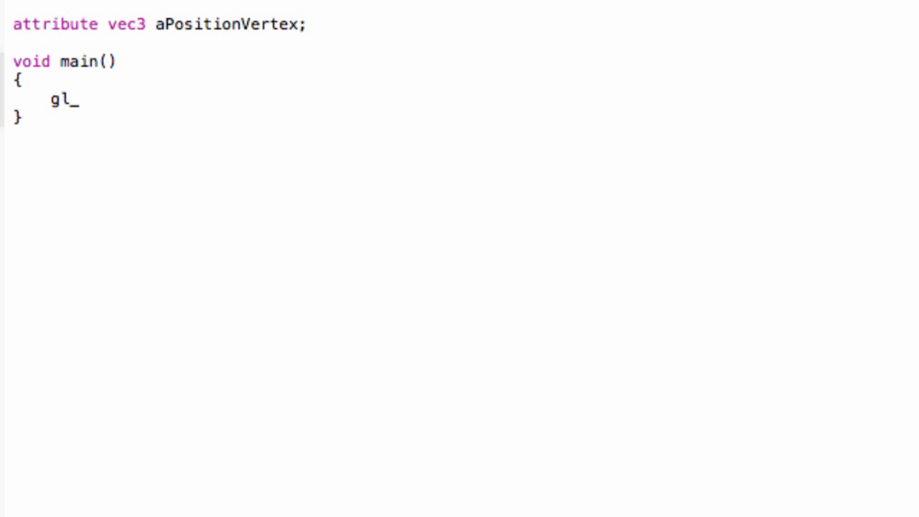
{"action": "type", "text": "Pos"}
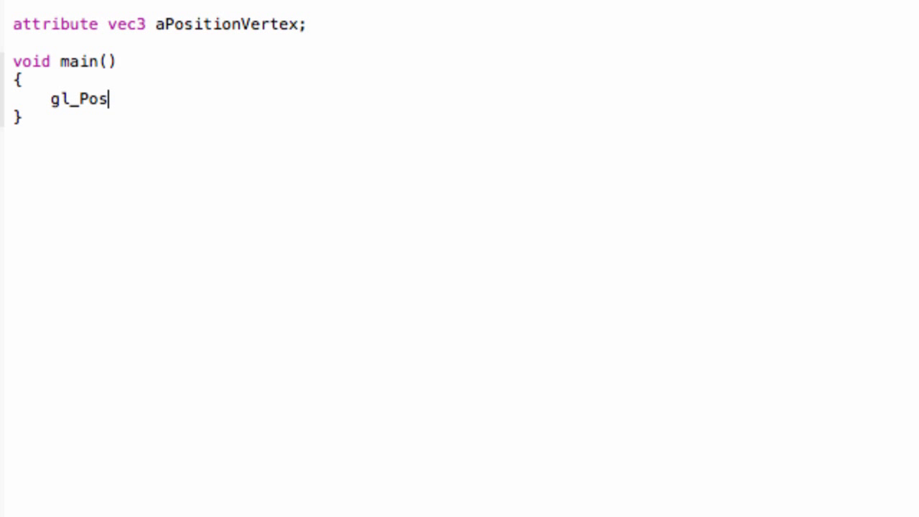
{"action": "type", "text": "ition ="}
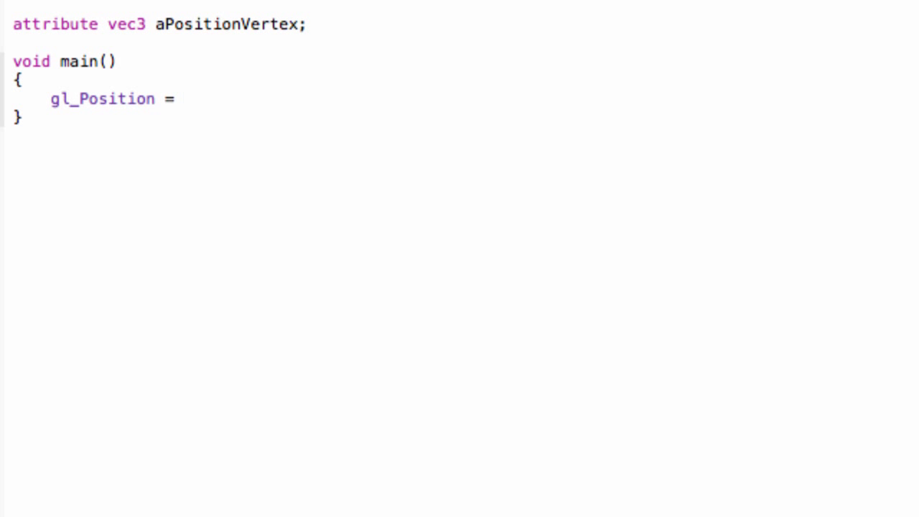
{"action": "type", "text": "gl_Mod"}
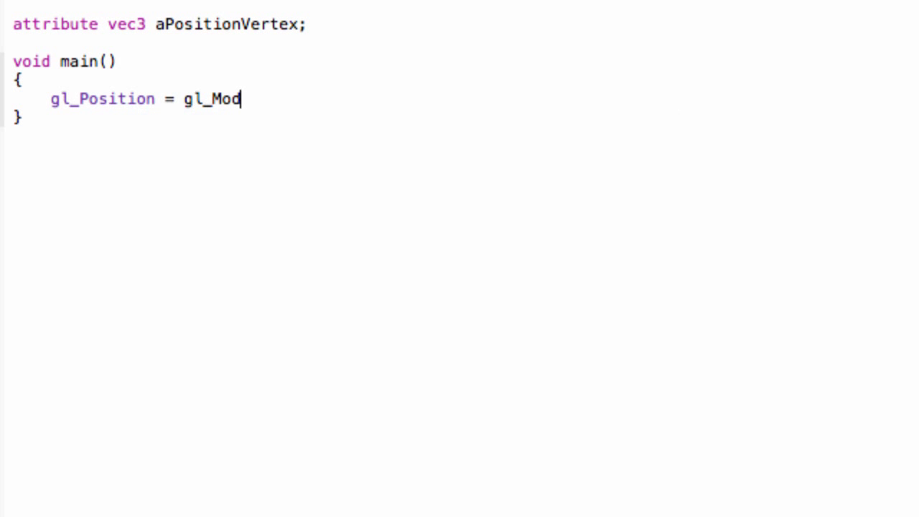
{"action": "type", "text": "elVie"}
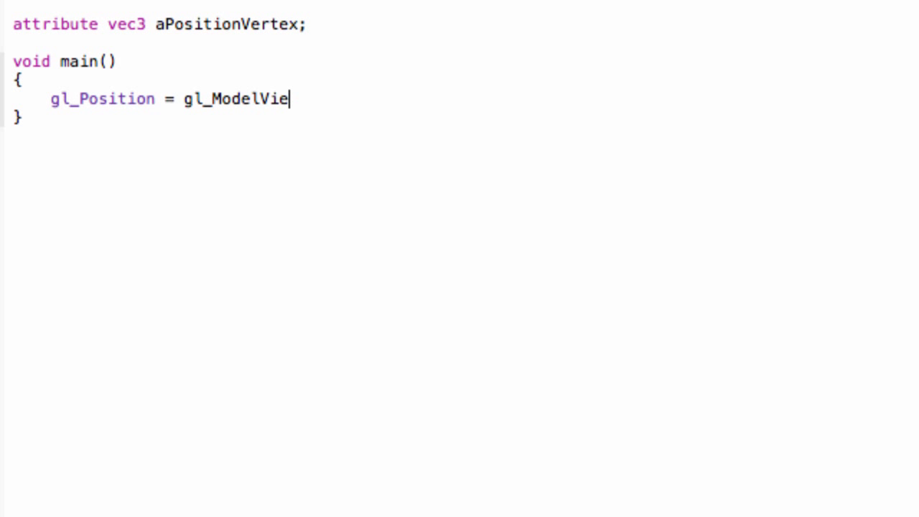
{"action": "type", "text": "w"}
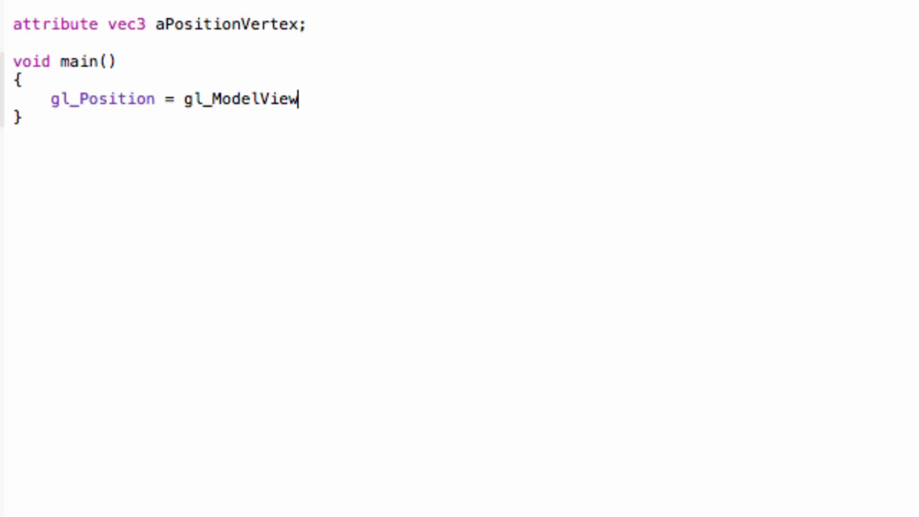
{"action": "type", "text": "Pr"}
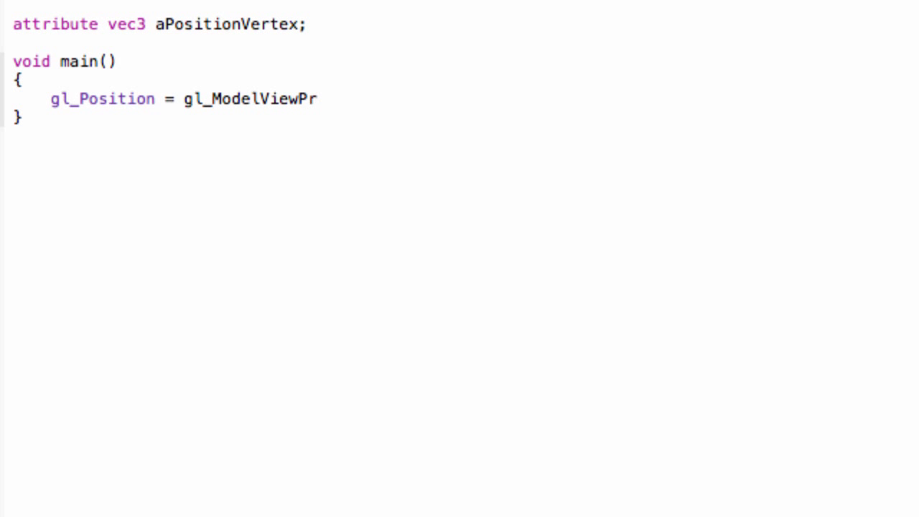
{"action": "type", "text": "ojec"}
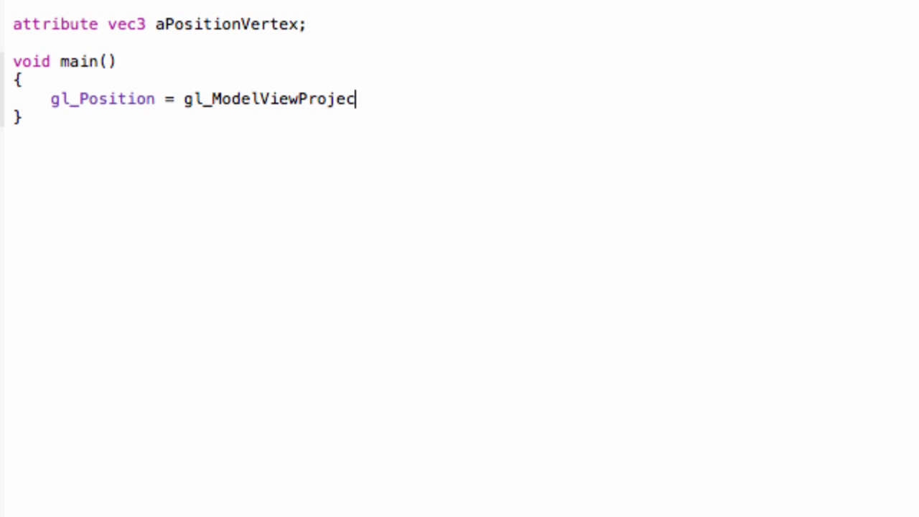
{"action": "type", "text": "tionMa"}
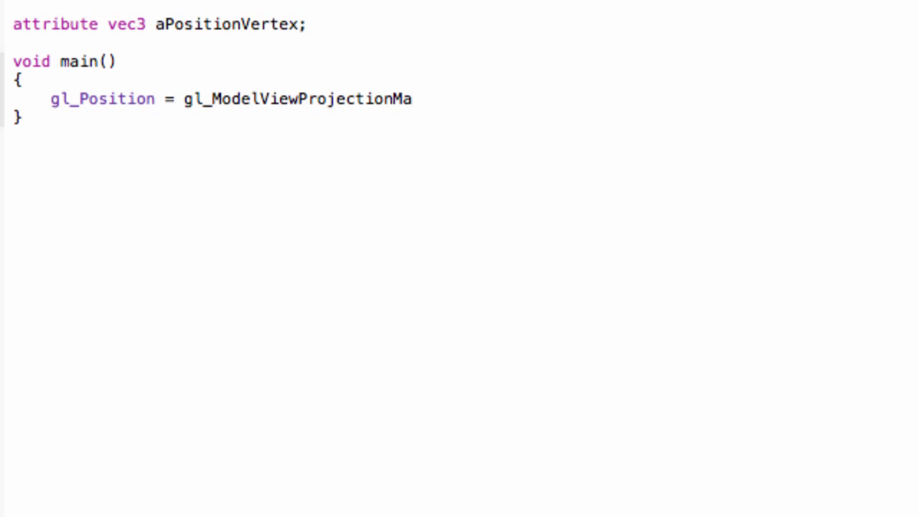
{"action": "type", "text": "trix * aPositionVertex;"}
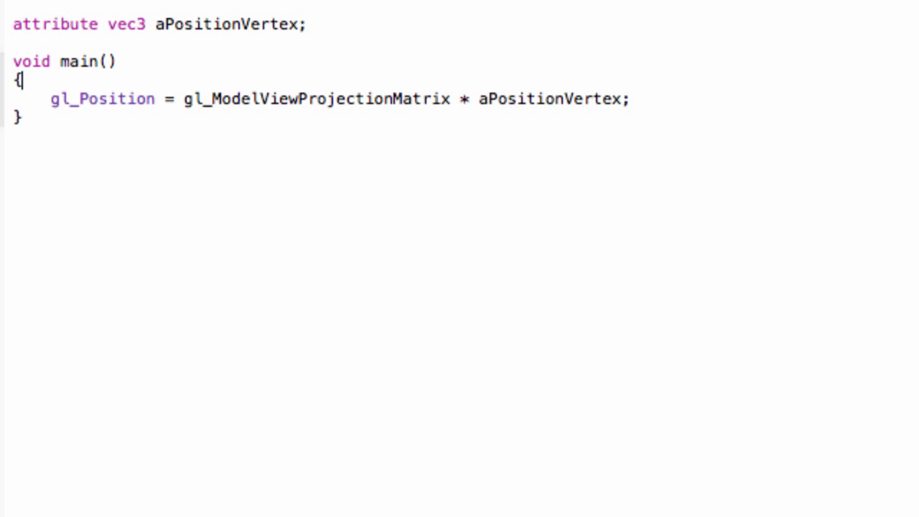
{"action": "left_click", "coordinate": [308, 24]}
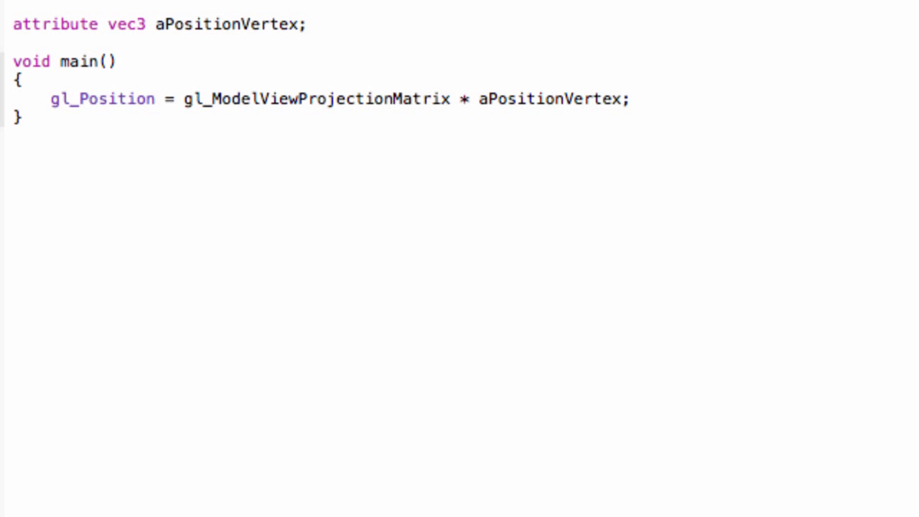
{"action": "double_click", "coordinate": [54, 23]}
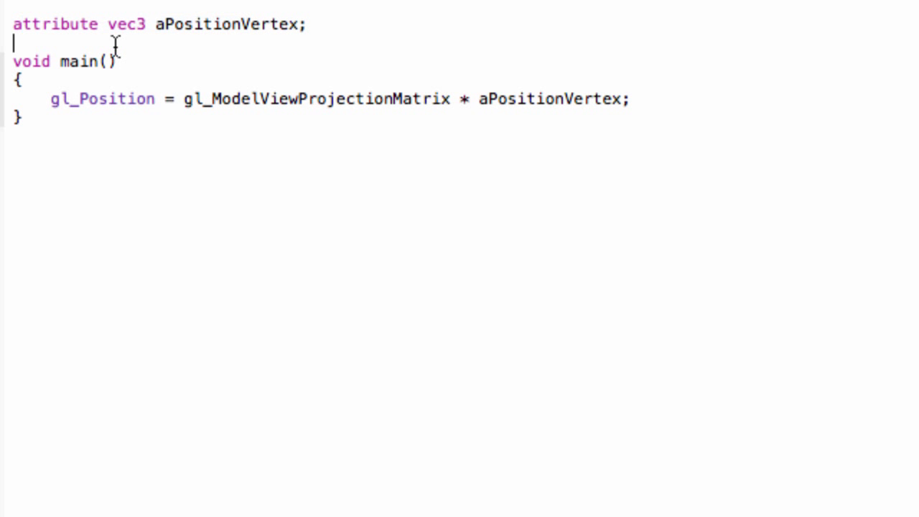
{"action": "double_click", "coordinate": [127, 23]}
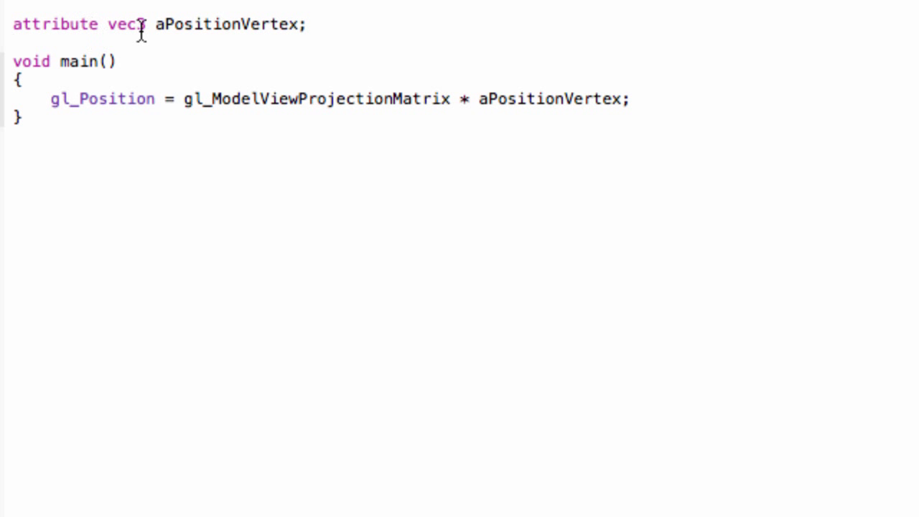
{"action": "double_click", "coordinate": [126, 24]}
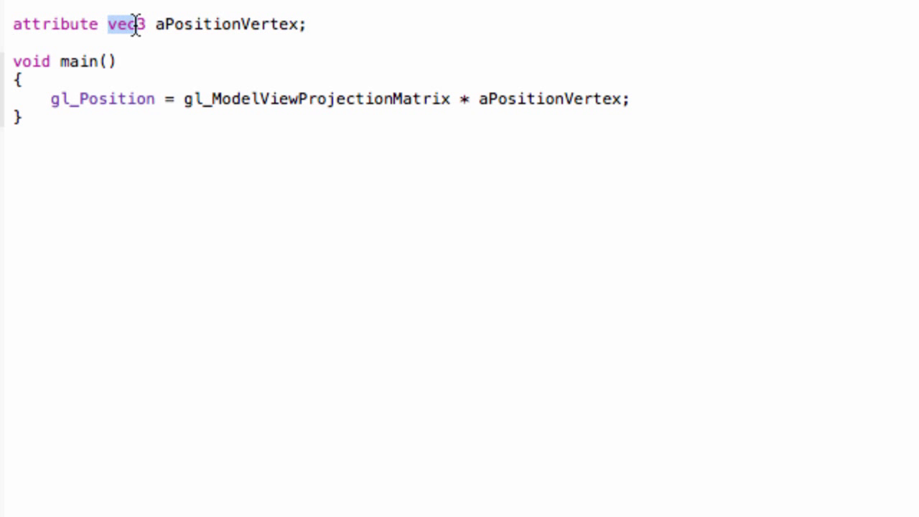
{"action": "double_click", "coordinate": [126, 24]}
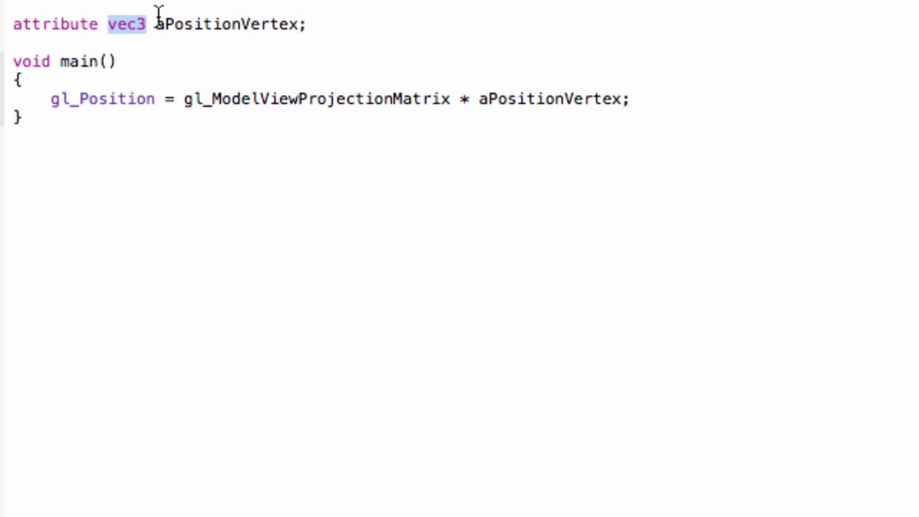
{"action": "mouse_move", "coordinate": [251, 21]}
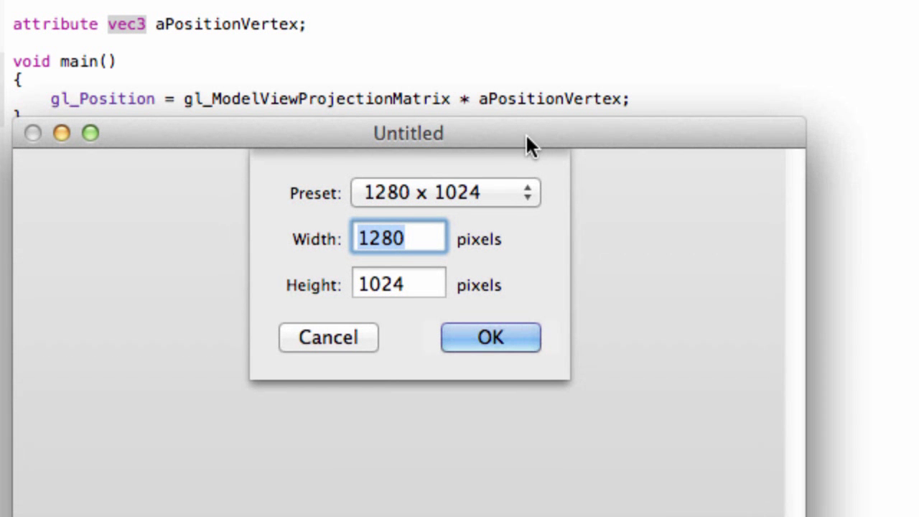
Create a 1280 × 1024 canvas and brush-draw a black triangle on it.
{"action": "left_click", "coordinate": [490, 337]}
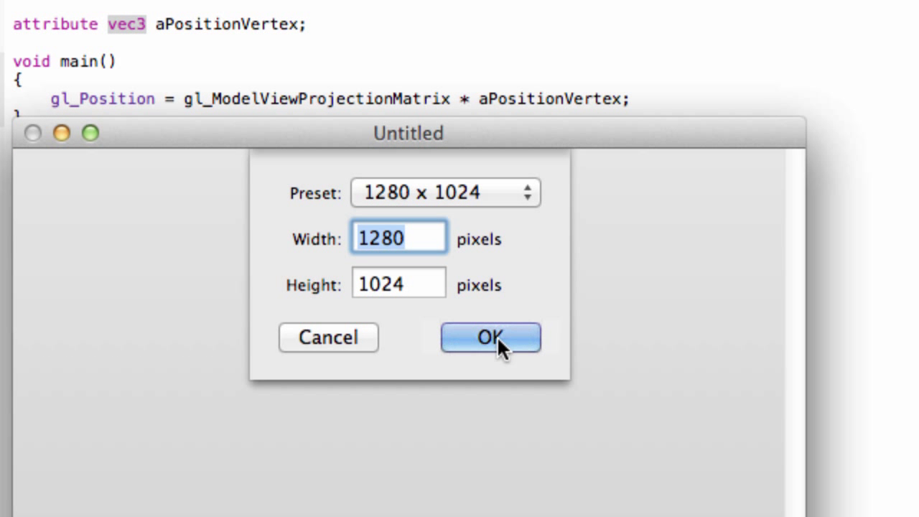
{"action": "left_click", "coordinate": [490, 337]}
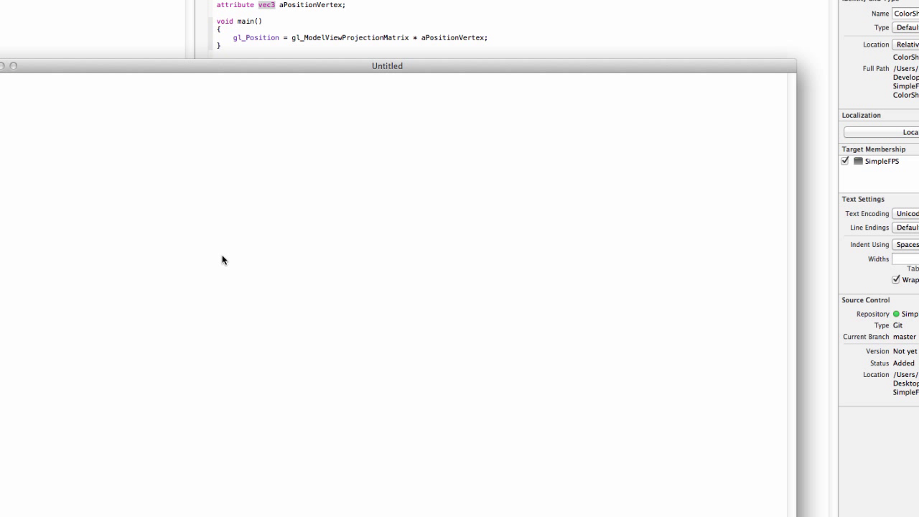
{"action": "mouse_move", "coordinate": [149, 292]}
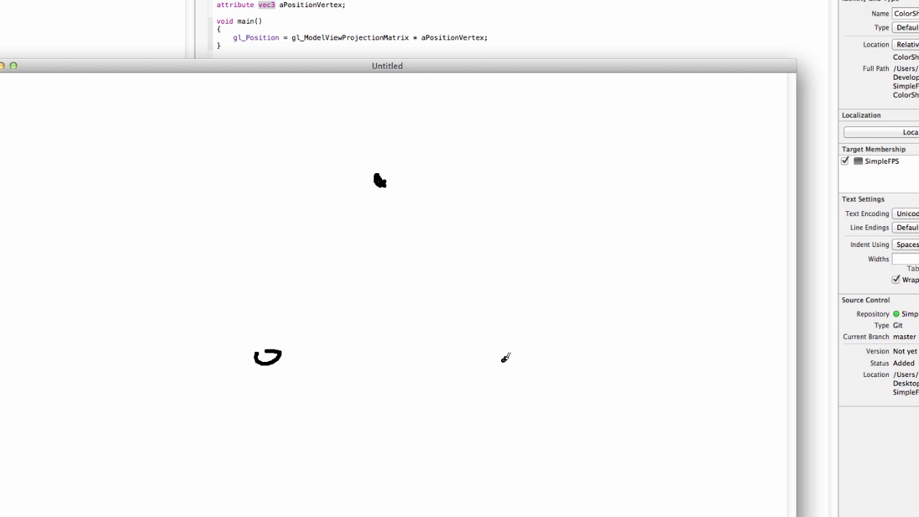
{"action": "left_click_drag", "start_coordinate": [379, 180], "coordinate": [463, 284]}
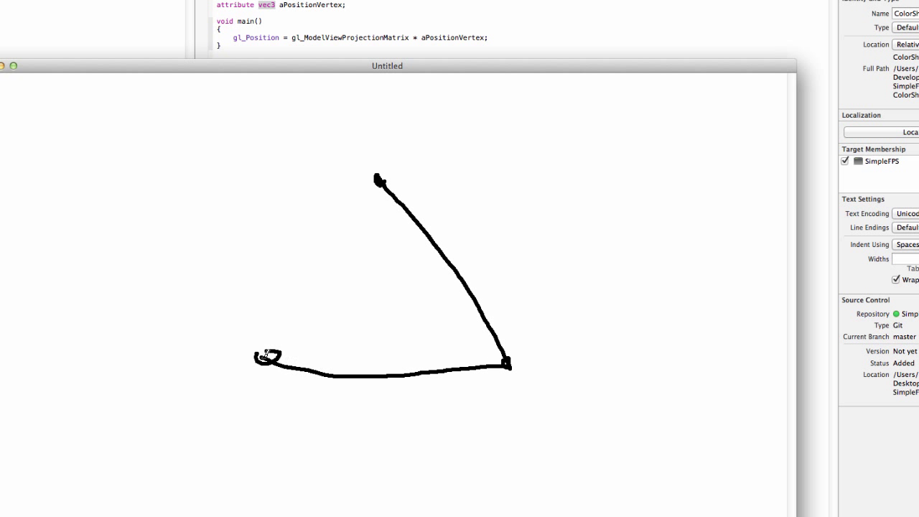
{"action": "left_click_drag", "start_coordinate": [377, 180], "coordinate": [269, 359]}
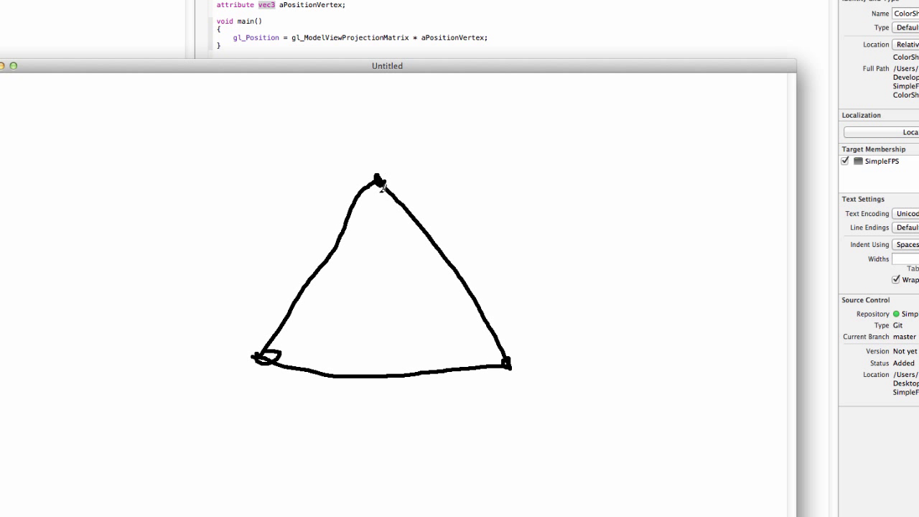
{"action": "left_click_drag", "start_coordinate": [387, 66], "coordinate": [386, 75]}
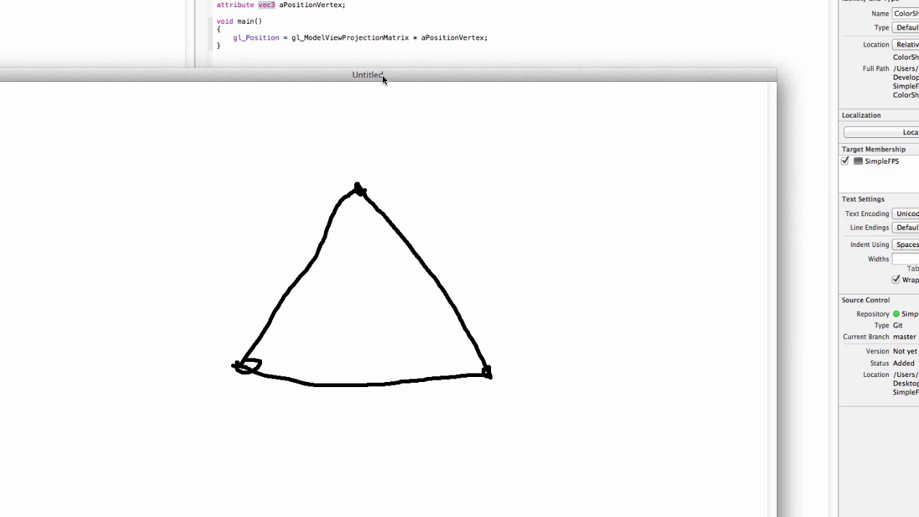
{"action": "mouse_move", "coordinate": [336, 173]}
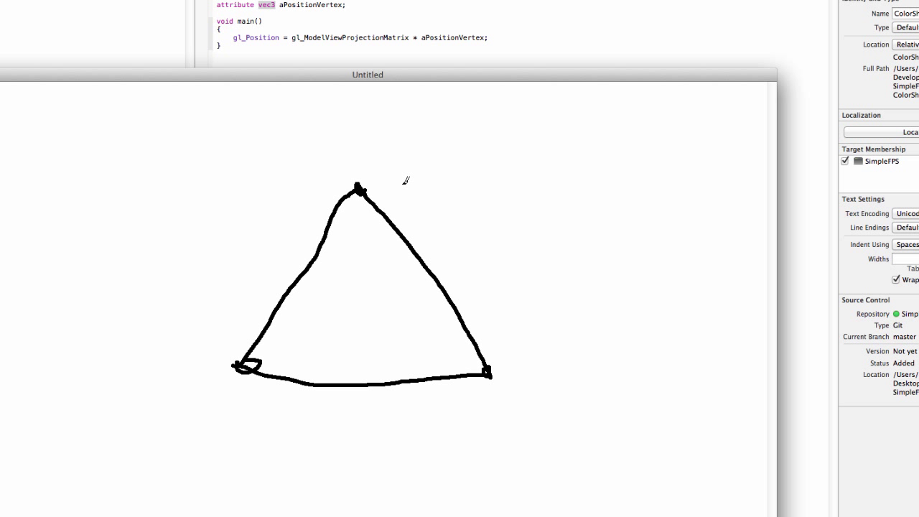
{"action": "mouse_move", "coordinate": [366, 185]}
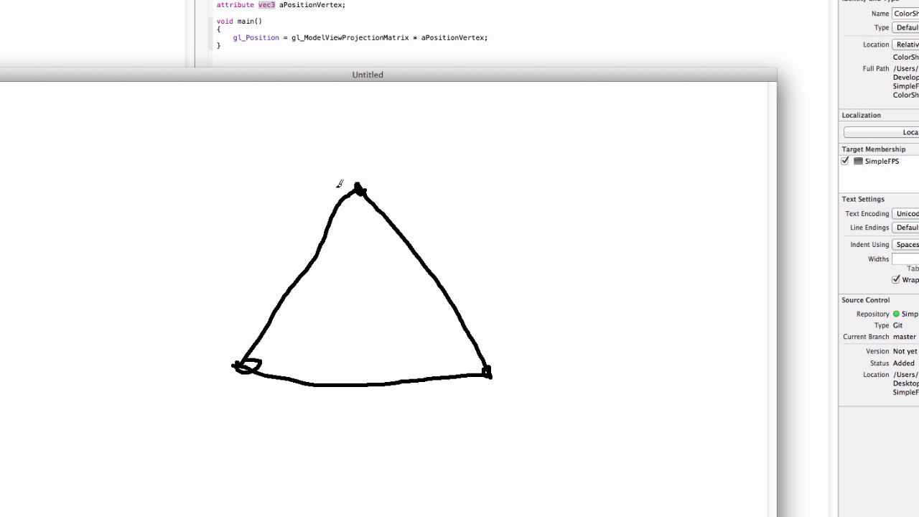
{"action": "mouse_move", "coordinate": [342, 224]}
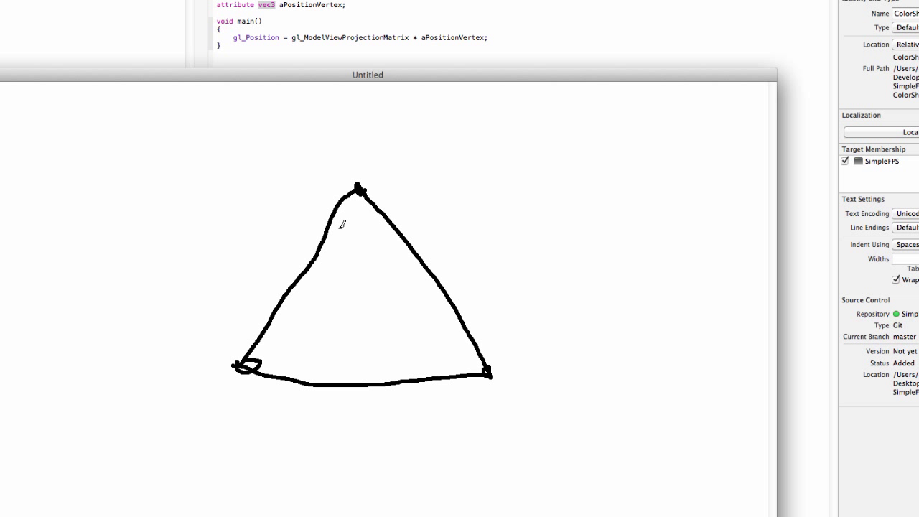
{"action": "mouse_move", "coordinate": [344, 228]}
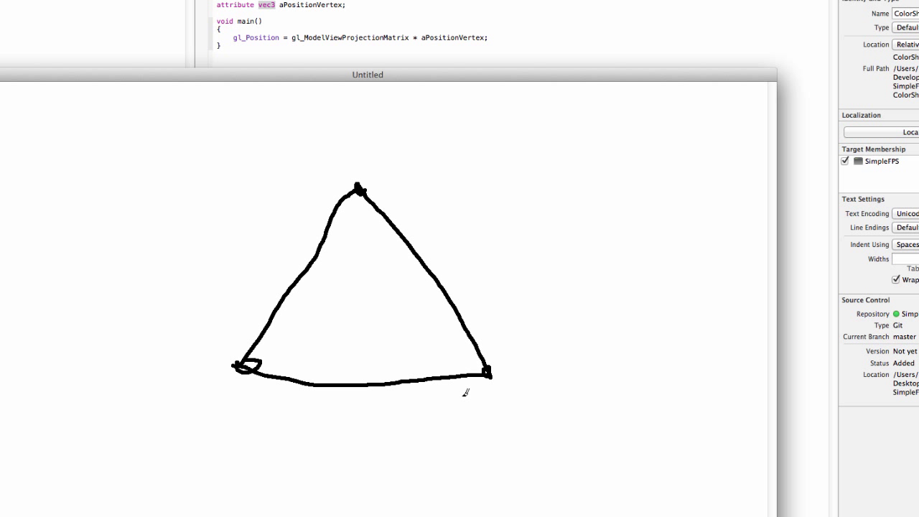
{"action": "mouse_move", "coordinate": [246, 244]}
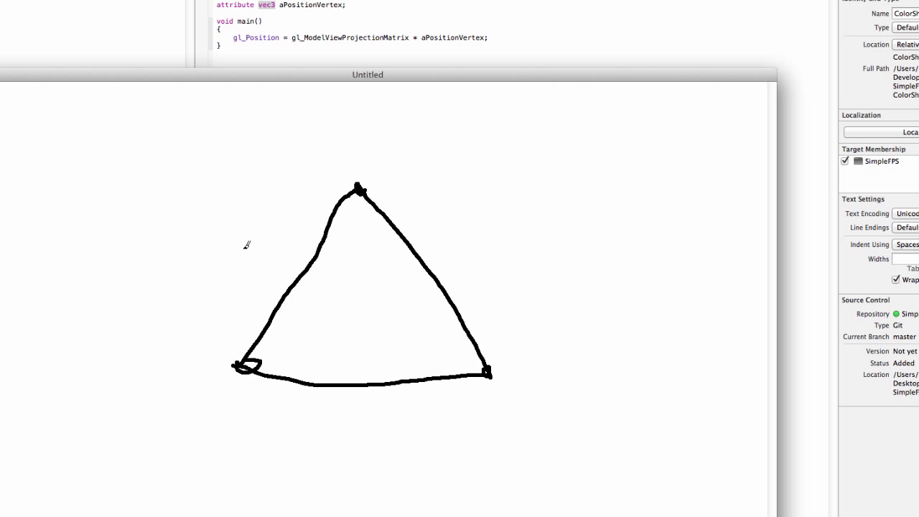
{"action": "mouse_move", "coordinate": [371, 177]}
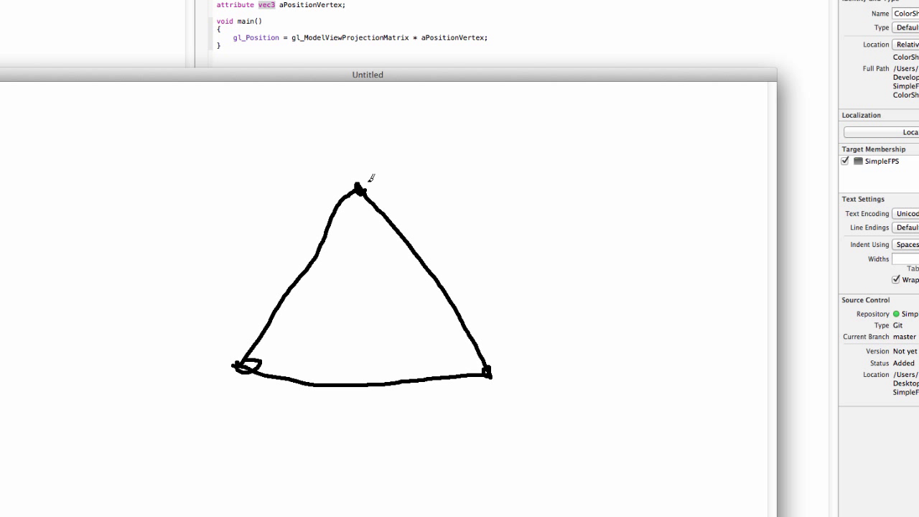
{"action": "mouse_move", "coordinate": [364, 157]}
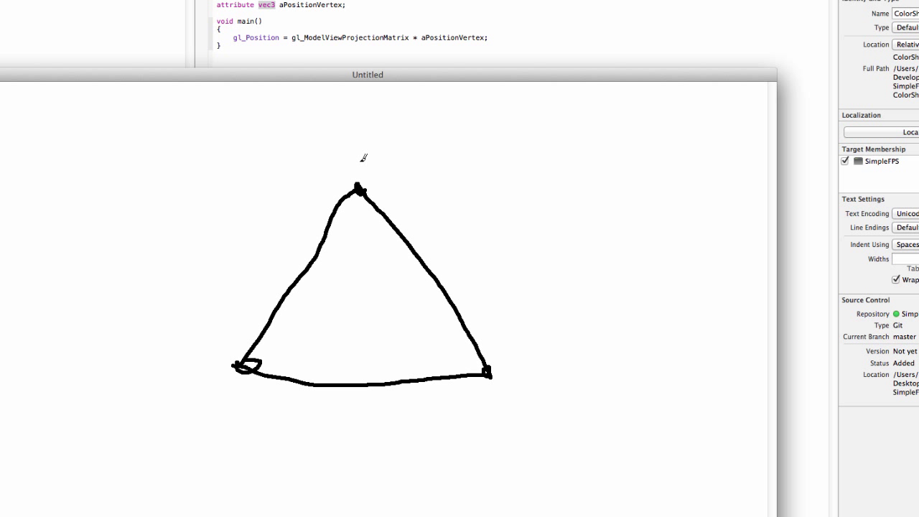
{"action": "mouse_move", "coordinate": [356, 157]}
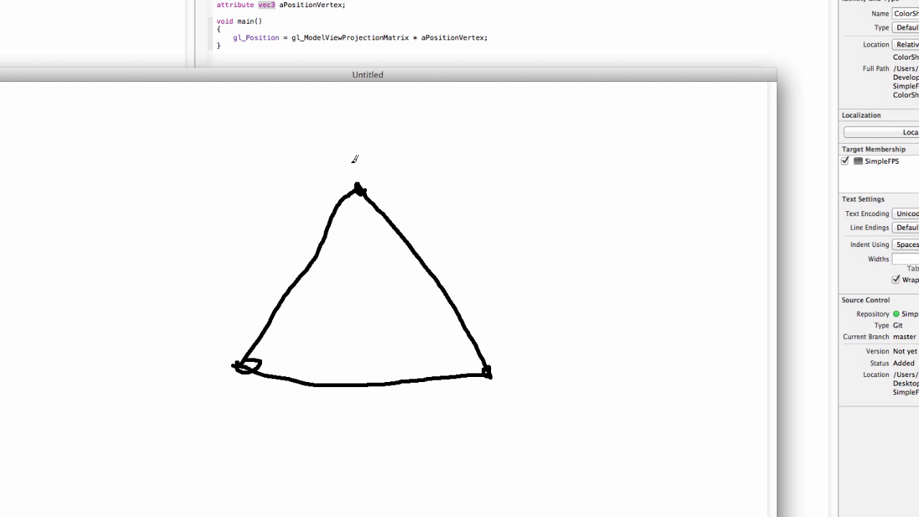
{"action": "mouse_move", "coordinate": [269, 106]}
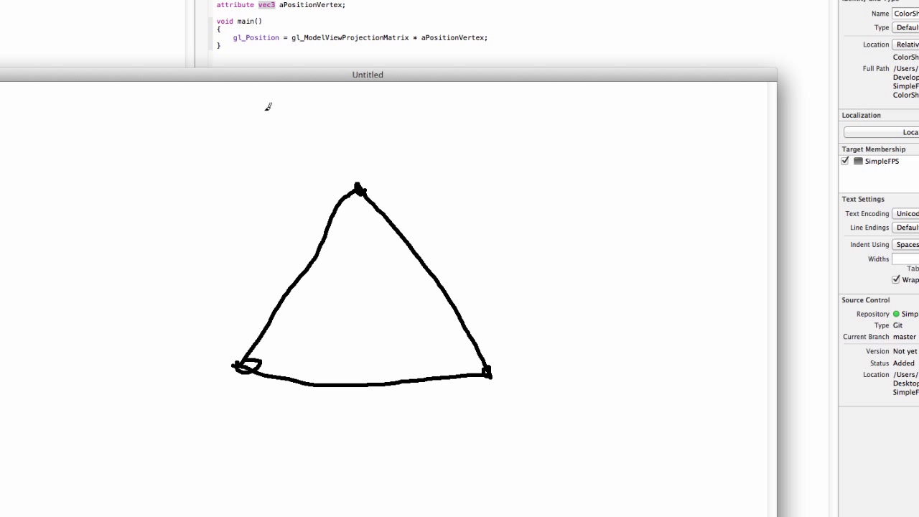
{"action": "mouse_move", "coordinate": [312, 167]}
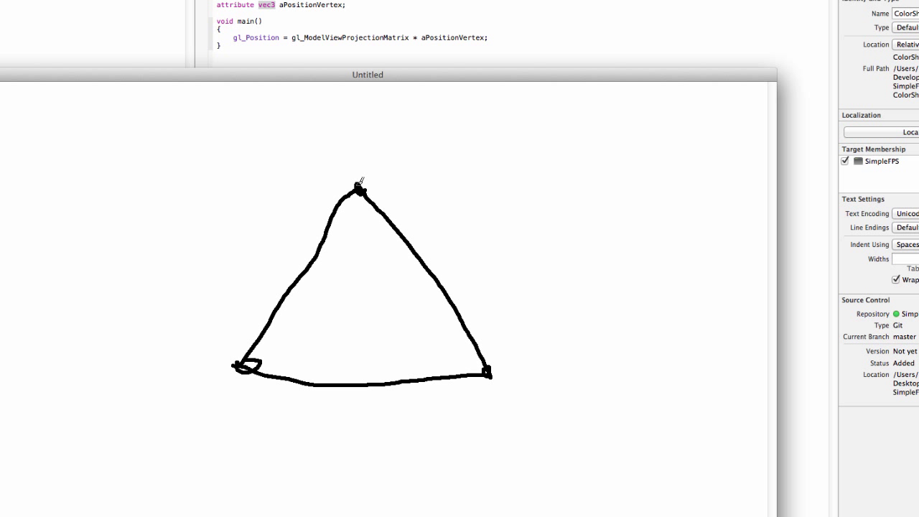
{"action": "mouse_move", "coordinate": [89, 84]}
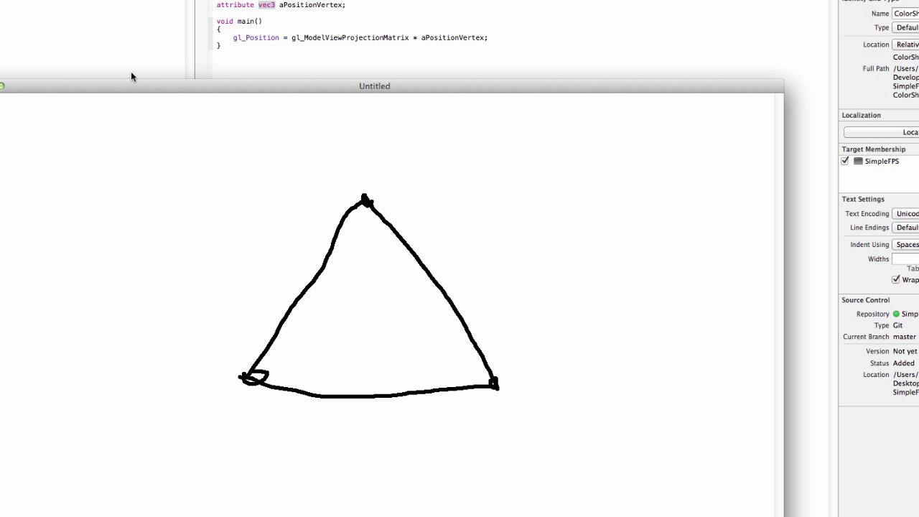
{"action": "mouse_move", "coordinate": [137, 77]}
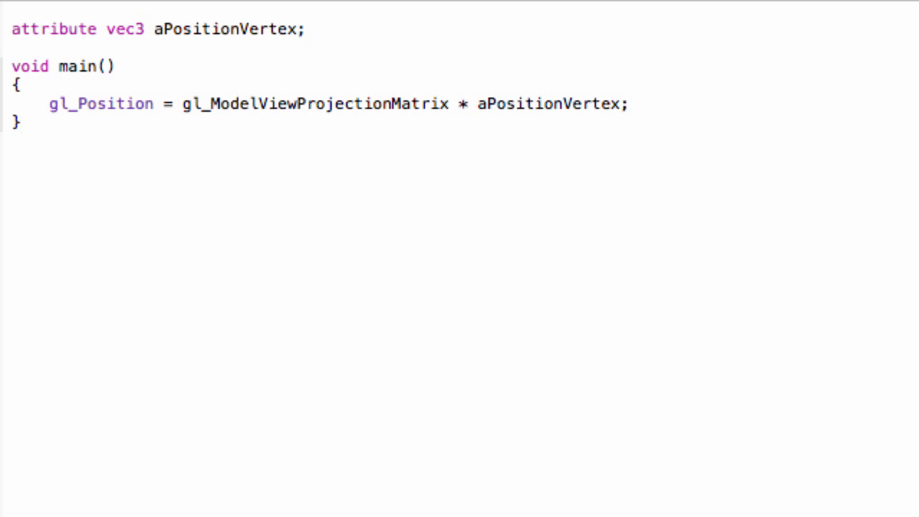
Highlight gl_Position, gl_ModelViewProjectionMatrix and aPositionVertex, then select the whole shader.
{"action": "left_click", "coordinate": [22, 122]}
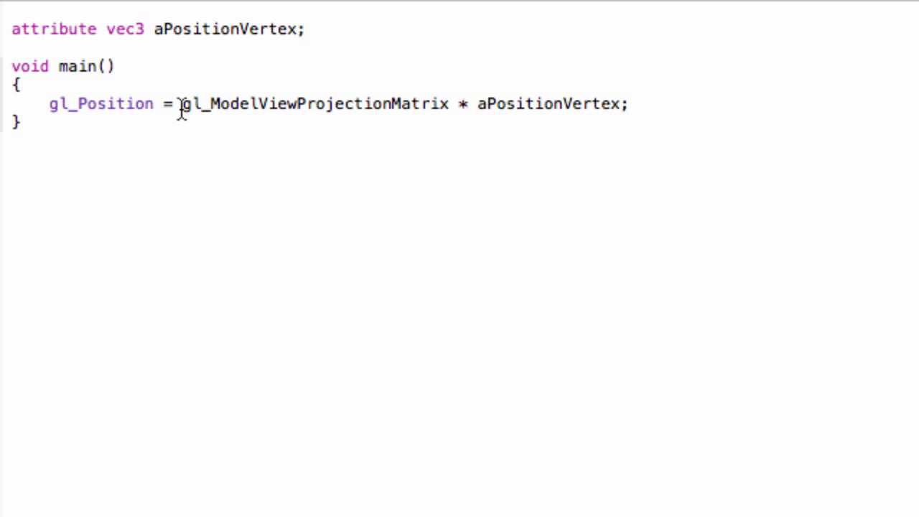
{"action": "left_click", "coordinate": [22, 122]}
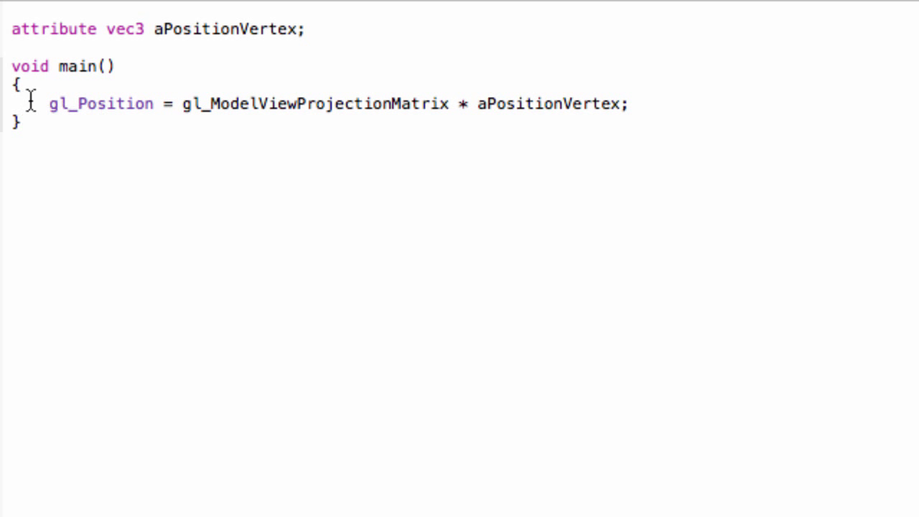
{"action": "double_click", "coordinate": [100, 103]}
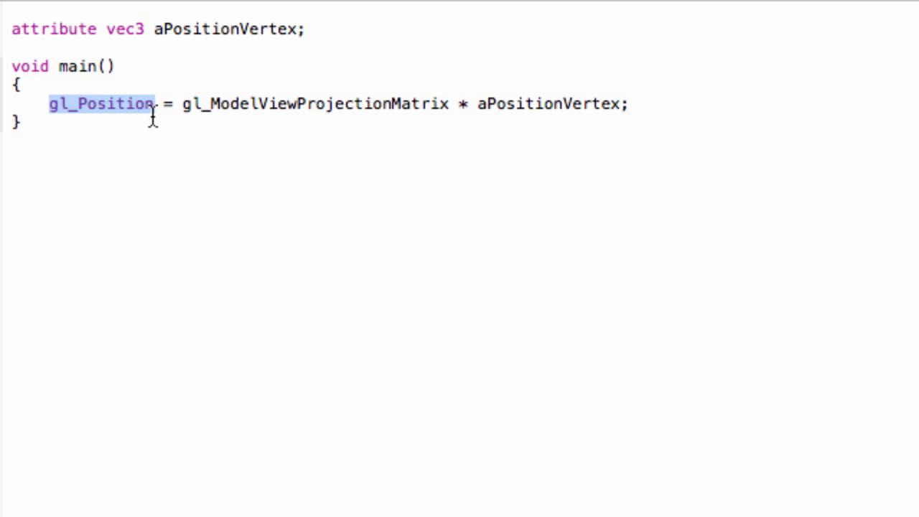
{"action": "mouse_move", "coordinate": [180, 106]}
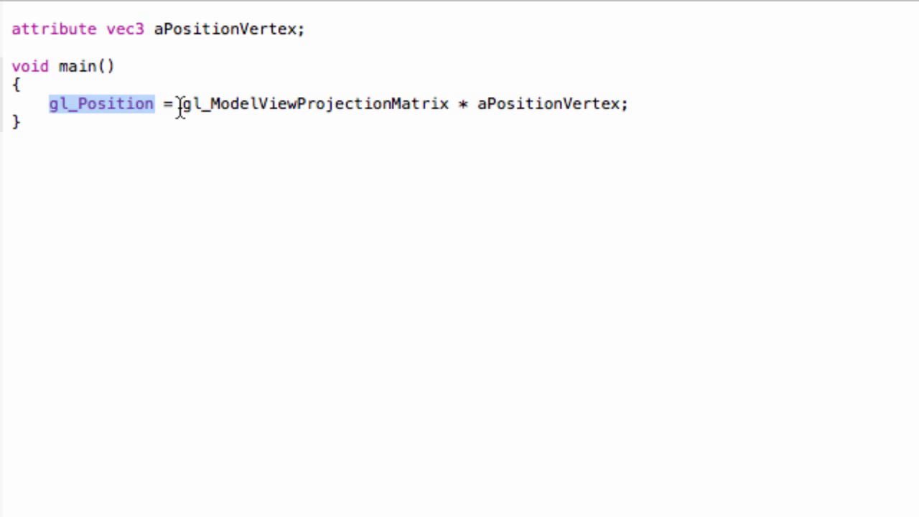
{"action": "double_click", "coordinate": [316, 103]}
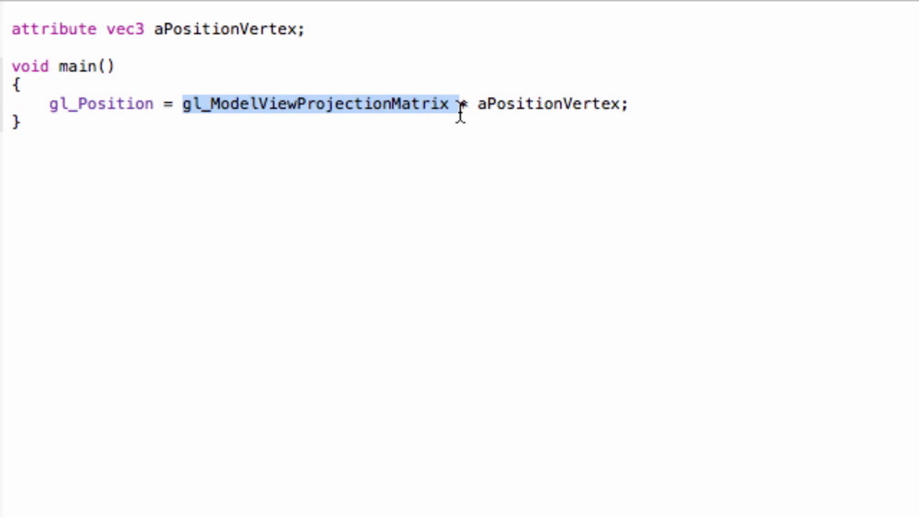
{"action": "mouse_move", "coordinate": [418, 199]}
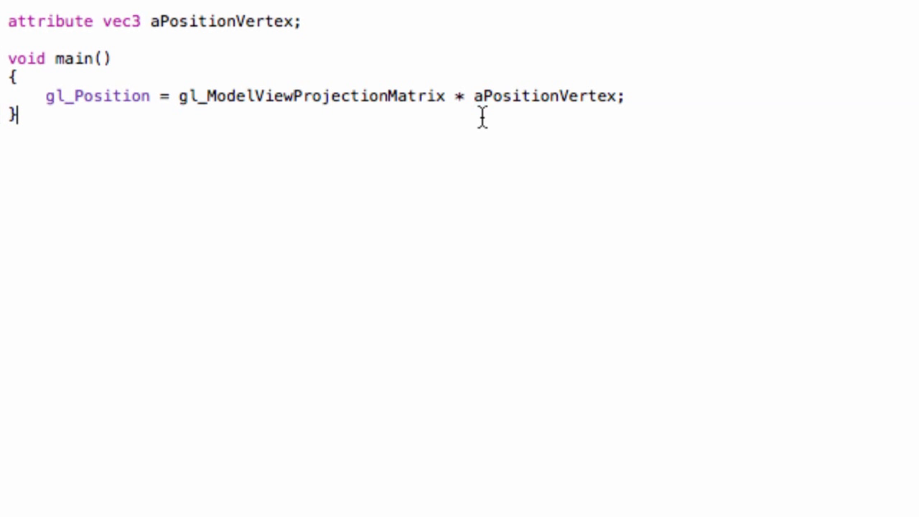
{"action": "double_click", "coordinate": [544, 96]}
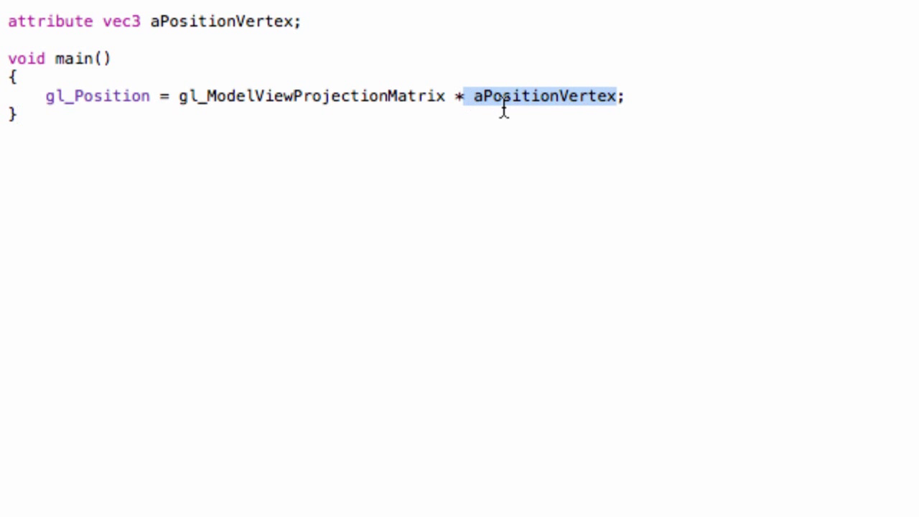
{"action": "mouse_move", "coordinate": [533, 112]}
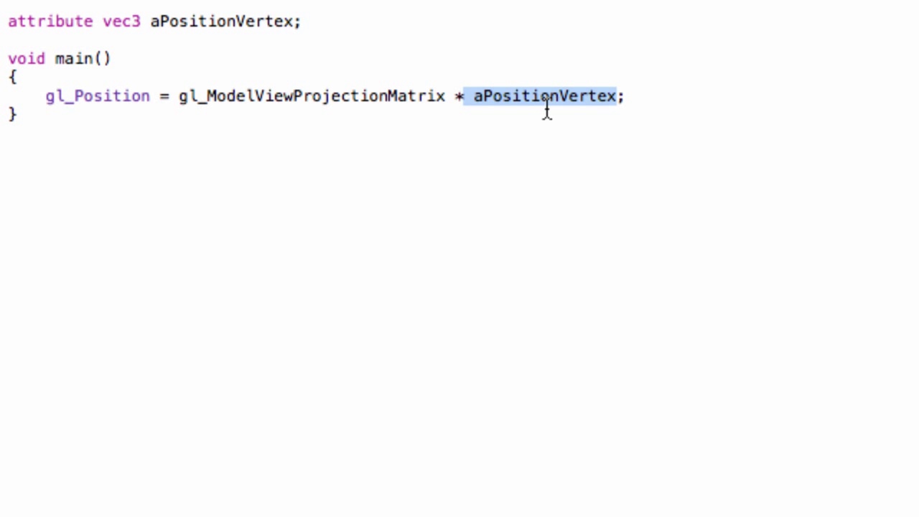
{"action": "mouse_move", "coordinate": [447, 162]}
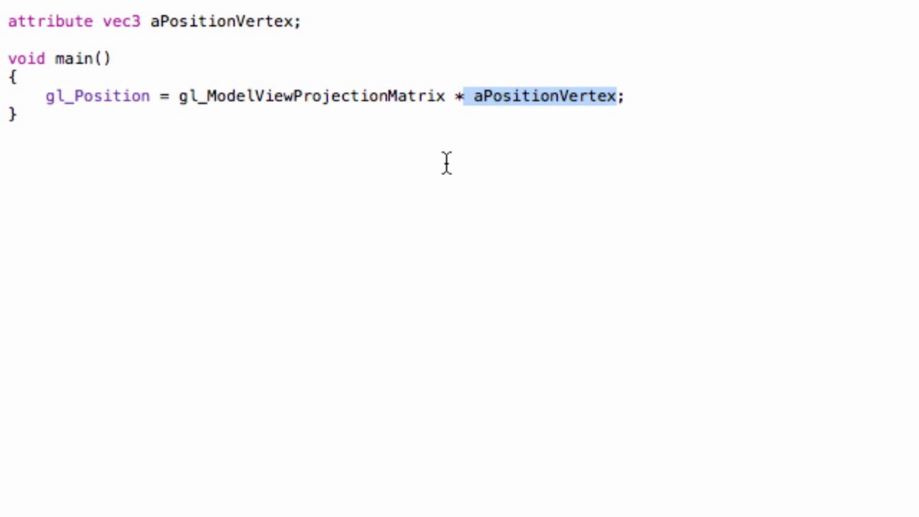
{"action": "mouse_move", "coordinate": [268, 145]}
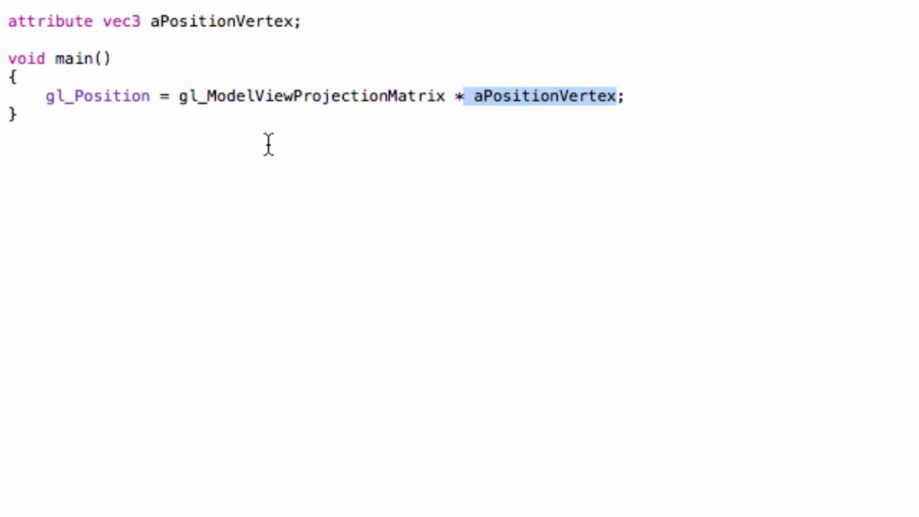
{"action": "mouse_move", "coordinate": [173, 103]}
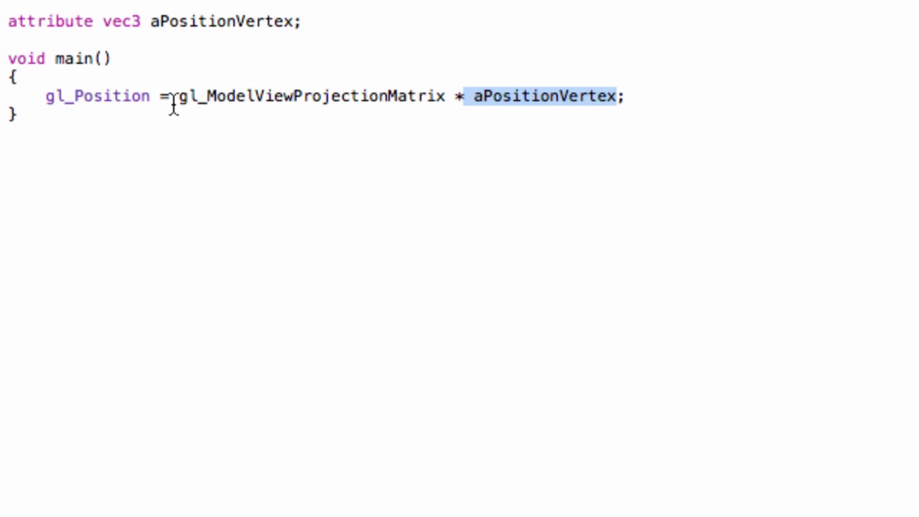
{"action": "left_click_drag", "start_coordinate": [179, 96], "coordinate": [624, 96]}
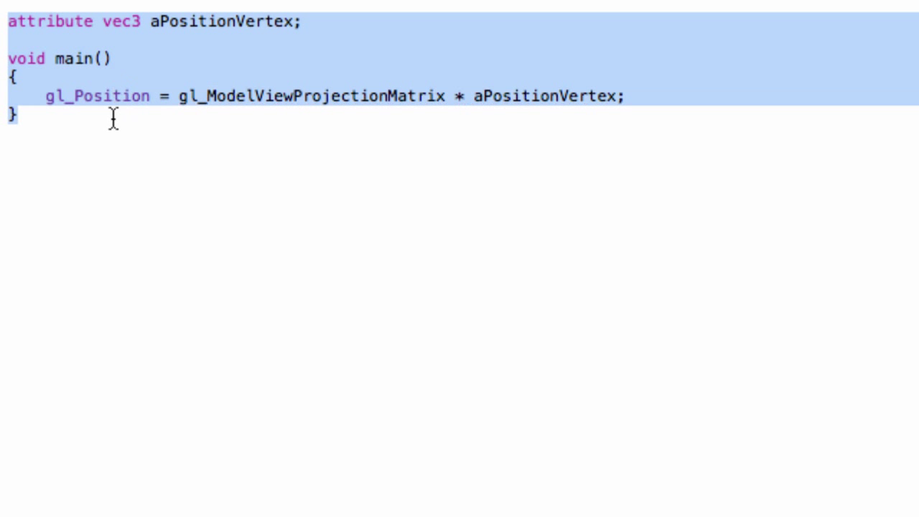
{"action": "mouse_move", "coordinate": [61, 96]}
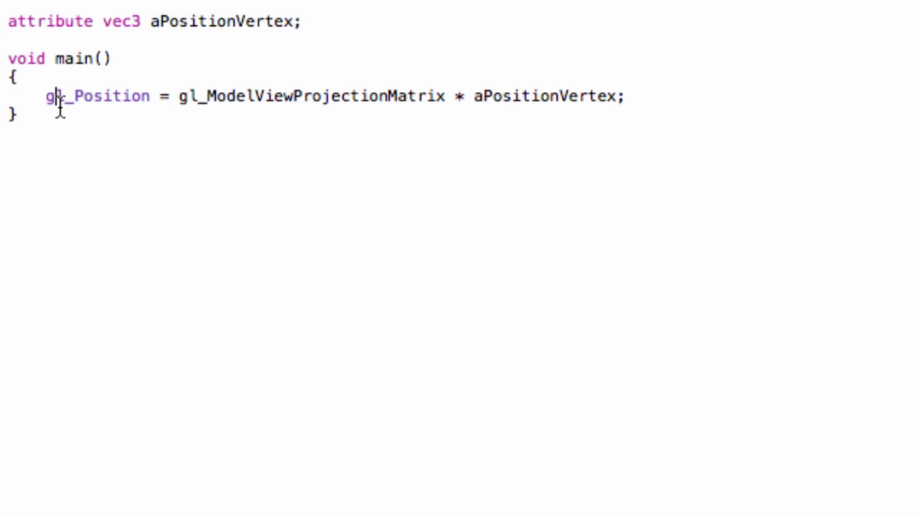
Declare uniform vec4 uColor in the fragment shader.
{"action": "type", "text": "uniform vec4"}
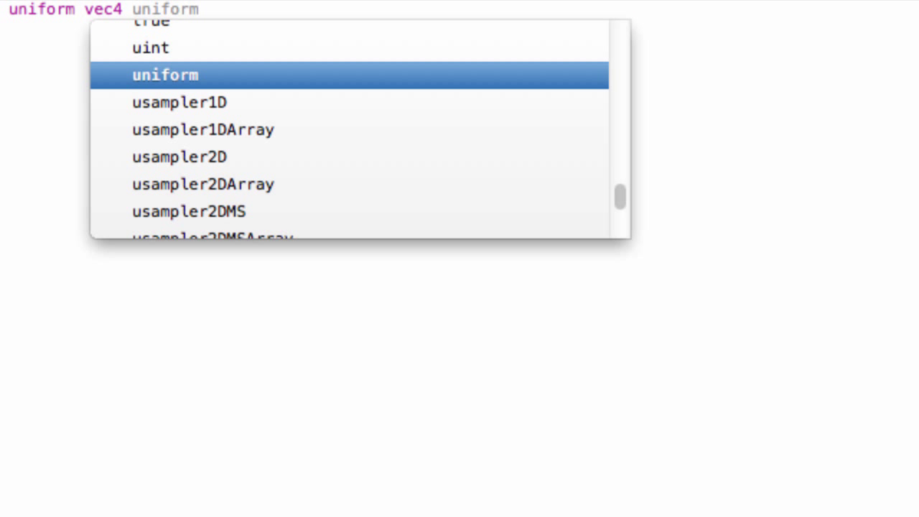
{"action": "type", "text": "Color"}
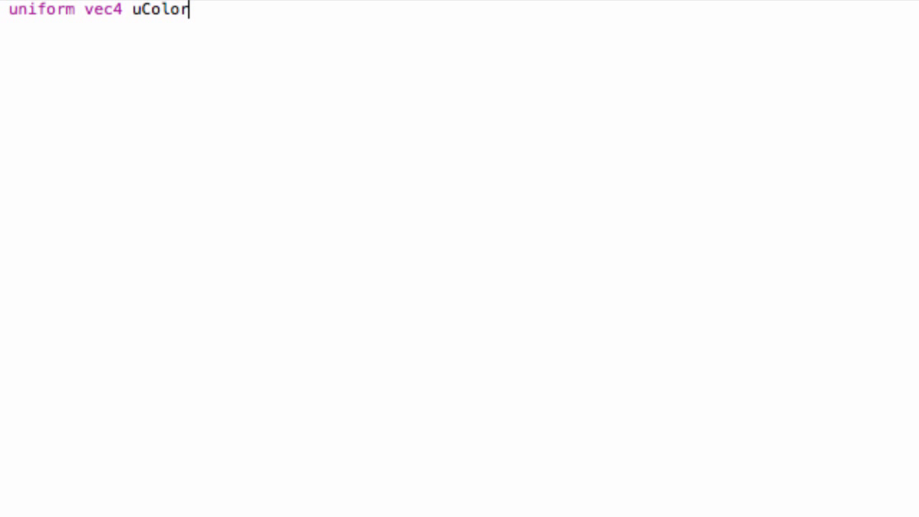
{"action": "type", "text": ";"}
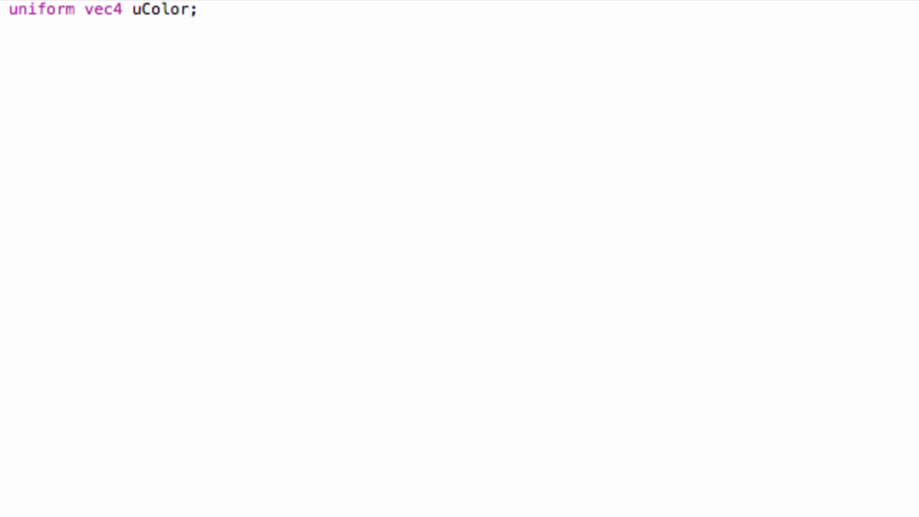
Write void main() with gl_FragColor = uColor in its body.
{"action": "type", "text": "void main"}
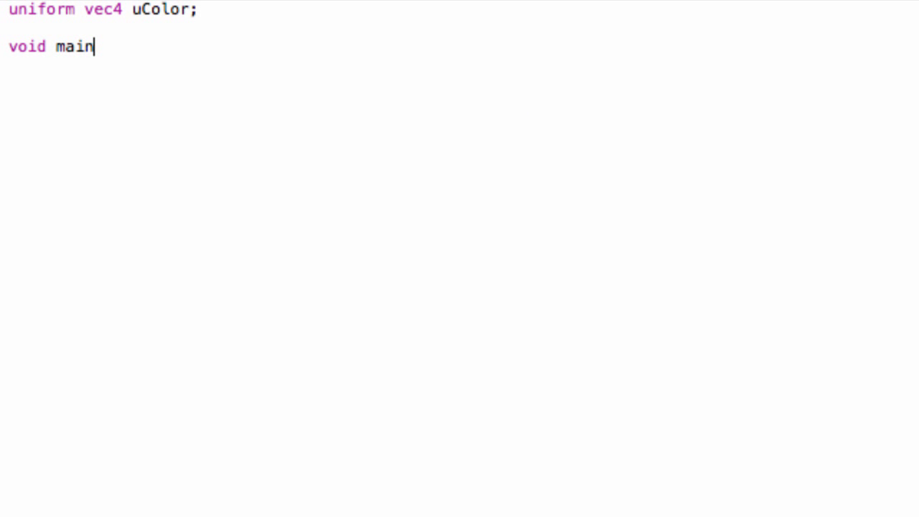
{"action": "type", "text": "()"}
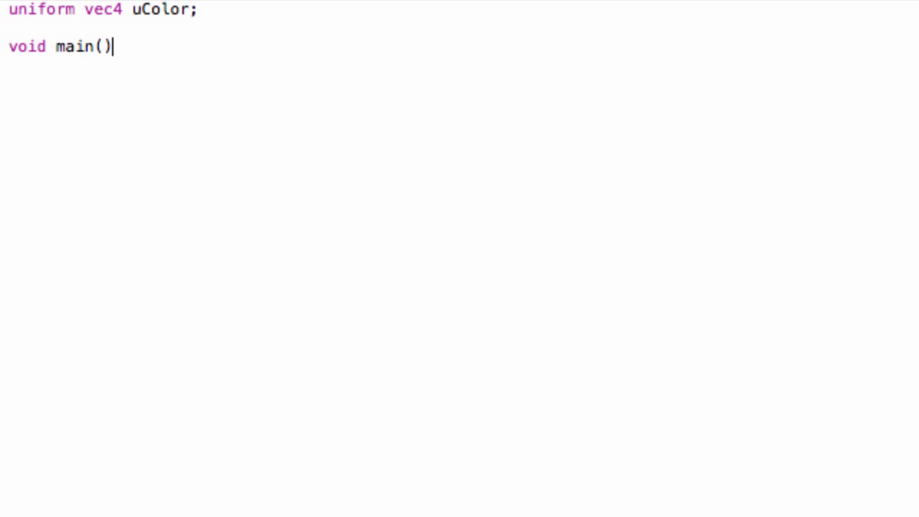
{"action": "type", "text": "{"}
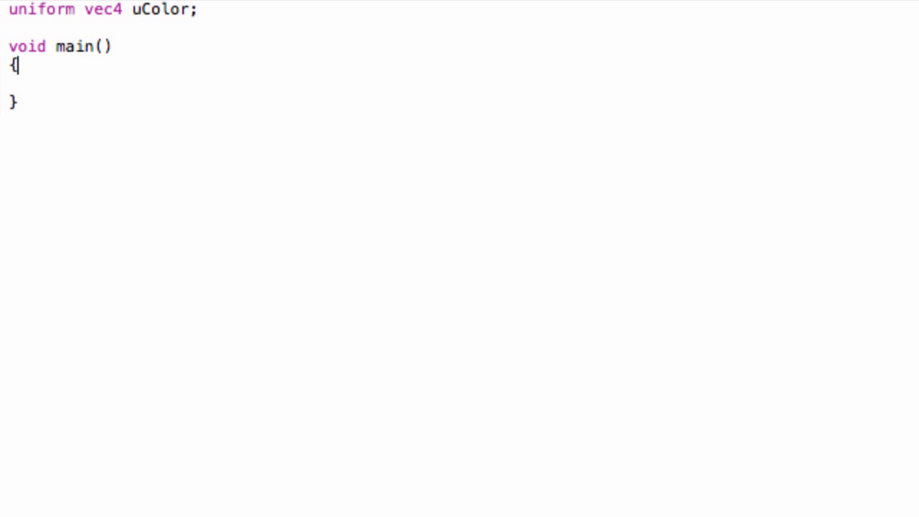
{"action": "key", "text": "enter"}
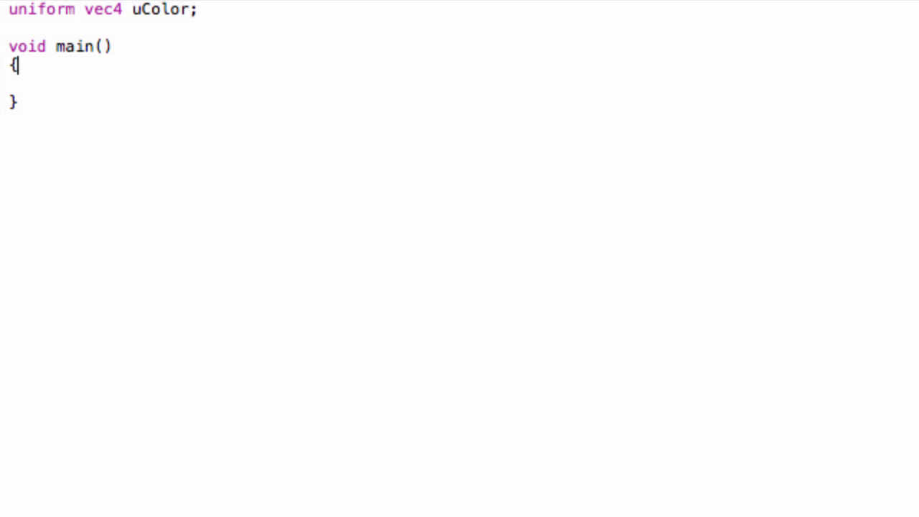
{"action": "type", "text": "gl"}
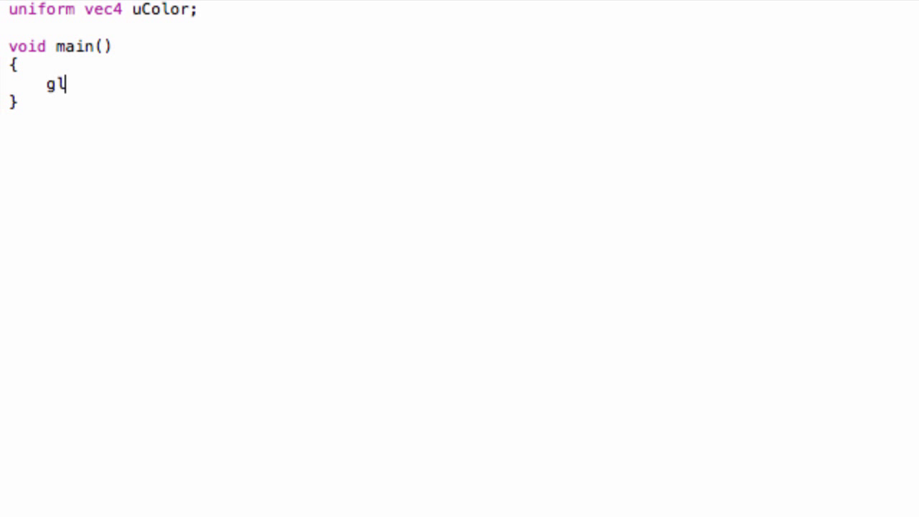
{"action": "type", "text": "l_Frag"}
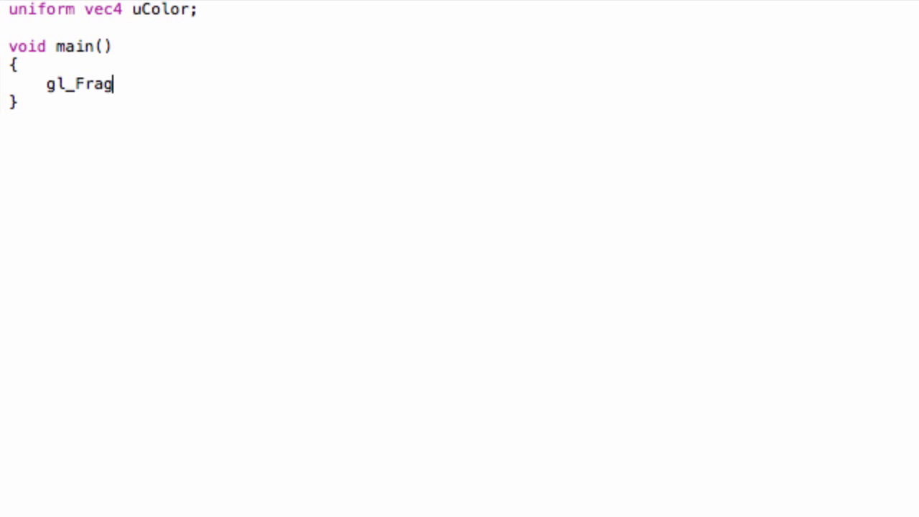
{"action": "type", "text": "Color"}
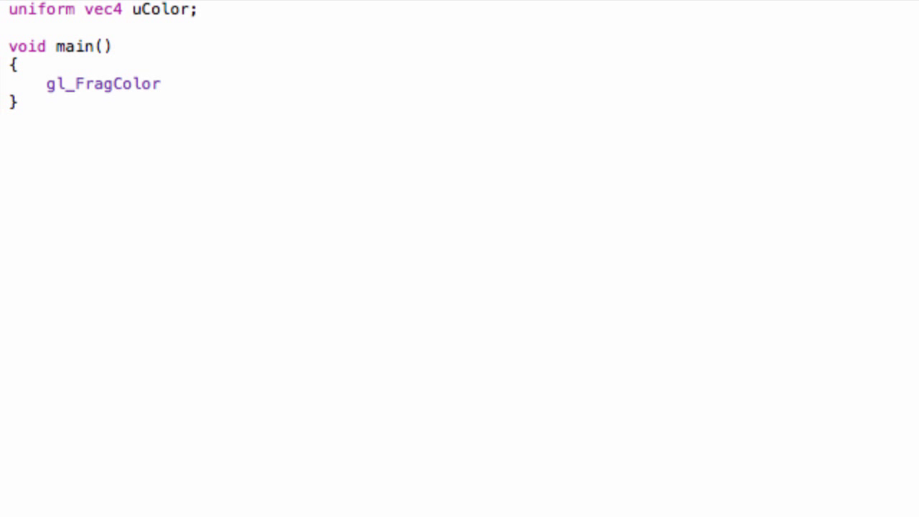
{"action": "type", "text": "= uColor;"}
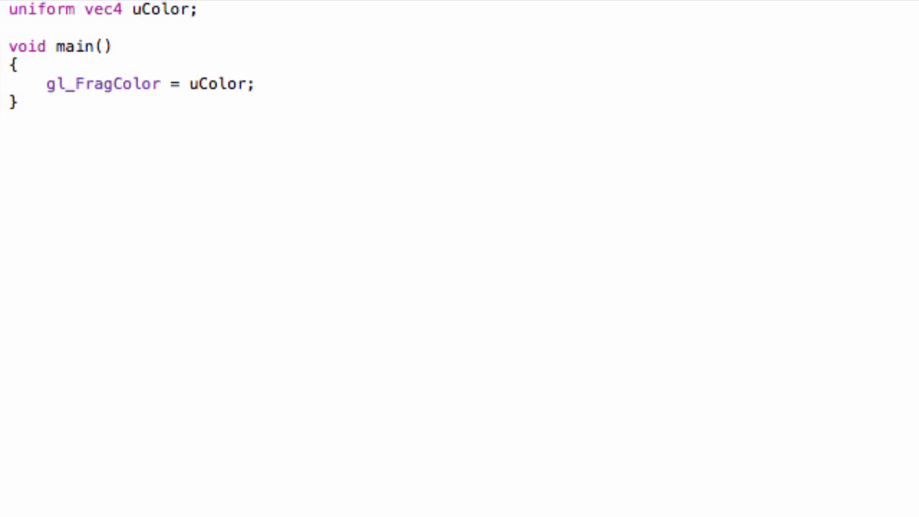
{"action": "left_click", "coordinate": [9, 28]}
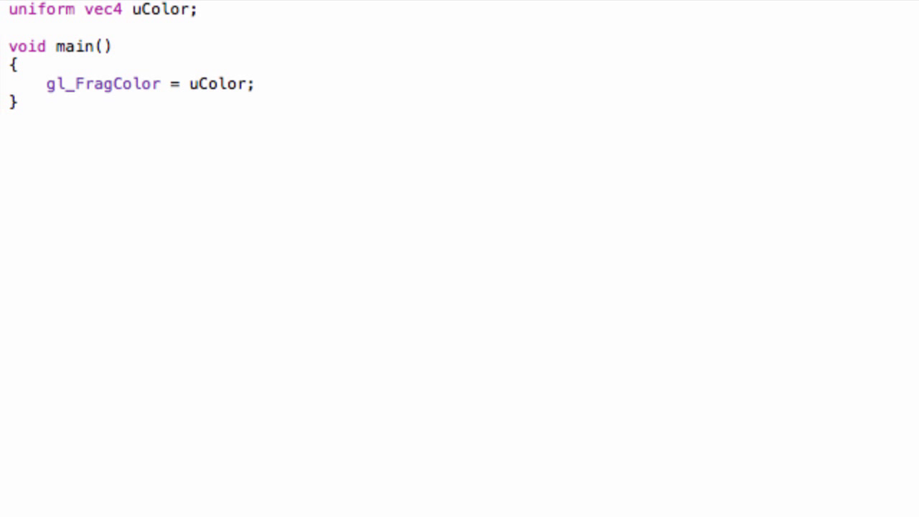
{"action": "left_click", "coordinate": [9, 28]}
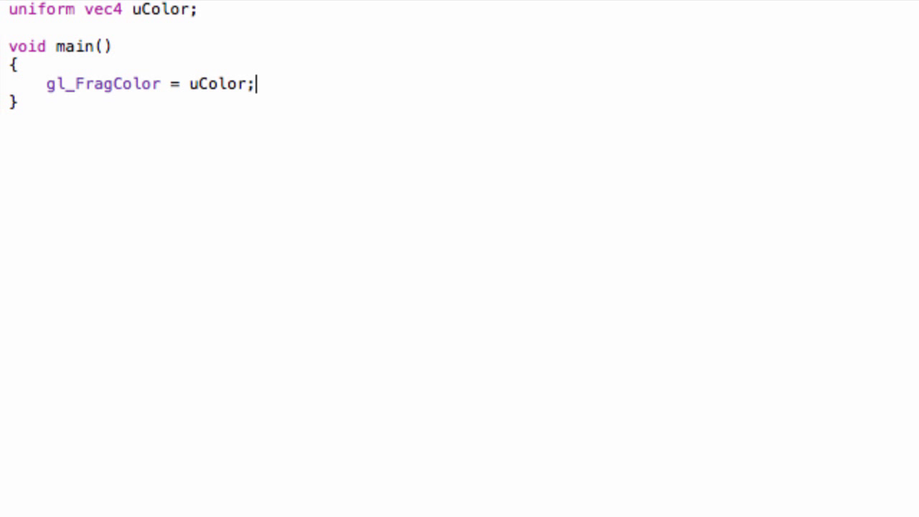
Delete the stray blank line after uColor and start a new file from the File menu.
{"action": "left_click", "coordinate": [115, 46]}
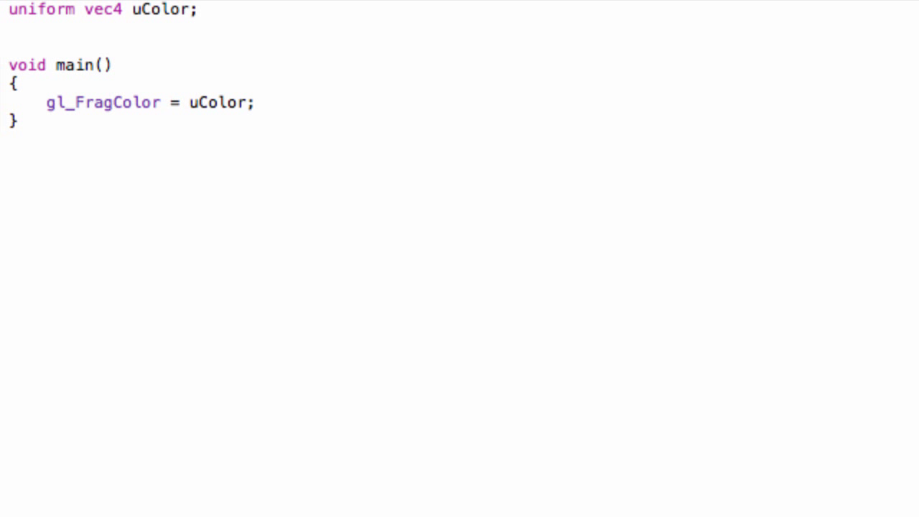
{"action": "key", "text": "Backspace"}
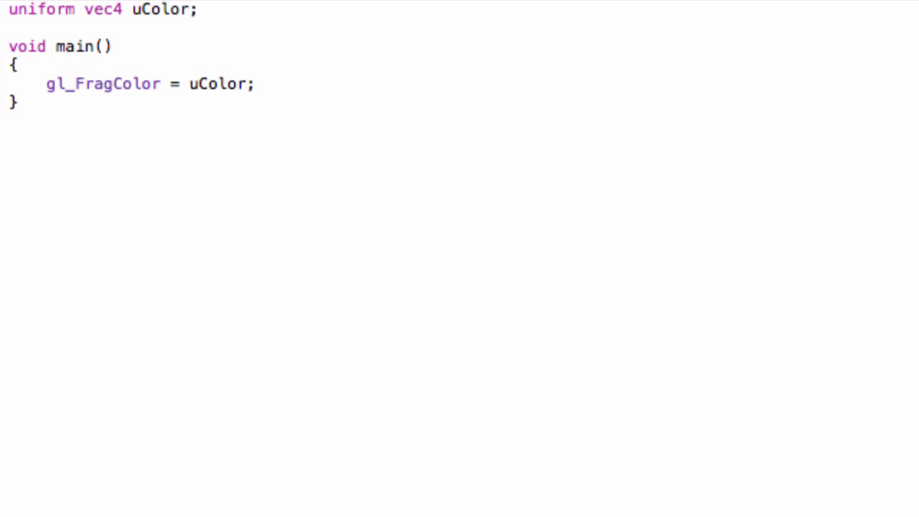
{"action": "left_click", "coordinate": [140, 9]}
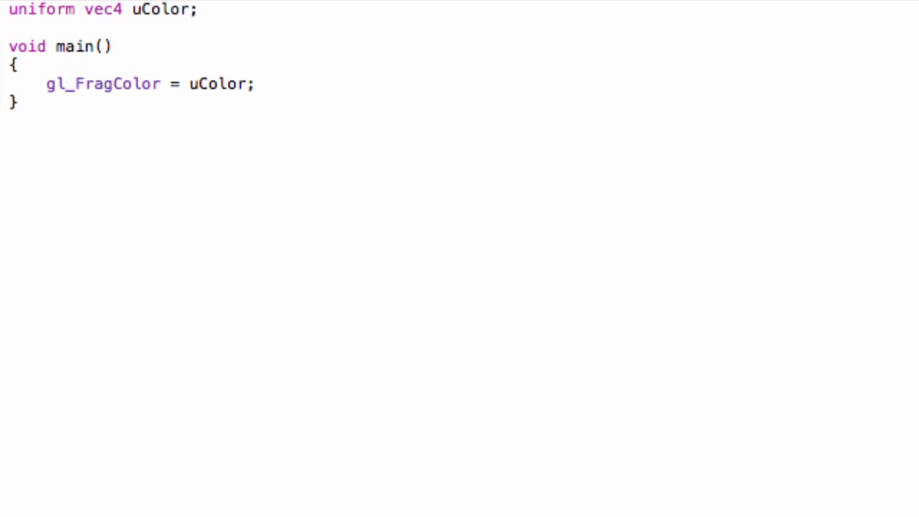
{"action": "left_click", "coordinate": [56, 9]}
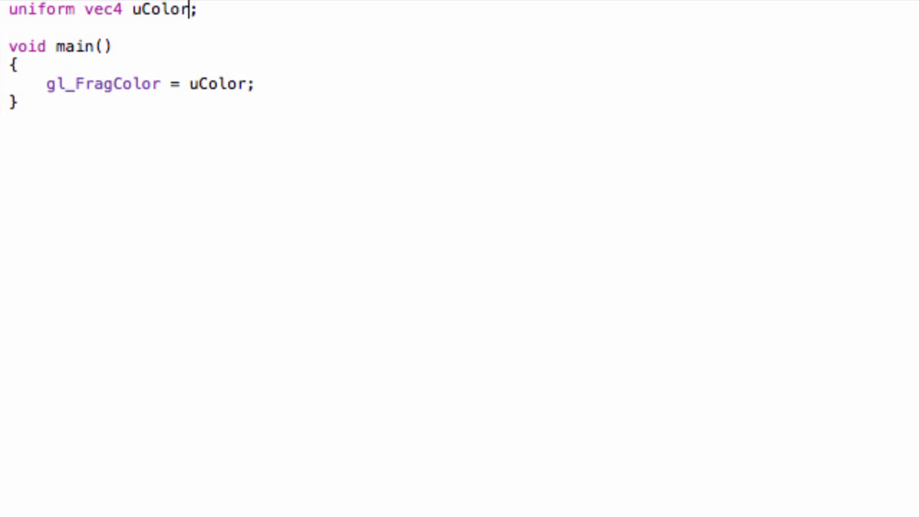
{"action": "left_click", "coordinate": [167, 9]}
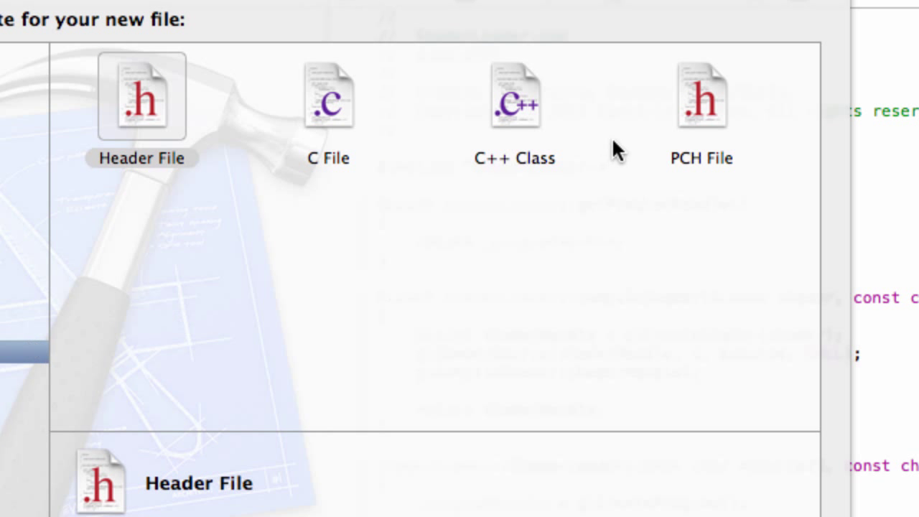
Create a ShaderInterface C++ class in the SimpleFPS group and target.
{"action": "left_click", "coordinate": [514, 96]}
{"action": "type", "text": "ShaderInt"}
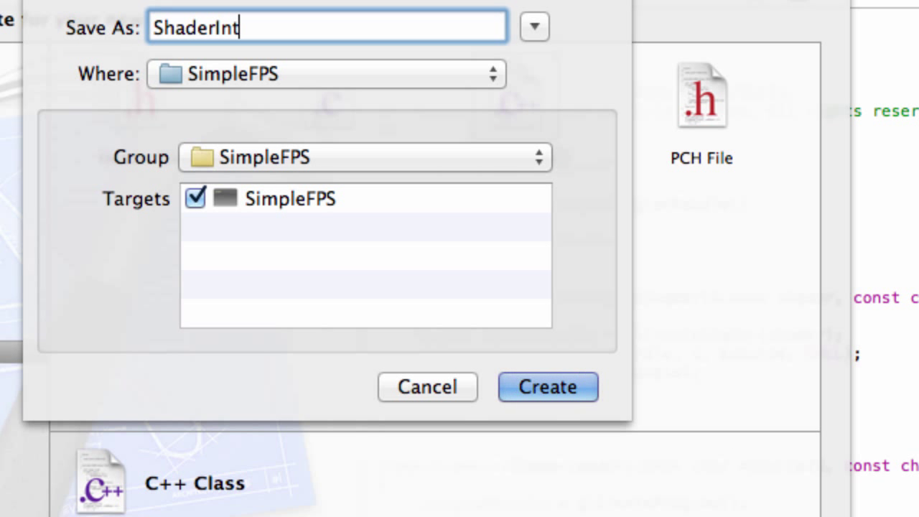
{"action": "type", "text": "erface"}
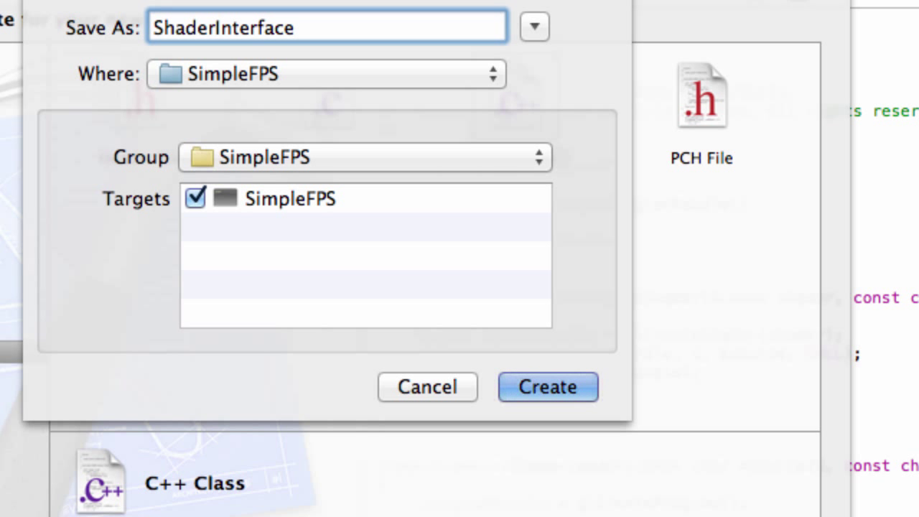
{"action": "left_click", "coordinate": [547, 386]}
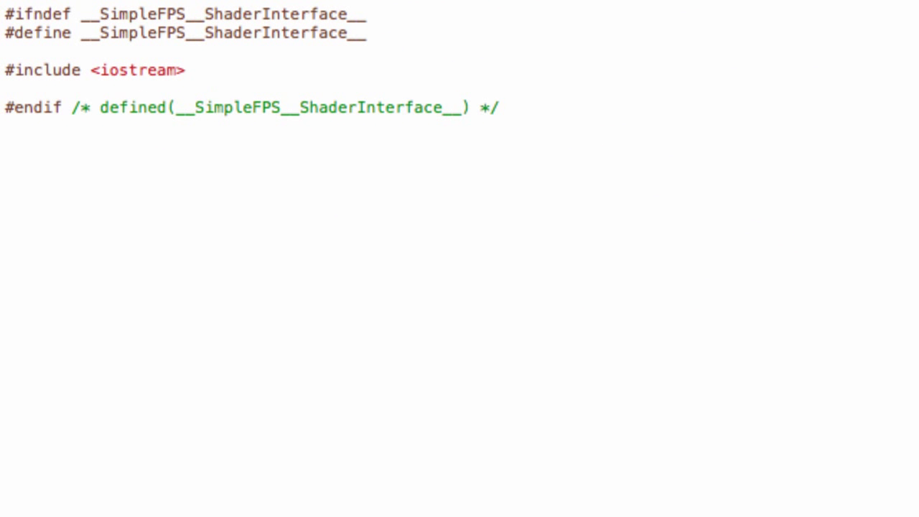
Declare class ShaderInterface with empty private: and public: sections separated by blank lines.
{"action": "type", "text": "class"}
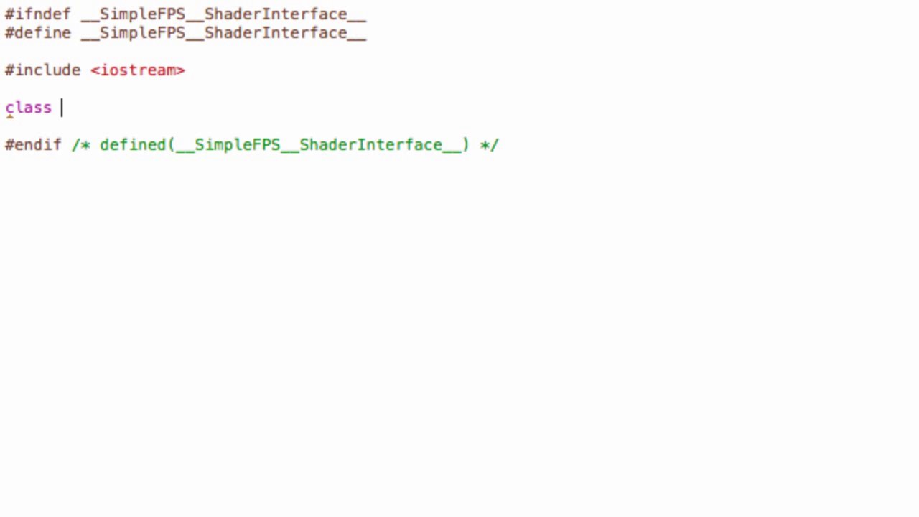
{"action": "type", "text": "S"}
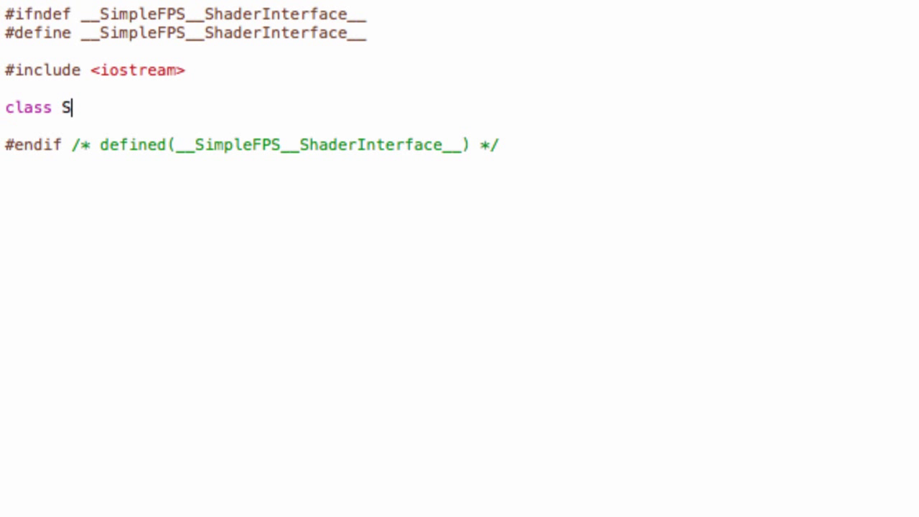
{"action": "type", "text": "haderInterface"}
{"action": "type", "text": "{"}
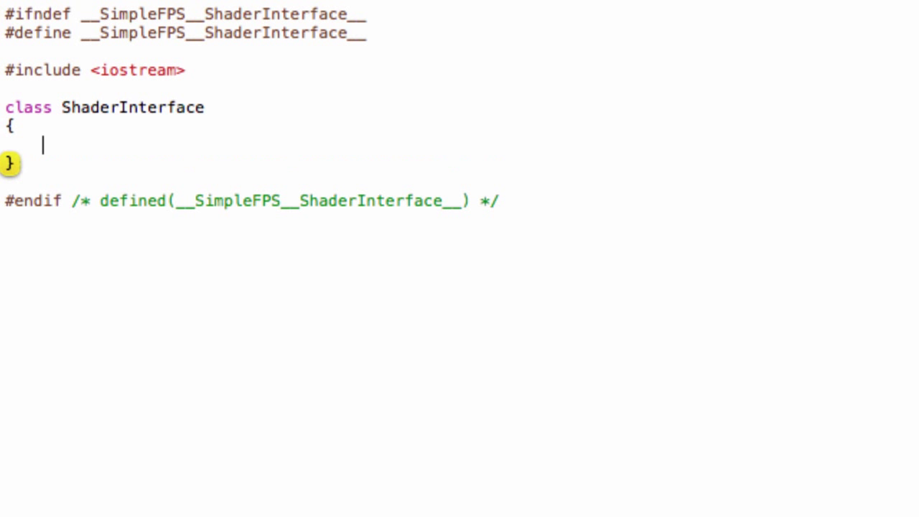
{"action": "type", "text": ";"}
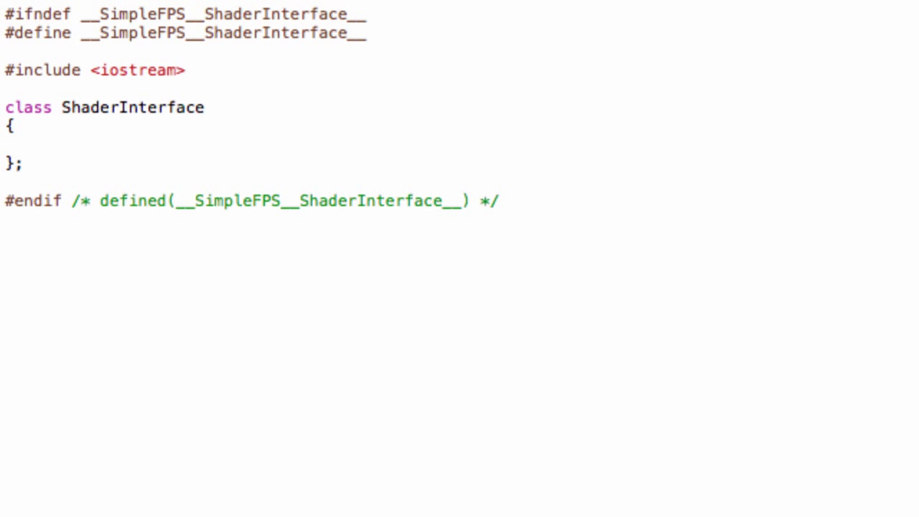
{"action": "type", "text": "private:"}
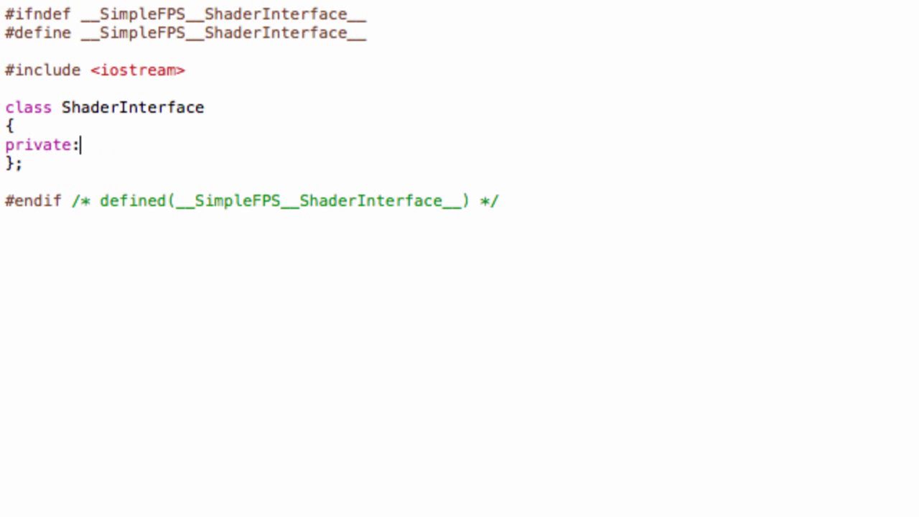
{"action": "type", "text": "public:"}
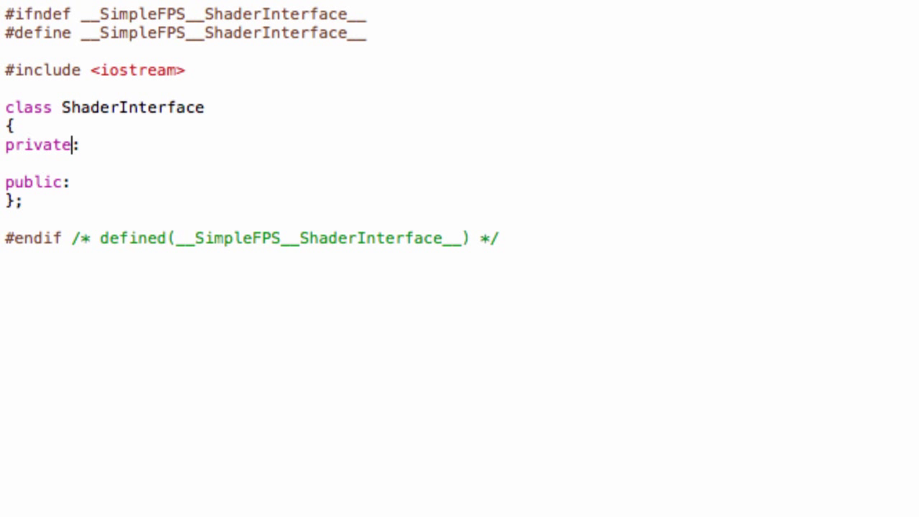
{"action": "key", "text": "Enter"}
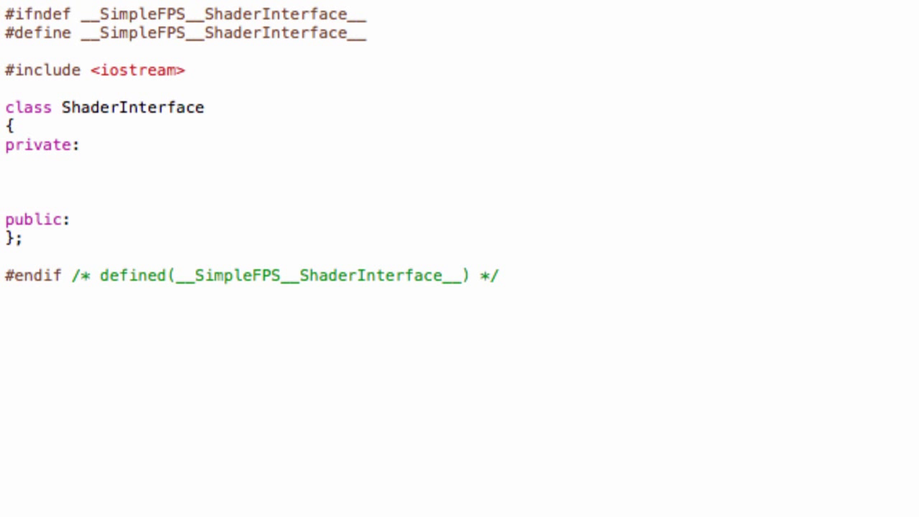
{"action": "left_click", "coordinate": [14, 125]}
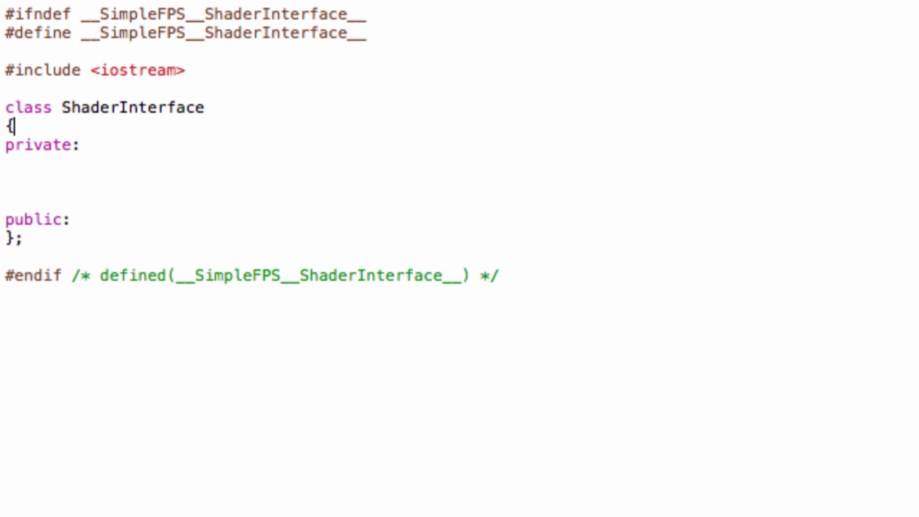
Include ShaderLoader.h and declare the _programHandle and ShaderLoader shader members.
{"action": "type", "text": "#Shader"}
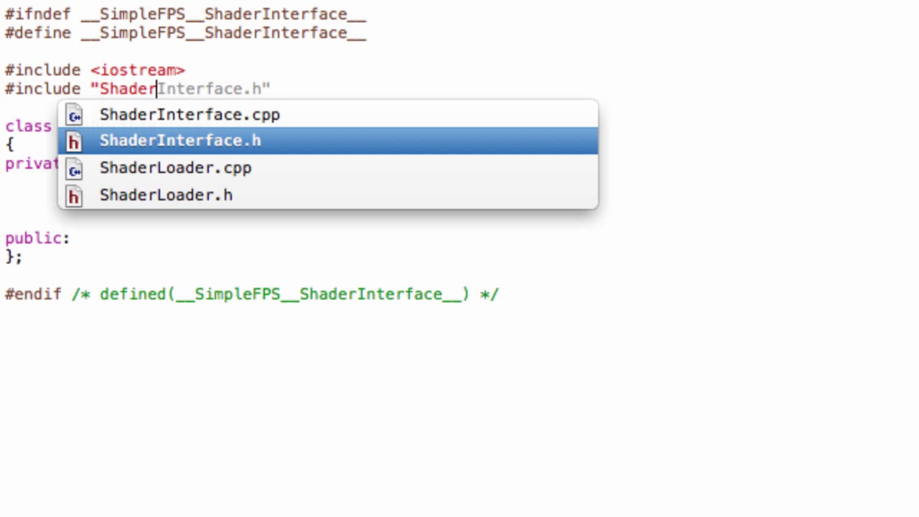
{"action": "left_click", "coordinate": [166, 195]}
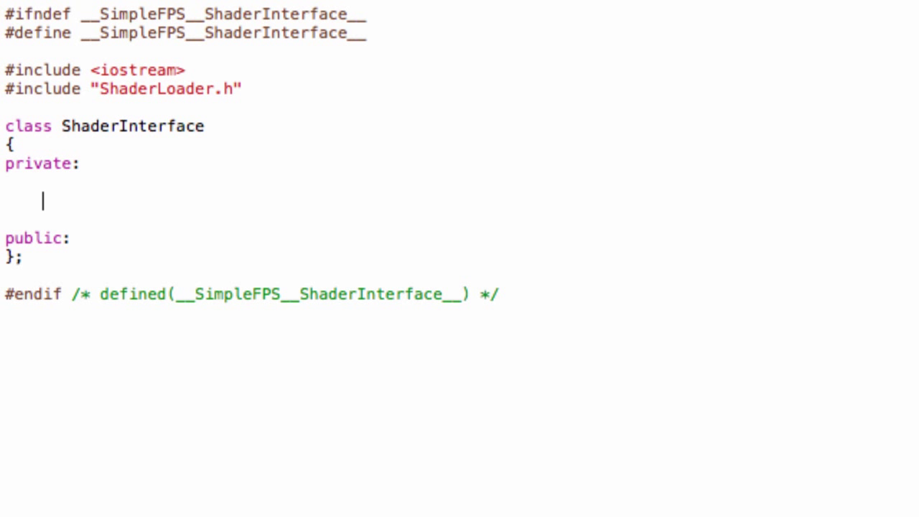
{"action": "type", "text": "GL"}
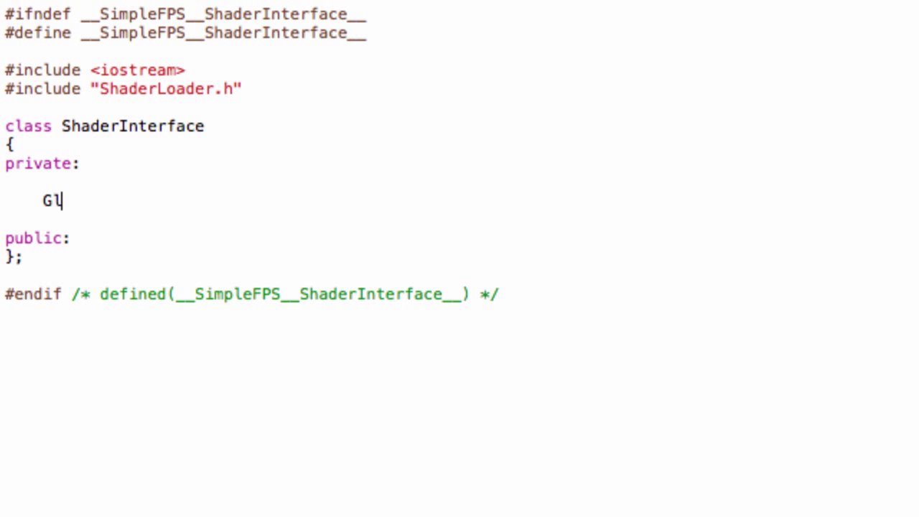
{"action": "key", "text": "Backspace"}
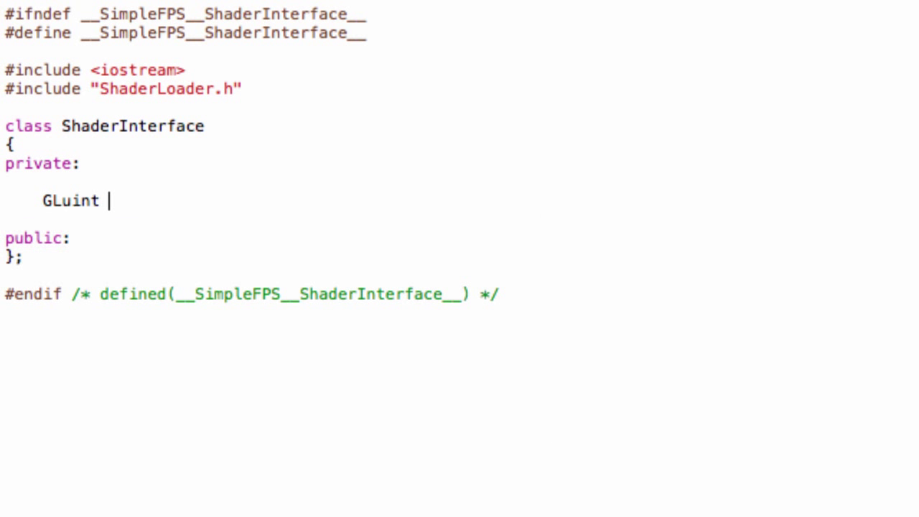
{"action": "type", "text": "_programHandle"}
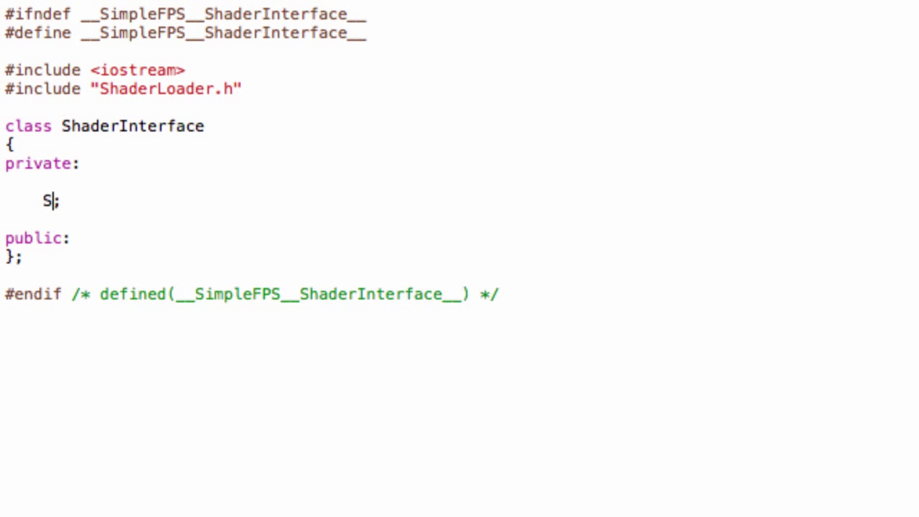
{"action": "type", "text": "haderLoader shader"}
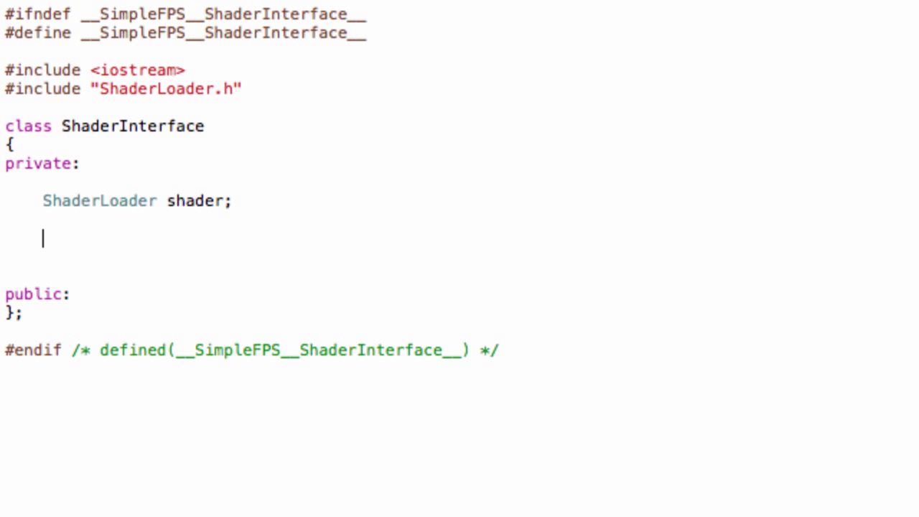
Declare the private GLint aPositionVertex member, fixing a typo in its name.
{"action": "type", "text": "GLint"}
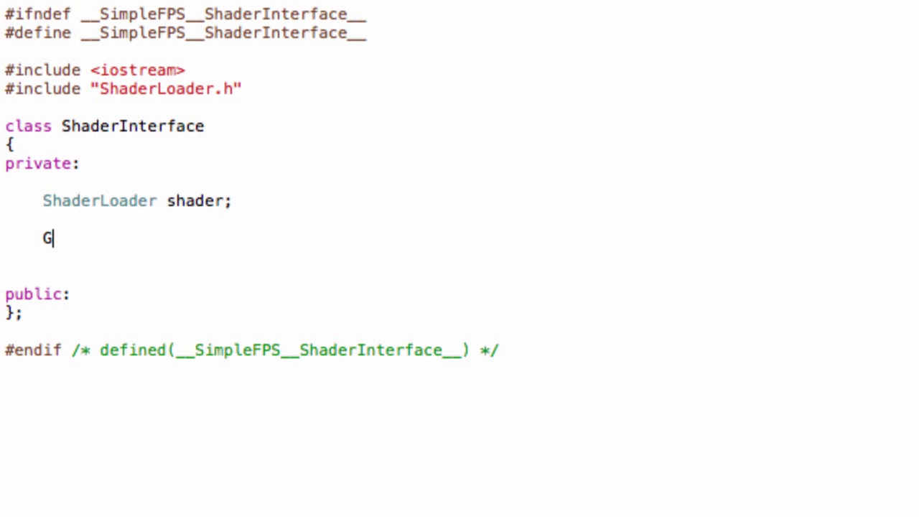
{"action": "type", "text": "Lint"}
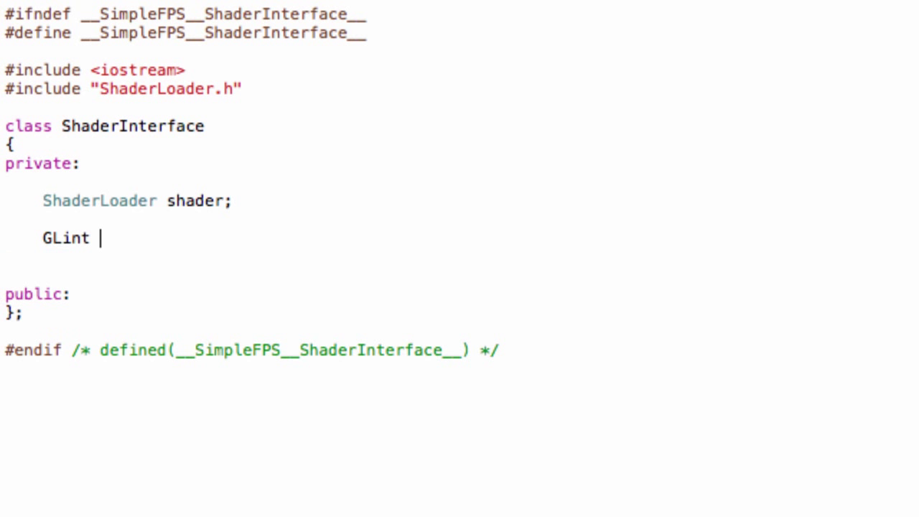
{"action": "type", "text": "a"}
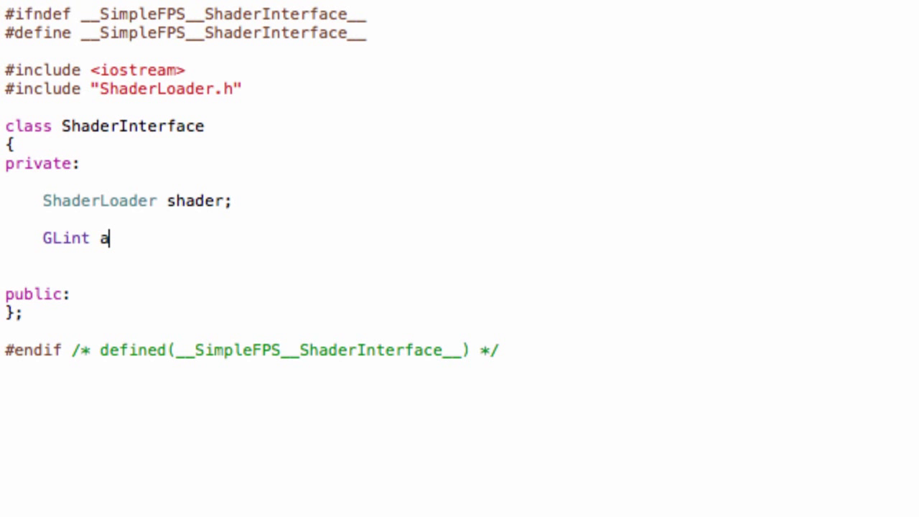
{"action": "type", "text": "Positio"}
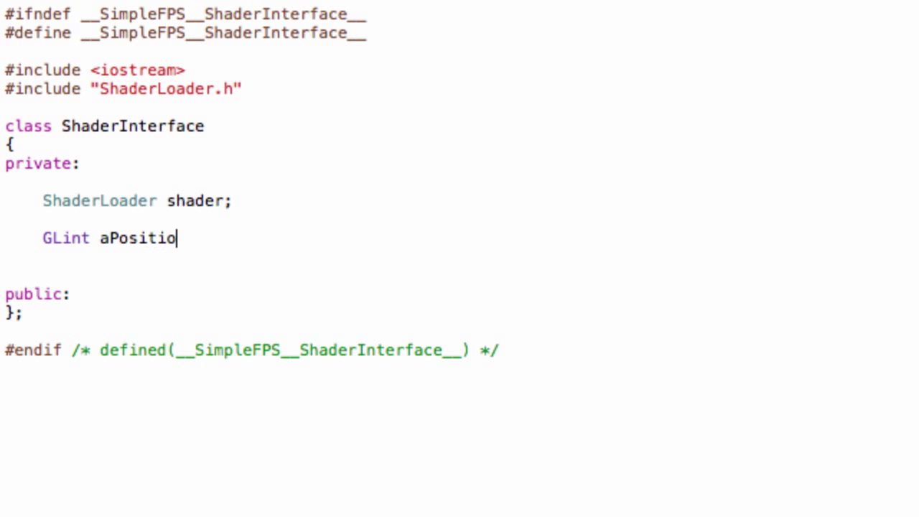
{"action": "type", "text": "nVe"}
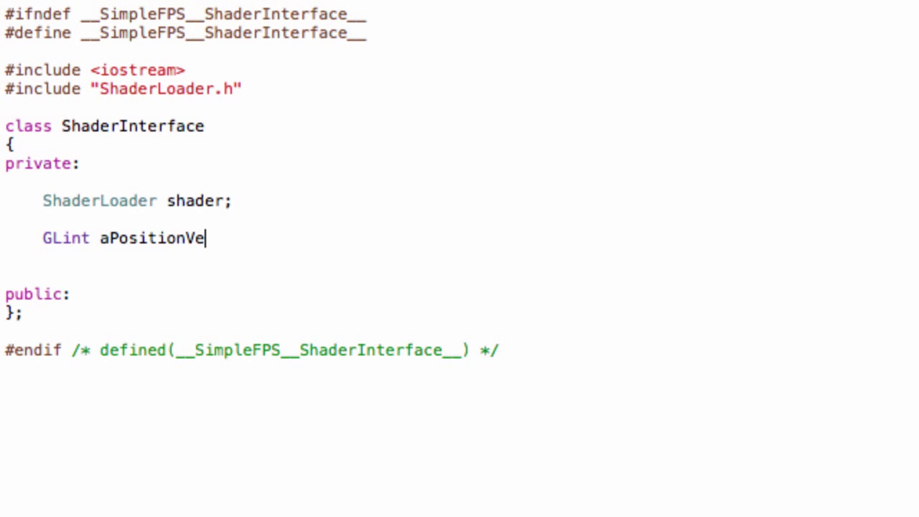
{"action": "type", "text": "rex"}
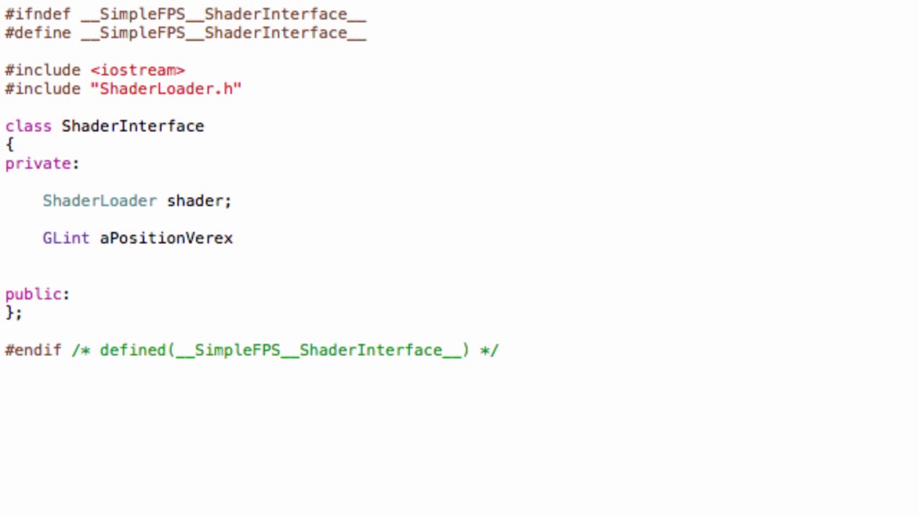
{"action": "key", "text": "BackSpace"}
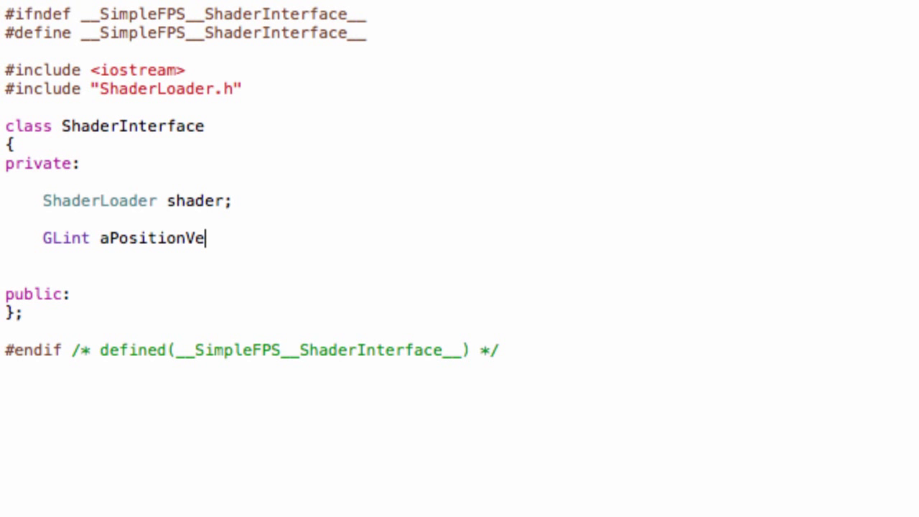
{"action": "type", "text": "rtex"}
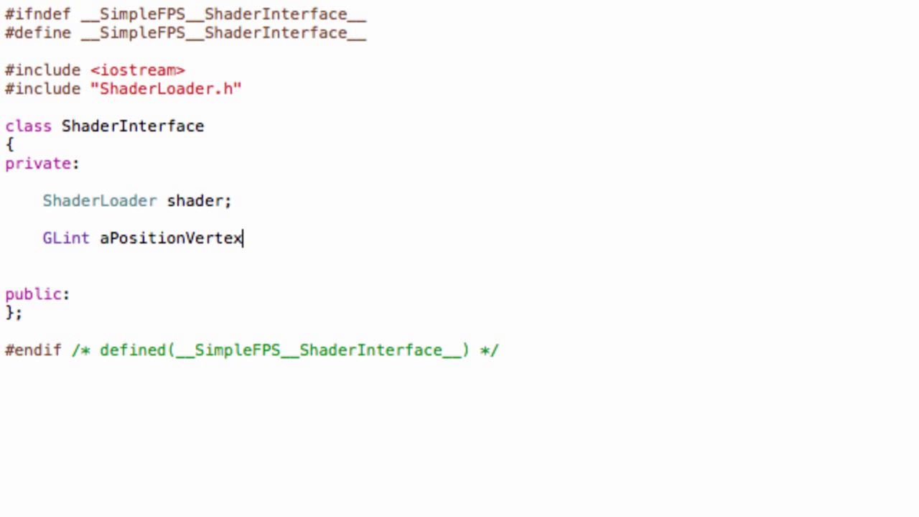
{"action": "key", "text": "Return"}
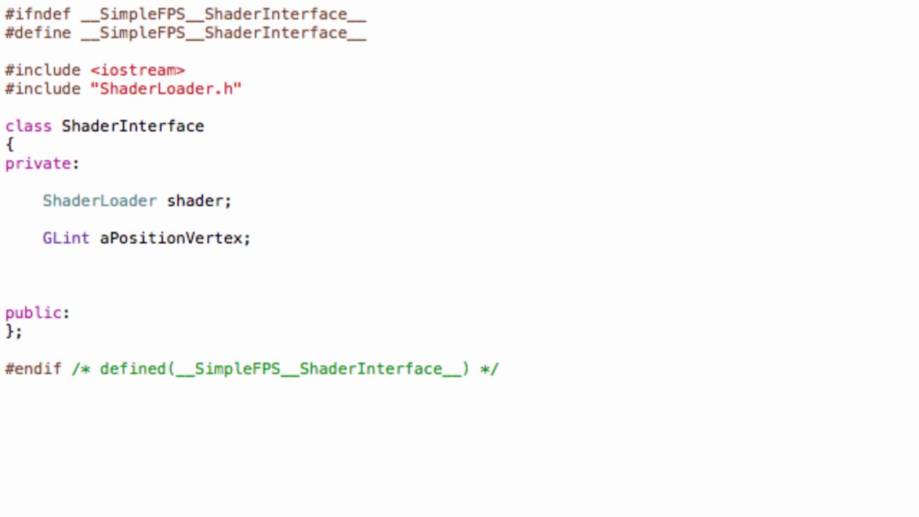
Add the GLint uColorShader member declaration on a new line.
{"action": "left_click", "coordinate": [44, 257]}
{"action": "type", "text": "Glint"}
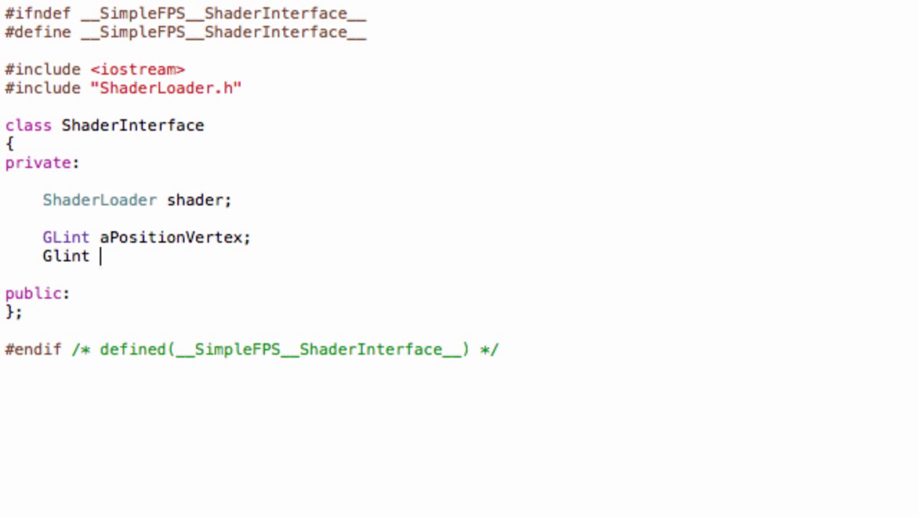
{"action": "type", "text": "uColorSha"}
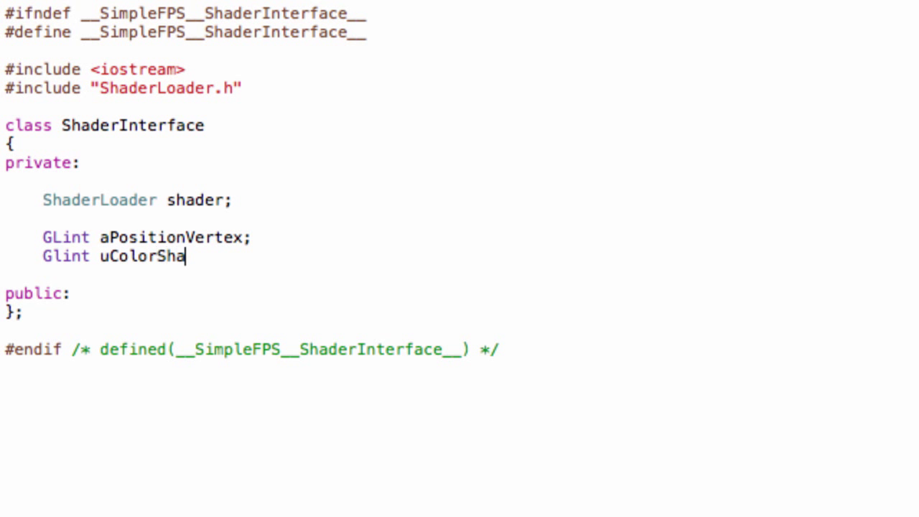
{"action": "type", "text": "der;"}
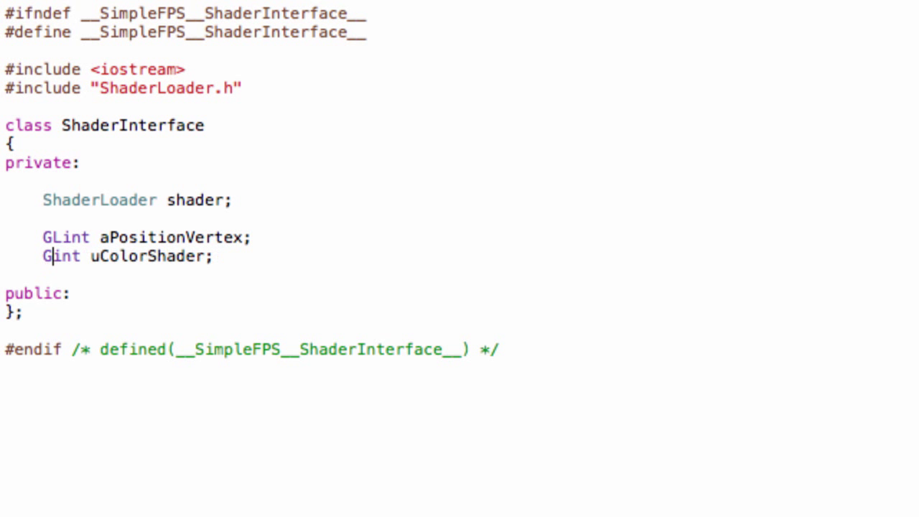
{"action": "type", "text": "L"}
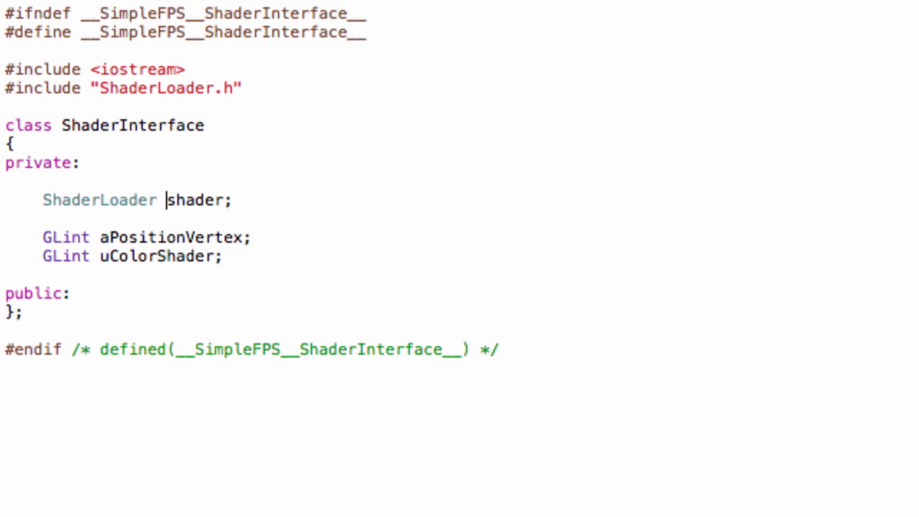
{"action": "type", "text": "*"}
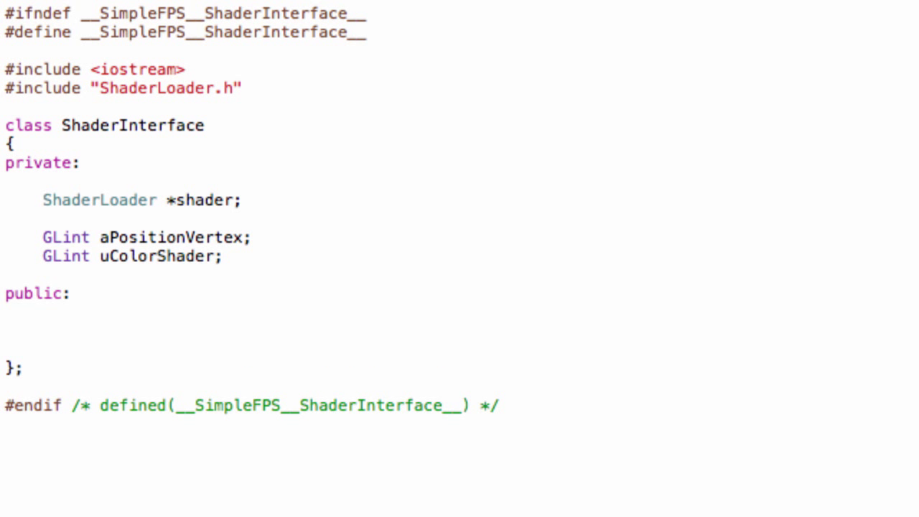
Declare the public getProgramHandle() getter under public:.
{"action": "left_click", "coordinate": [44, 330]}
{"action": "type", "text": "G"}
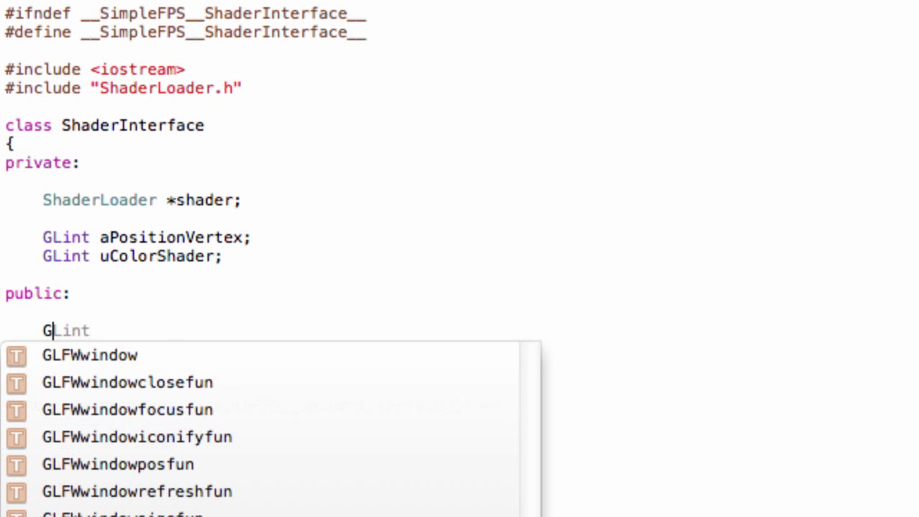
{"action": "key", "text": "Escape"}
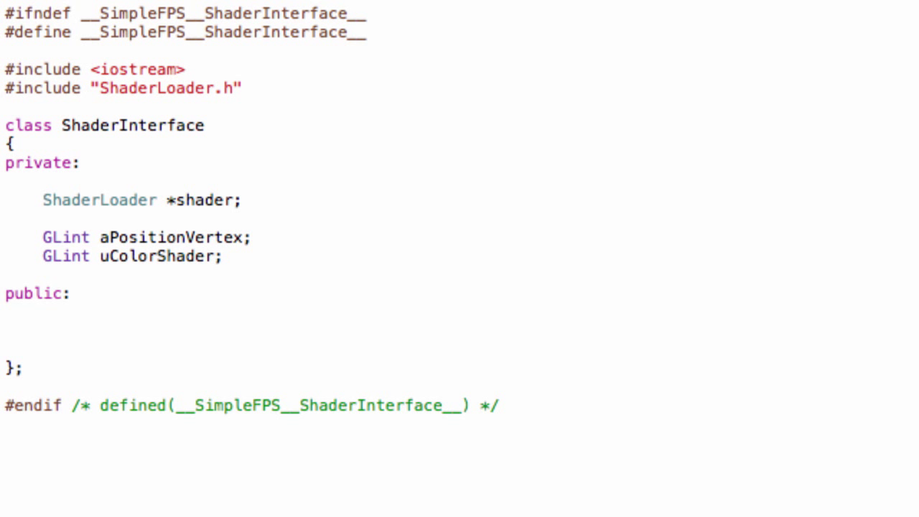
{"action": "type", "text": "GLint"}
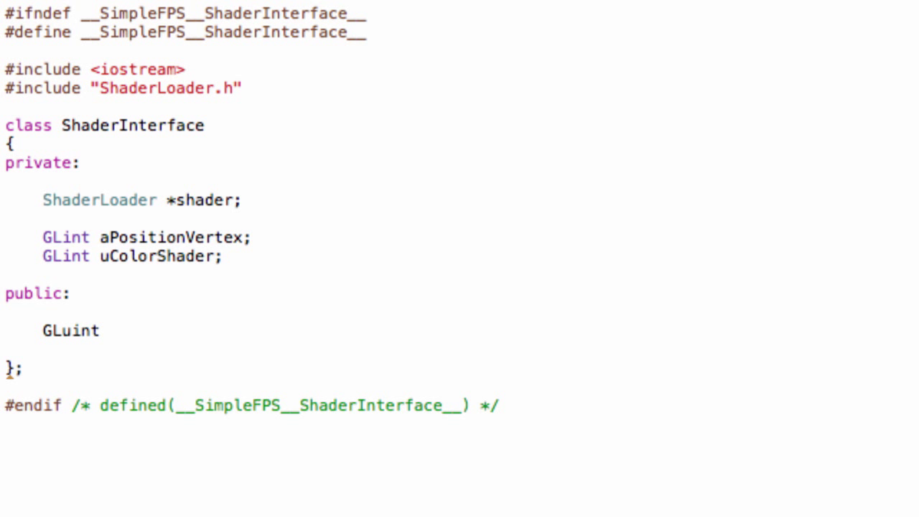
{"action": "type", "text": "getProgramHandle"}
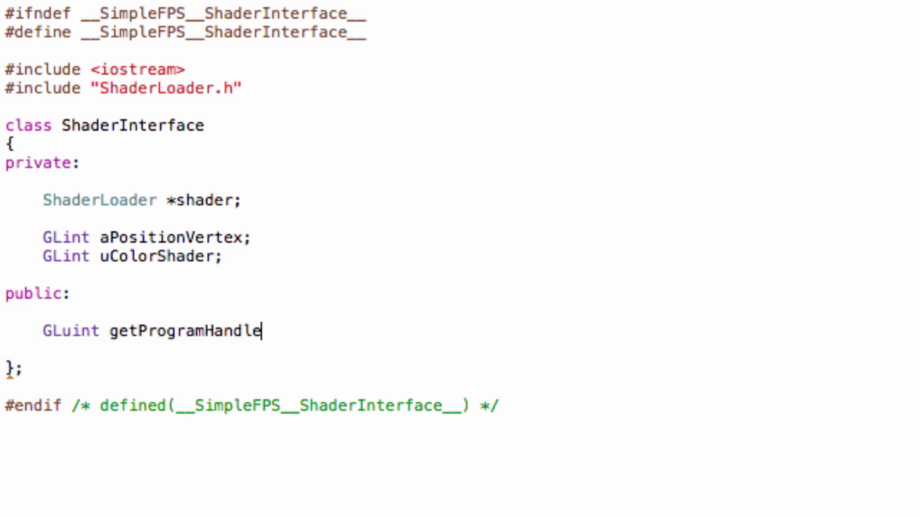
{"action": "type", "text": "();"}
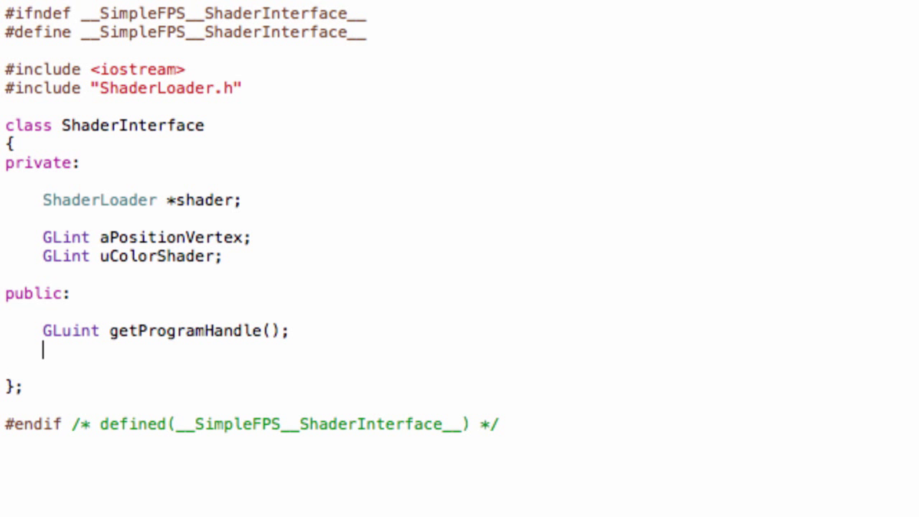
Declare the GLint get_aPositionVertex() and get_uColorShader() getters.
{"action": "type", "text": "Glint"}
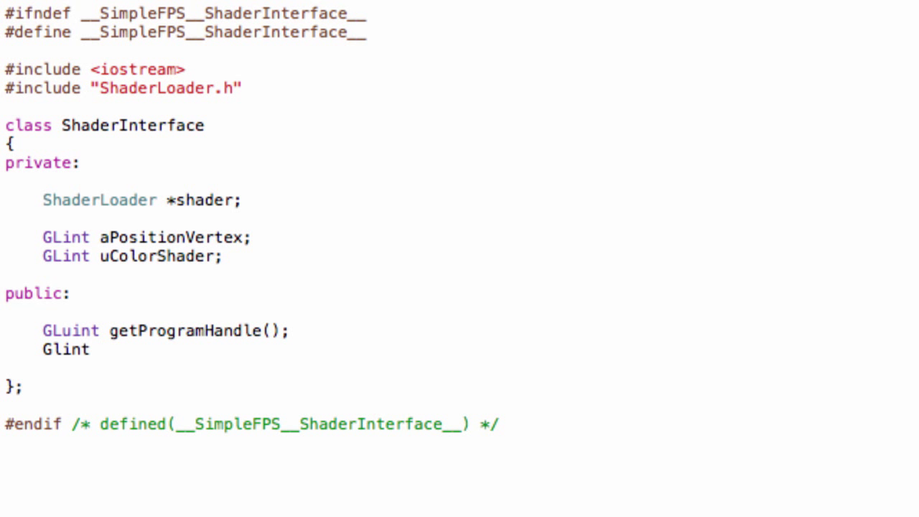
{"action": "type", "text": "get"}
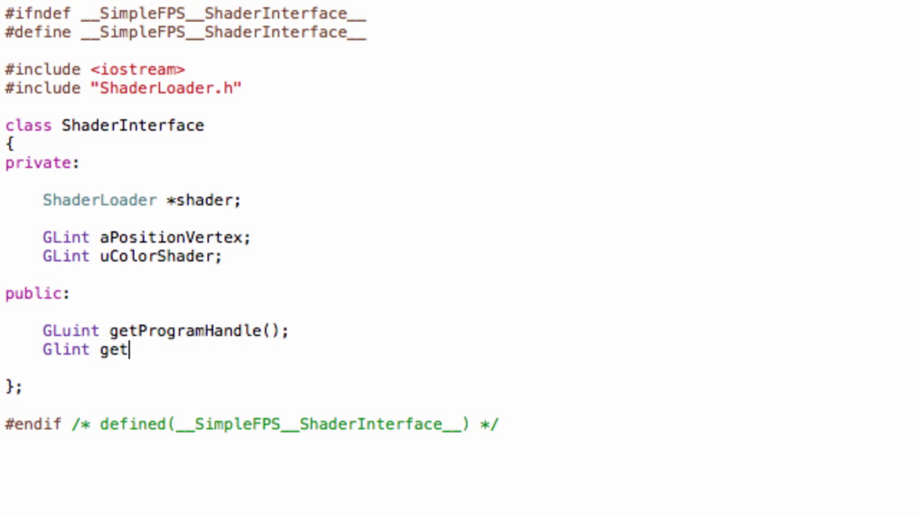
{"action": "type", "text": "aPosition"}
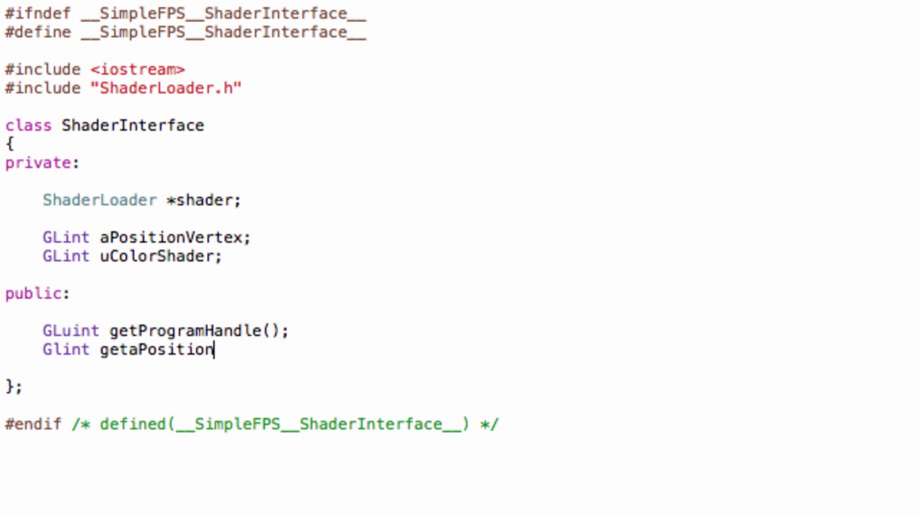
{"action": "type", "text": "Vertex"}
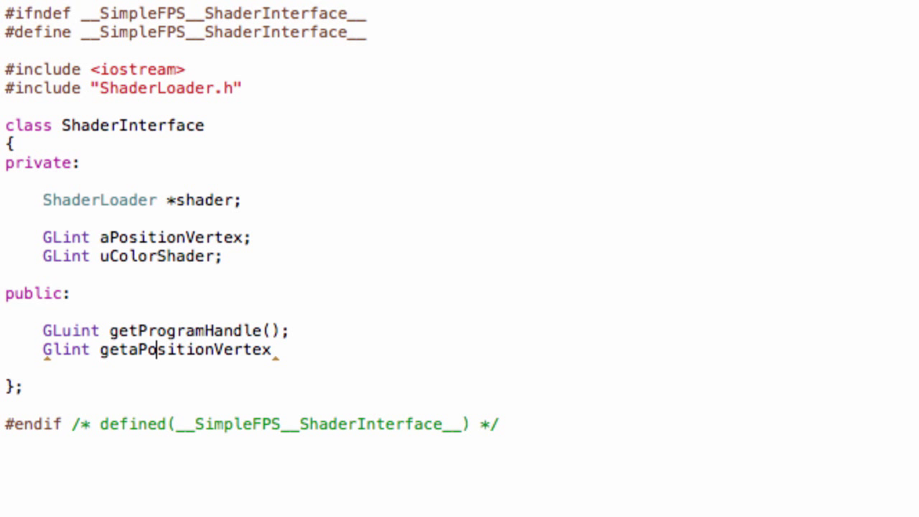
{"action": "type", "text": "_"}
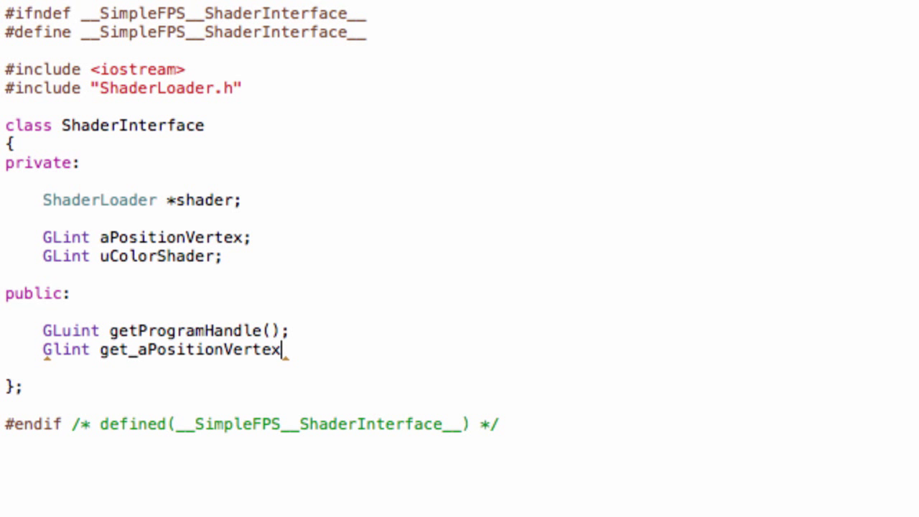
{"action": "type", "text": "();"}
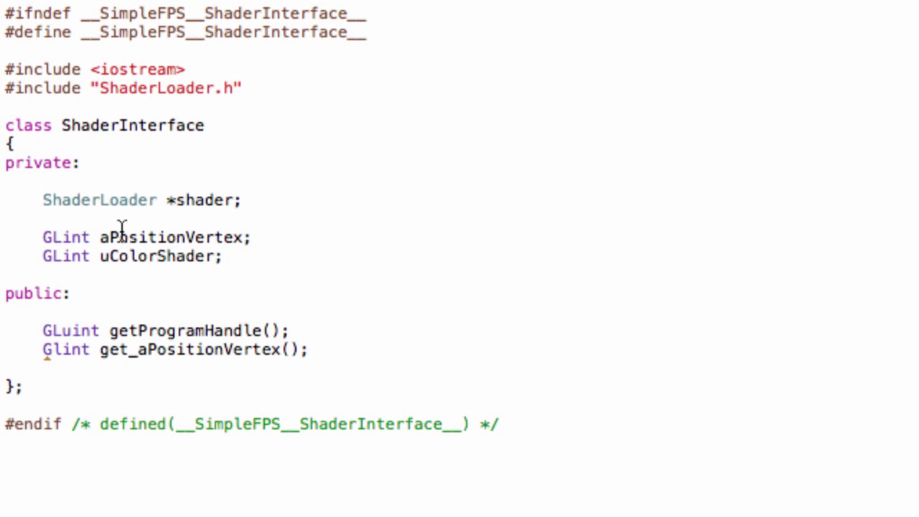
{"action": "left_click", "coordinate": [64, 350]}
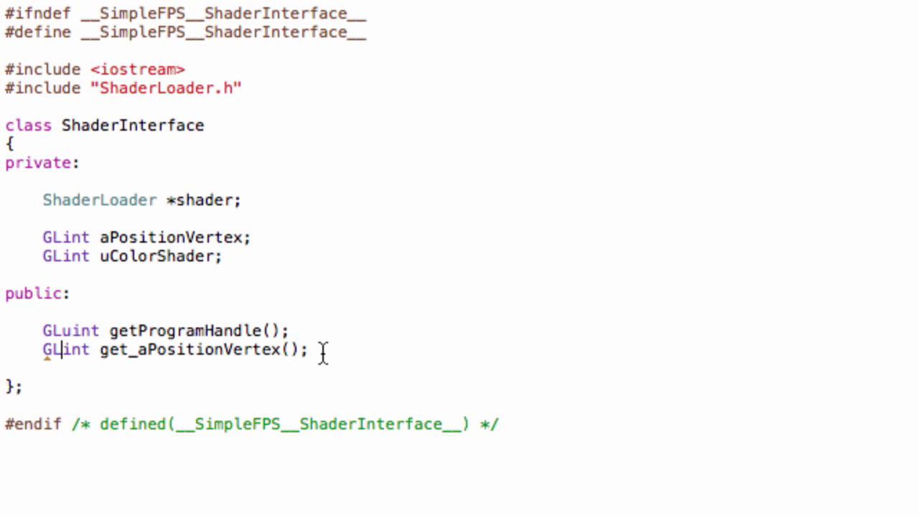
{"action": "type", "text": "G"}
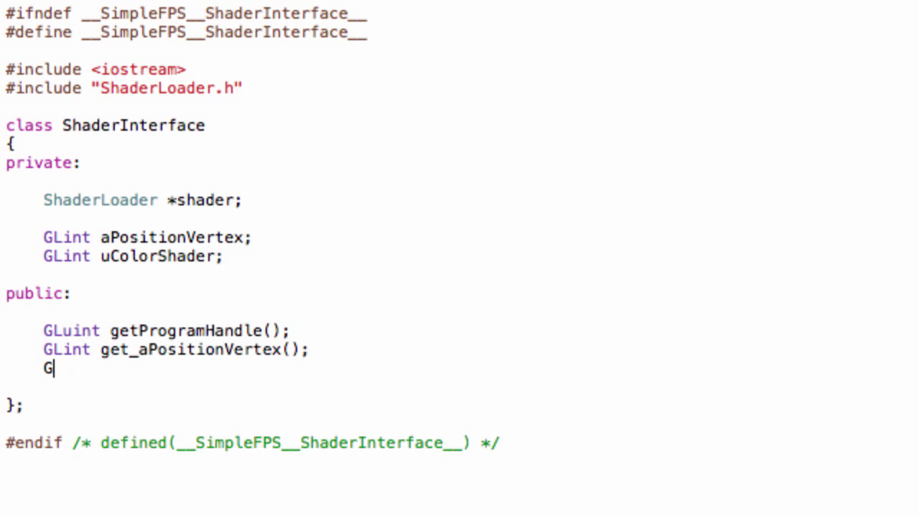
{"action": "type", "text": "Lint get"}
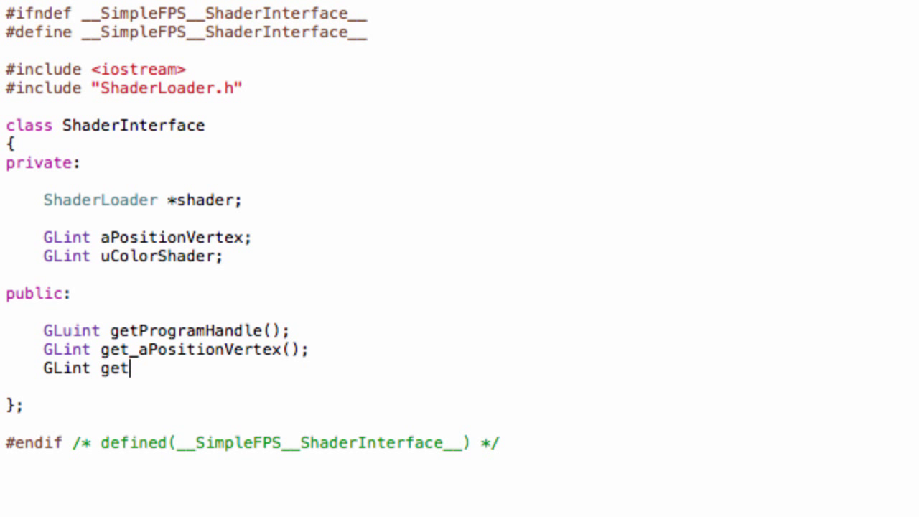
{"action": "type", "text": "_uColorShader"}
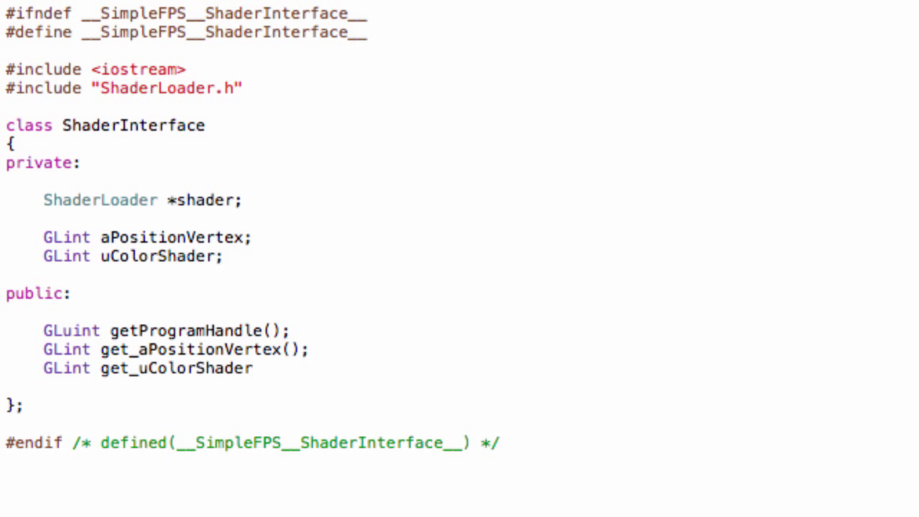
{"action": "type", "text": "();"}
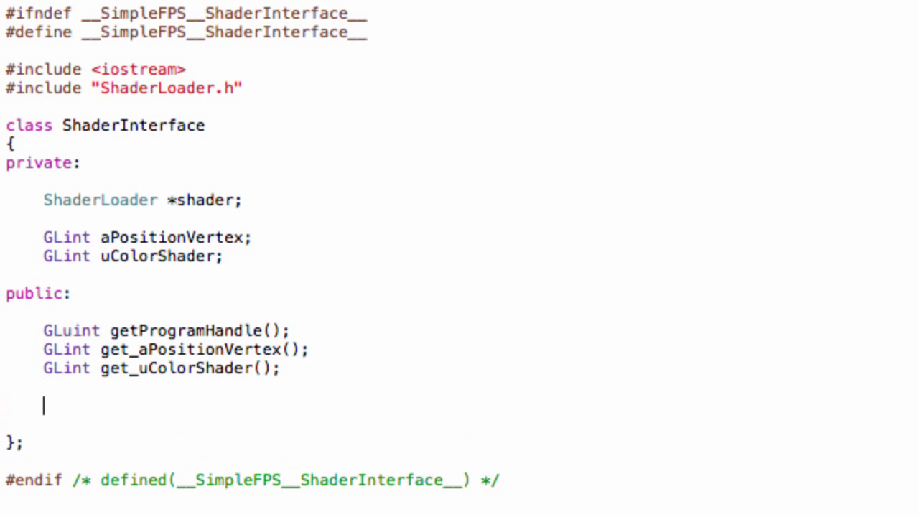
Declare the ShaderInterface() constructor and ~ShaderInterface() destructor under public:.
{"action": "type", "text": "ShaderInterface();"}
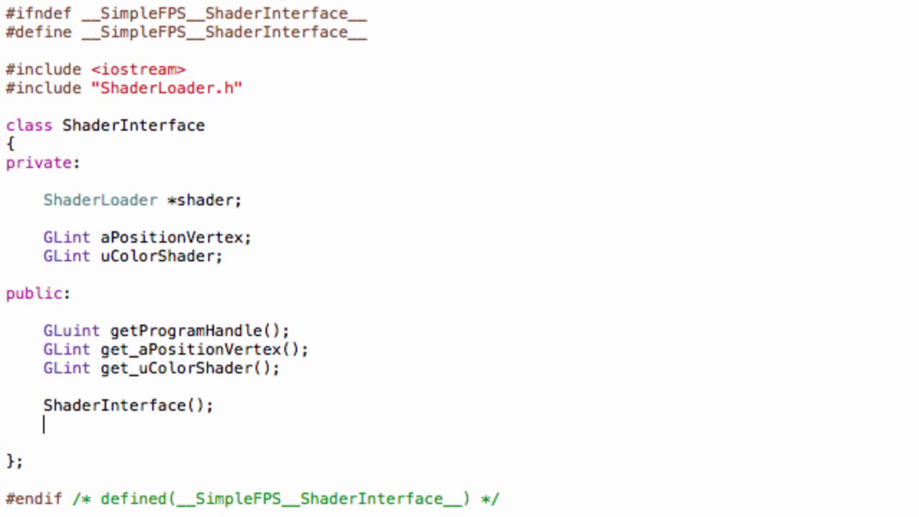
{"action": "type", "text": "~"}
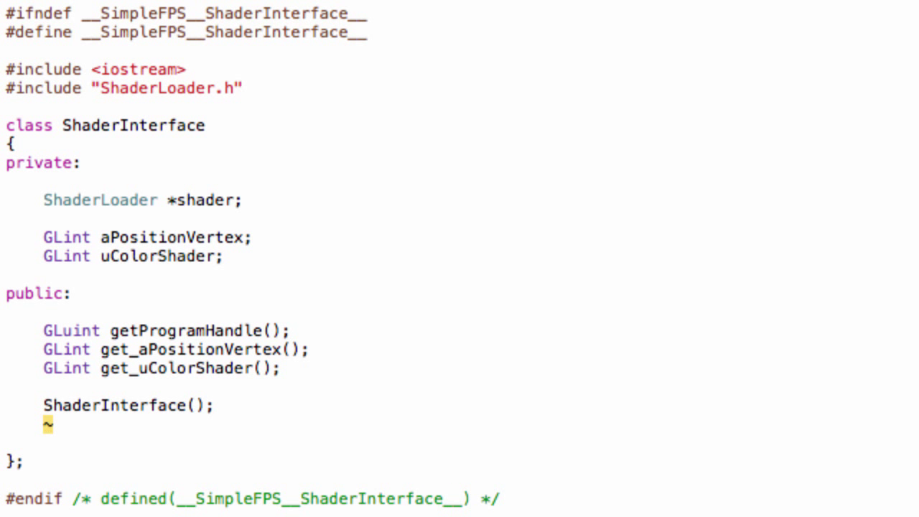
{"action": "type", "text": "ShaderInterface"}
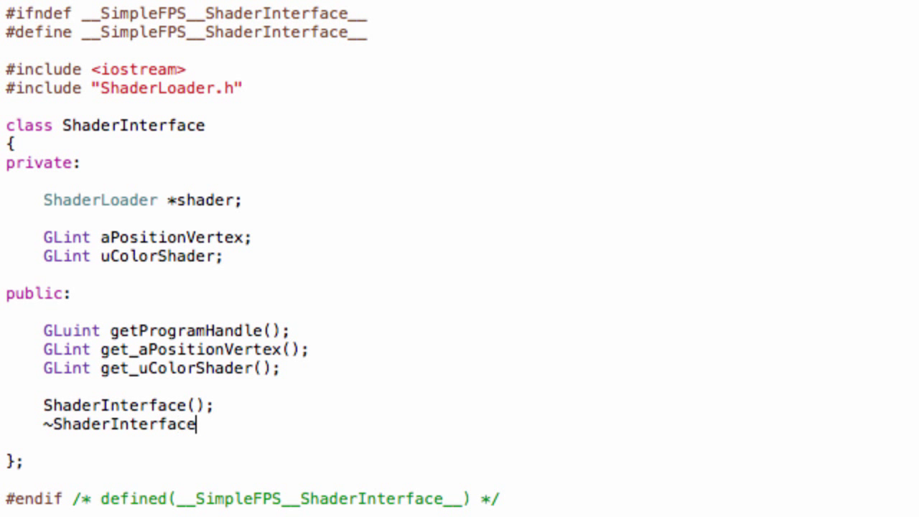
{"action": "type", "text": "();"}
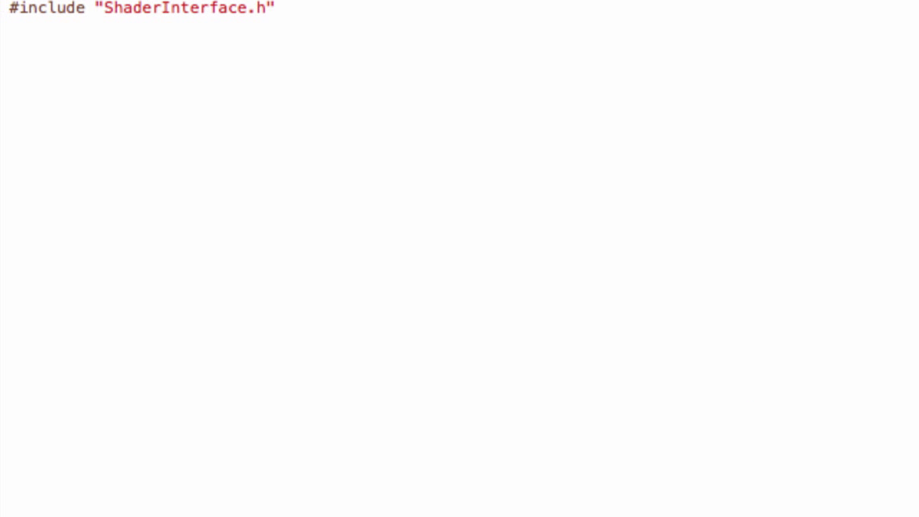
{"action": "mouse_move", "coordinate": [821, 279]}
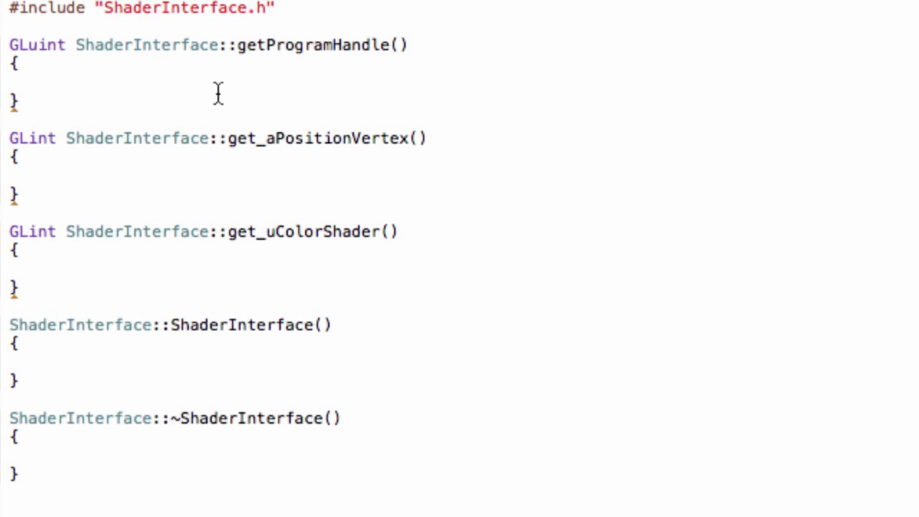
Implement getters returning shader->getProgramHandle(), _aPositionVertex and _uColorShader.
{"action": "type", "text": "return"}
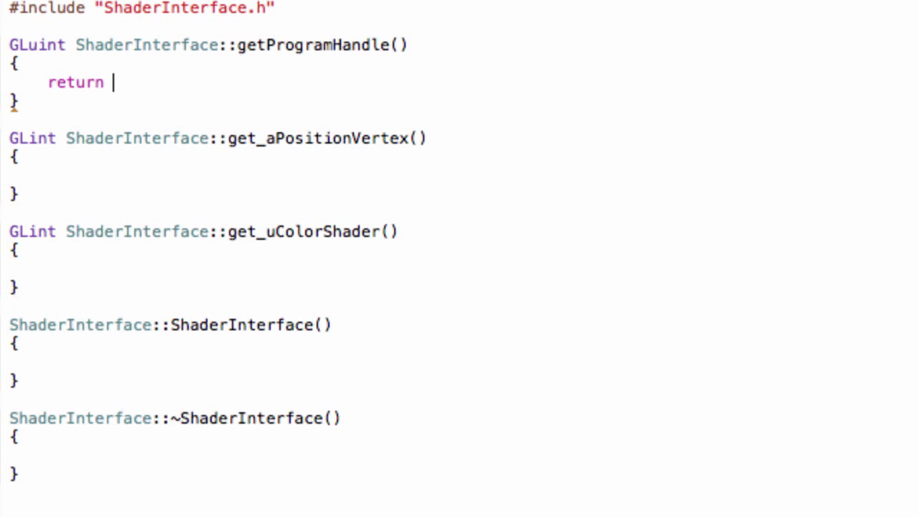
{"action": "type", "text": "Shad"}
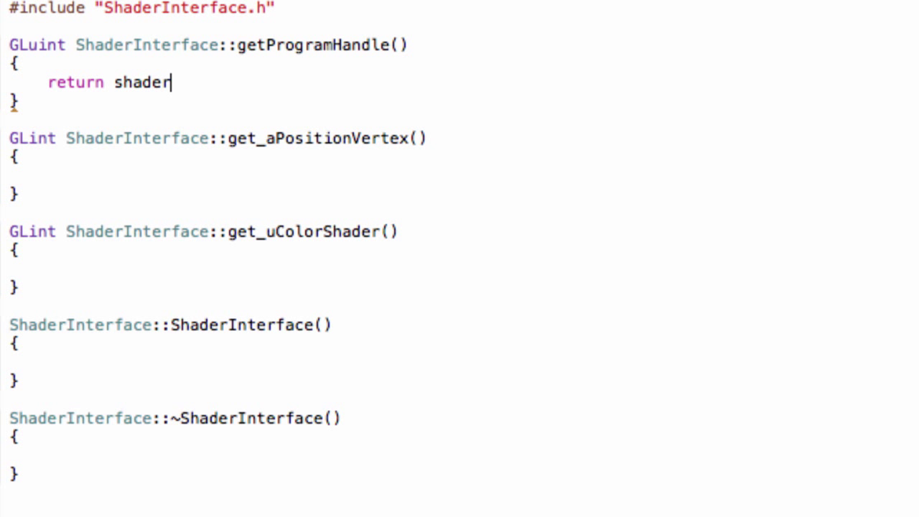
{"action": "type", "text": "->getProgramHandle();"}
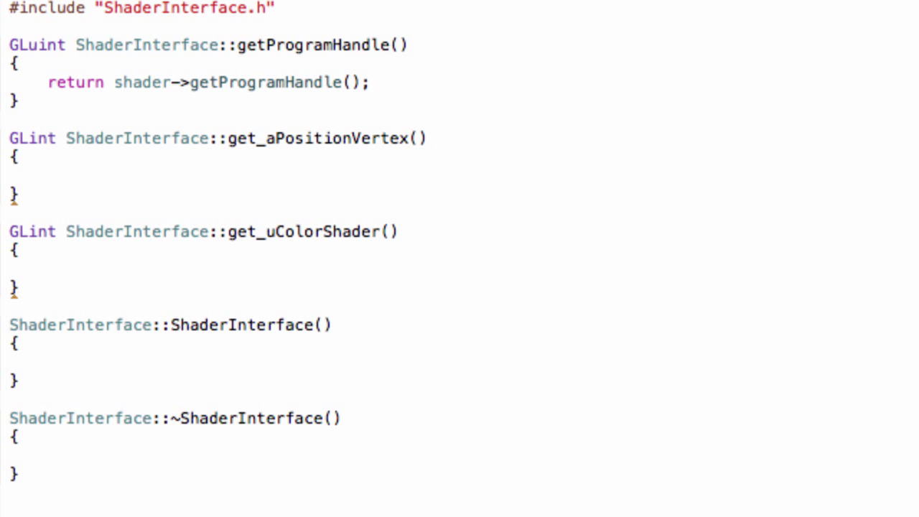
{"action": "type", "text": "return"}
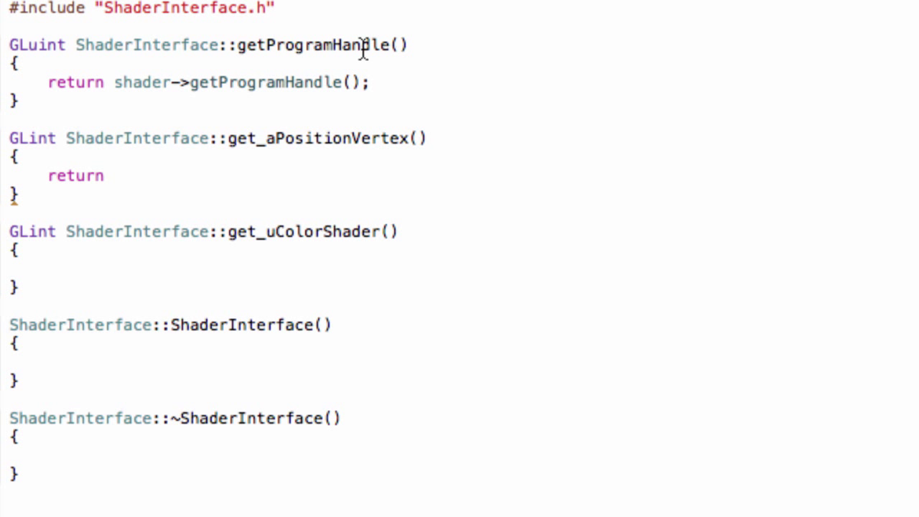
{"action": "type", "text": "_aPositionVertex"}
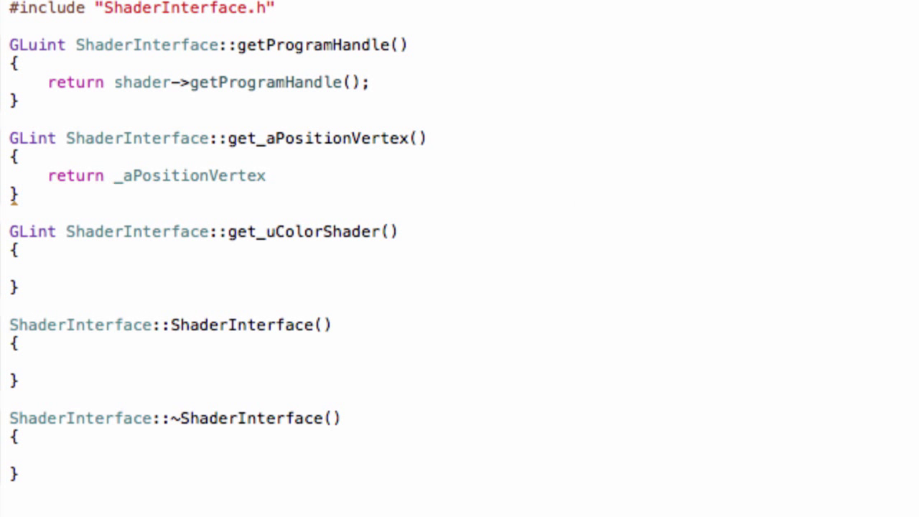
{"action": "type", "text": ";"}
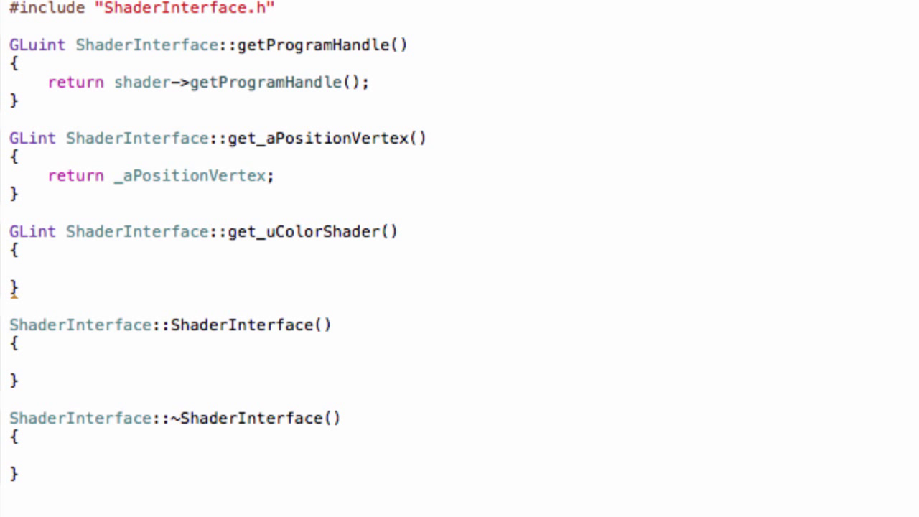
{"action": "type", "text": "return"}
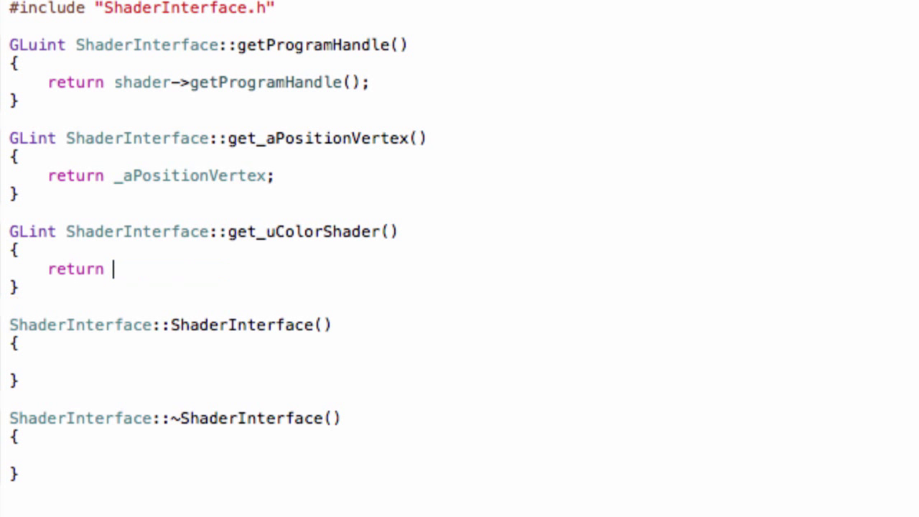
{"action": "type", "text": "_uColorShader;"}
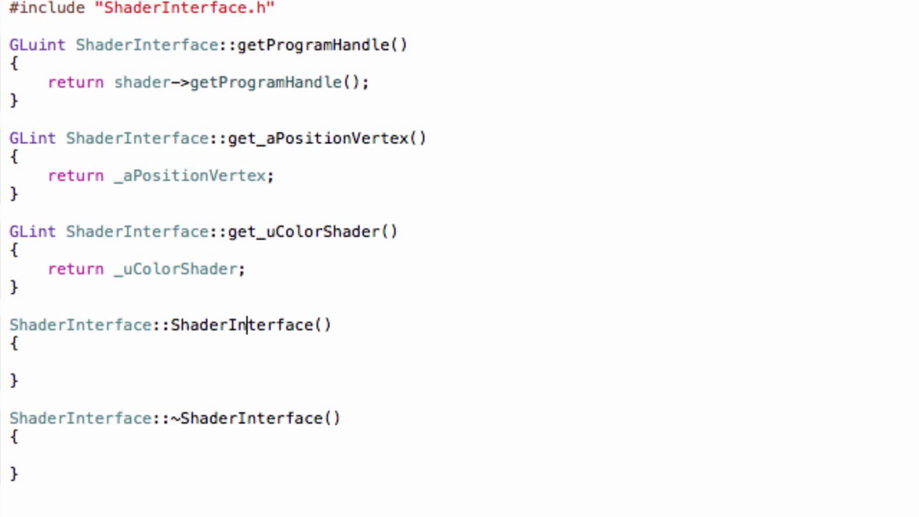
Add a char *VS parameter to the header's constructor declaration.
{"action": "left_click", "coordinate": [47, 455]}
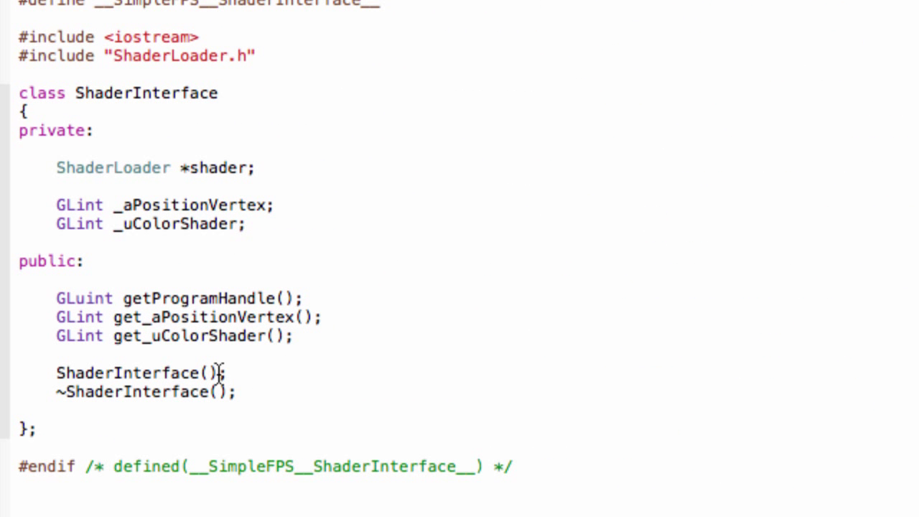
{"action": "left_click", "coordinate": [213, 372]}
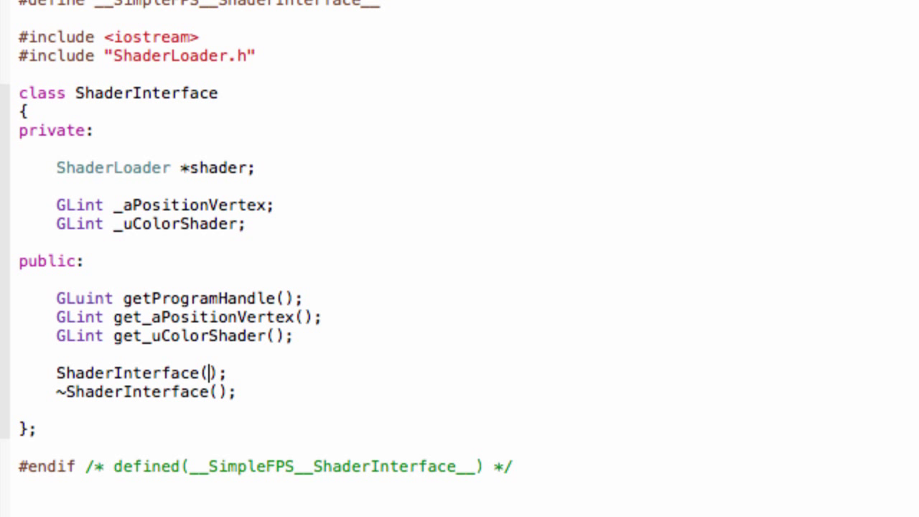
{"action": "type", "text": "char *"}
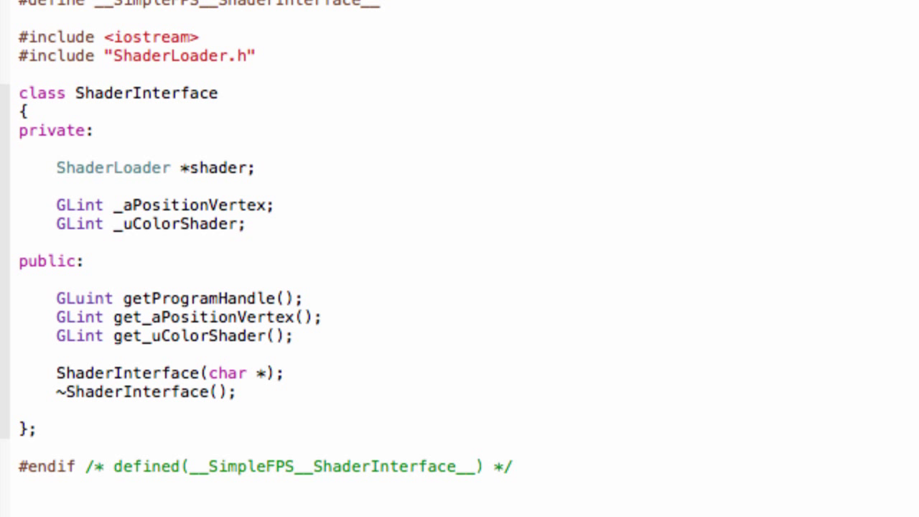
{"action": "type", "text": "VS"}
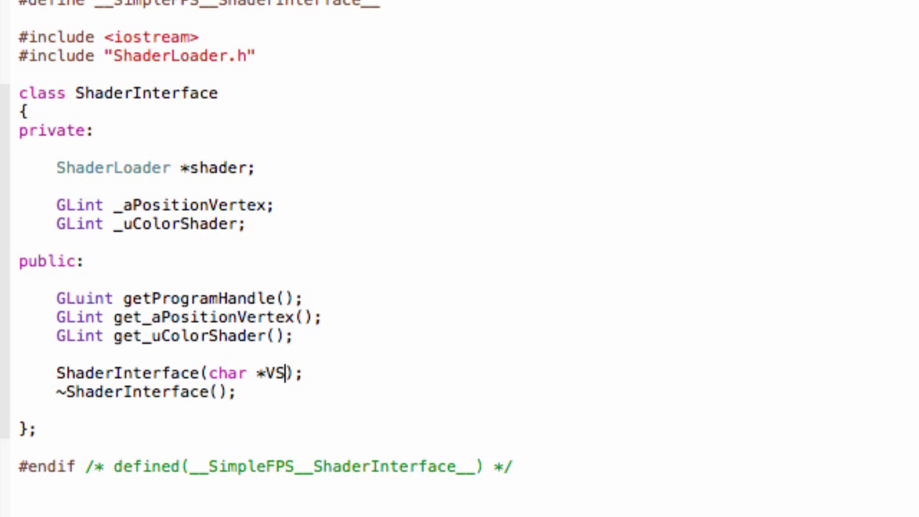
{"action": "type", "text": ", cha"}
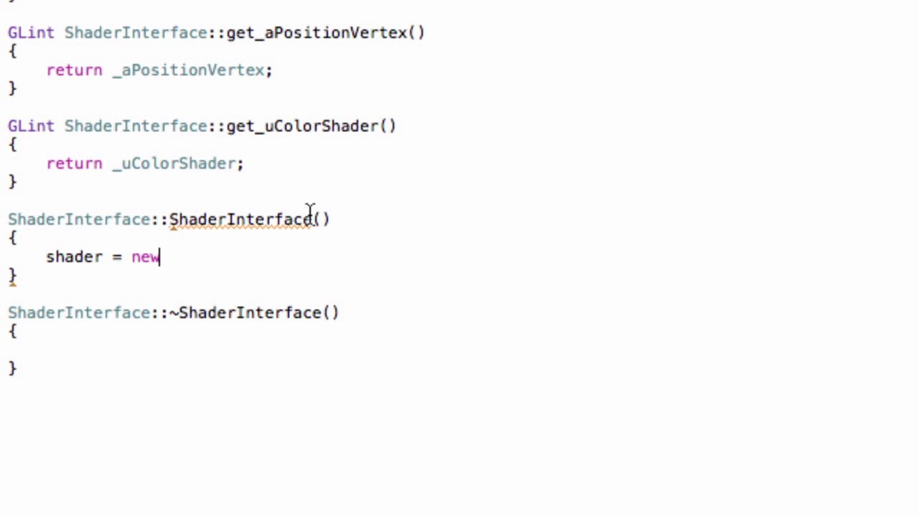
Add a char *FS parameter and create the shader as new ShaderLoader(VS, FS).
{"action": "type", "text": "char"}
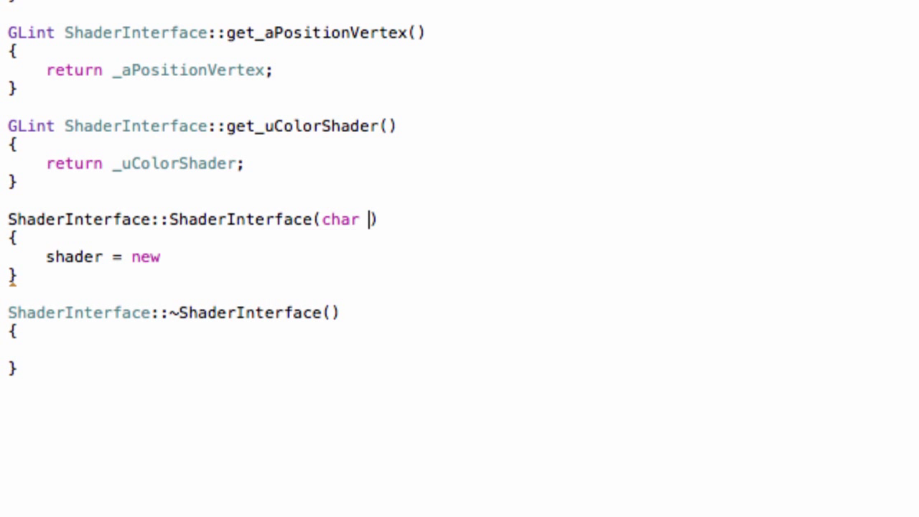
{"action": "type", "text": "*"}
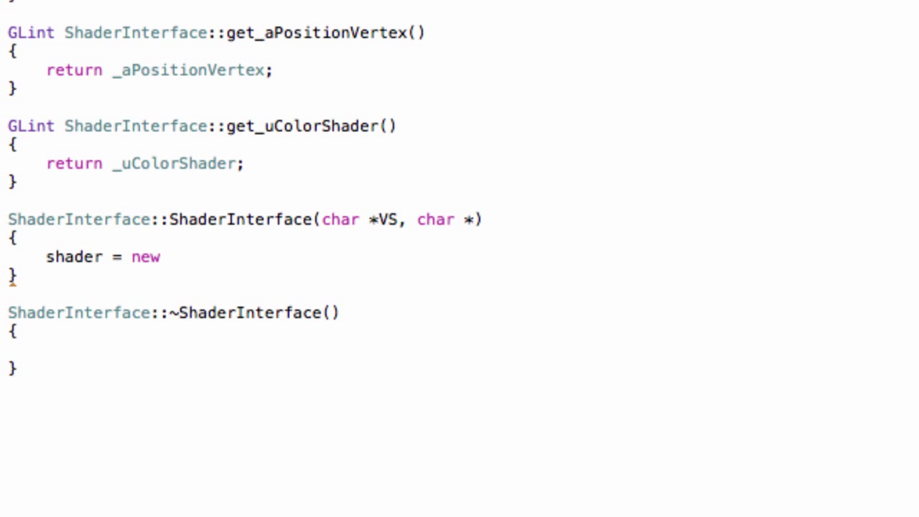
{"action": "type", "text": "FS"}
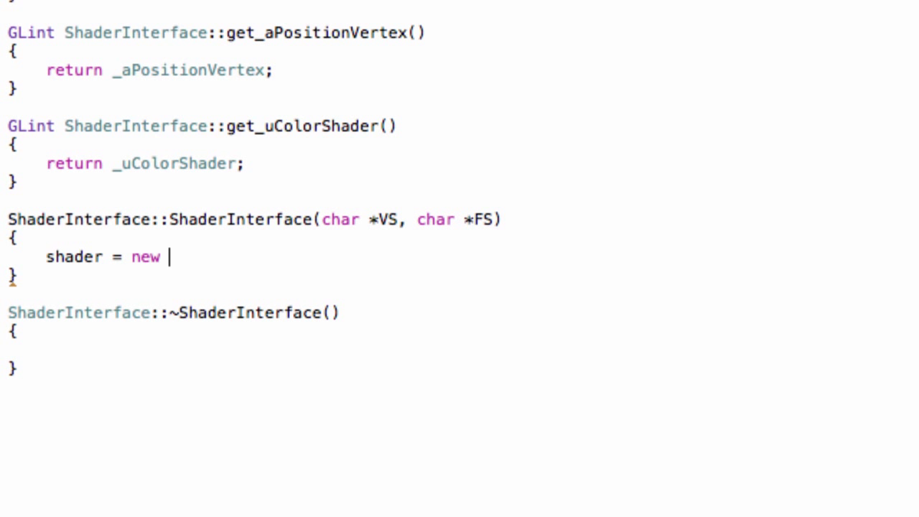
{"action": "type", "text": "ShaderLoader"}
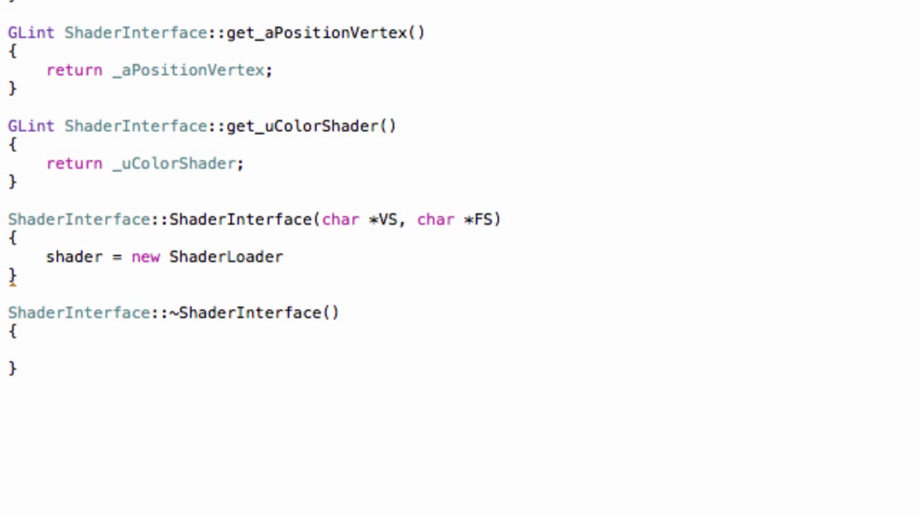
{"action": "type", "text": "(VS, FS);"}
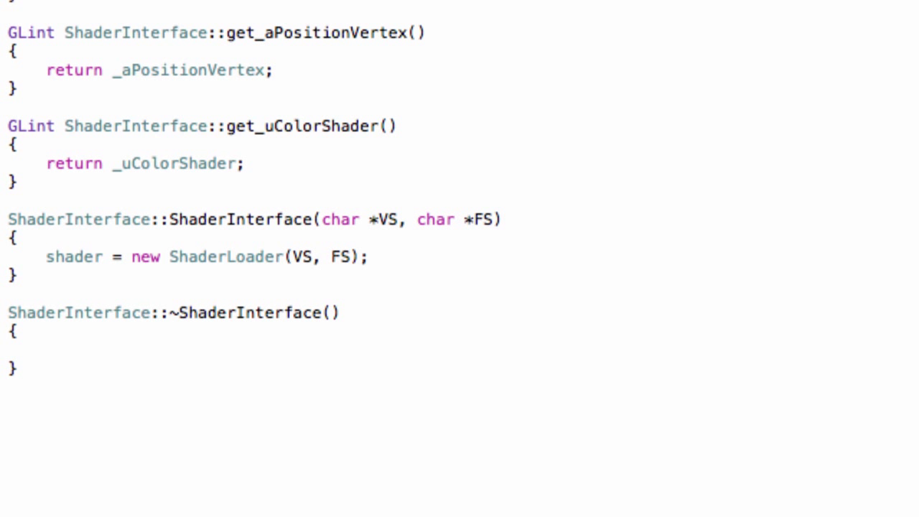
Assign _aPositionVertex via glGetAttribLocation(shader->getProgramHandle(), "aPositionVertex").
{"action": "type", "text": "_uColorShader"}
{"action": "type", "text": "_aPositionVertex"}
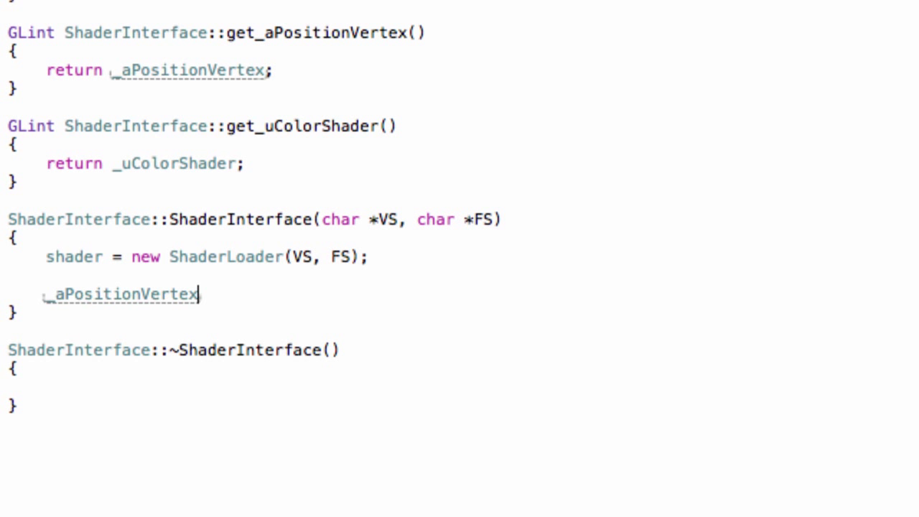
{"action": "type", "text": "="}
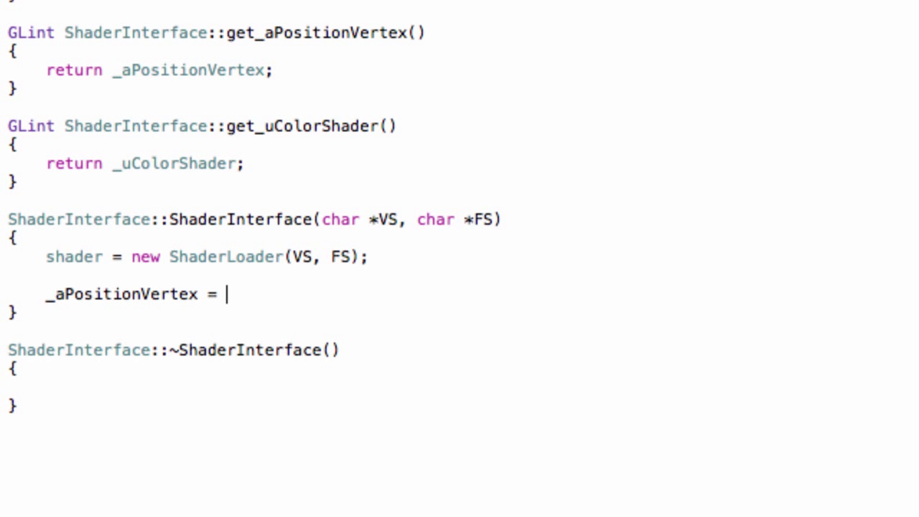
{"action": "type", "text": "glGetAttribLocation(shader,"}
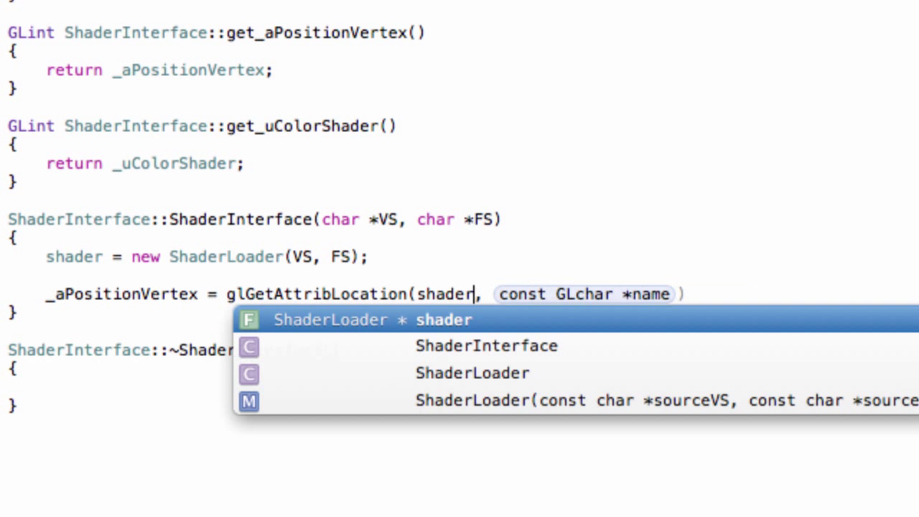
{"action": "type", "text": "->getProgramHandle("}
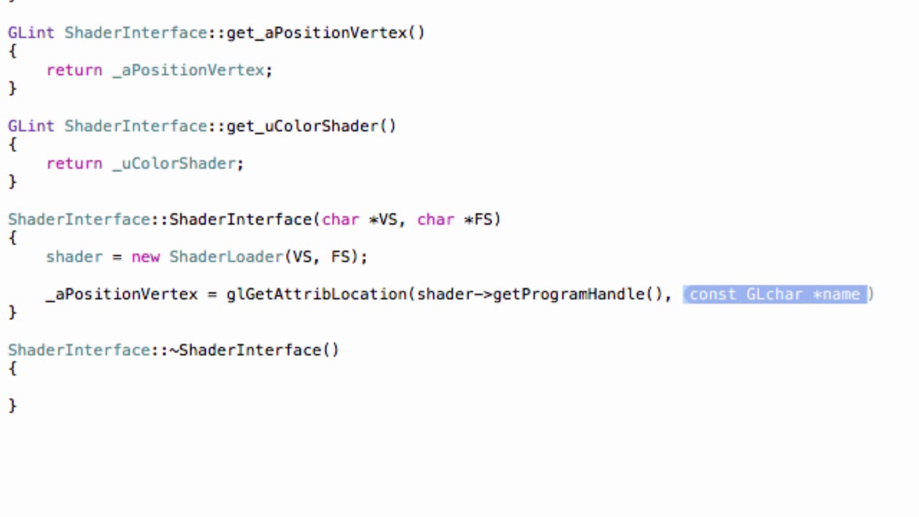
{"action": "type", "text": "\""}
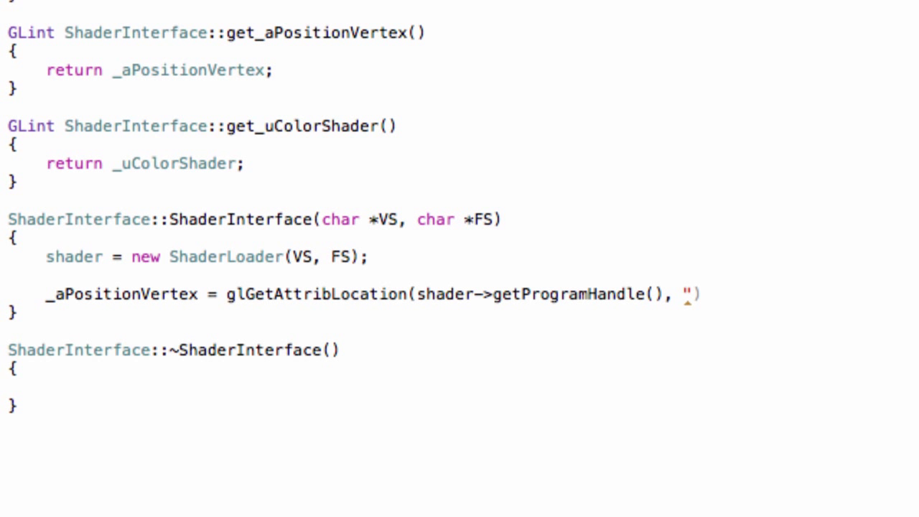
{"action": "type", "text": "a"}
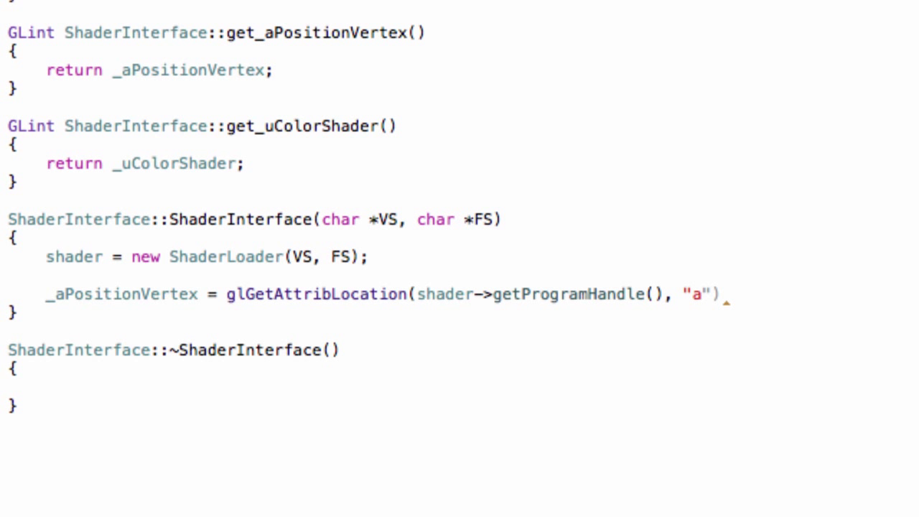
{"action": "type", "text": "Position"}
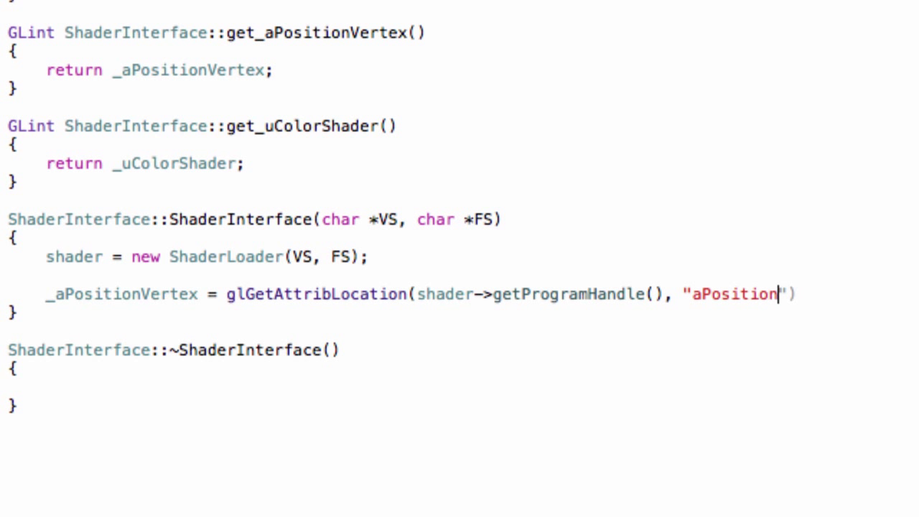
{"action": "type", "text": "Vertex\");"}
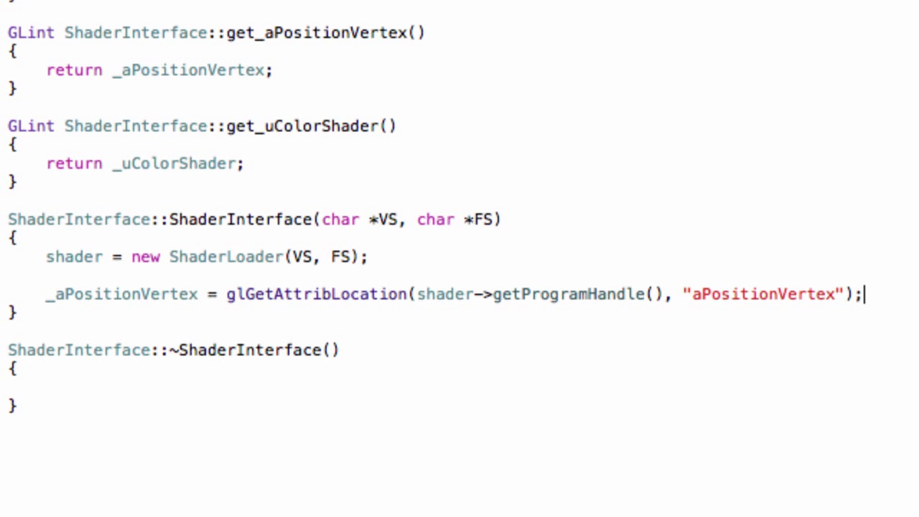
{"action": "type", "text": "a"}
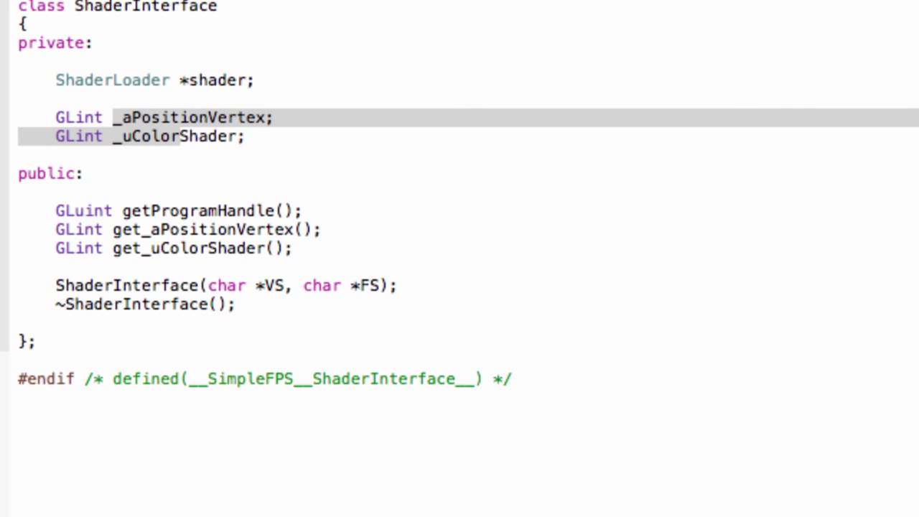
{"action": "mouse_move", "coordinate": [236, 140]}
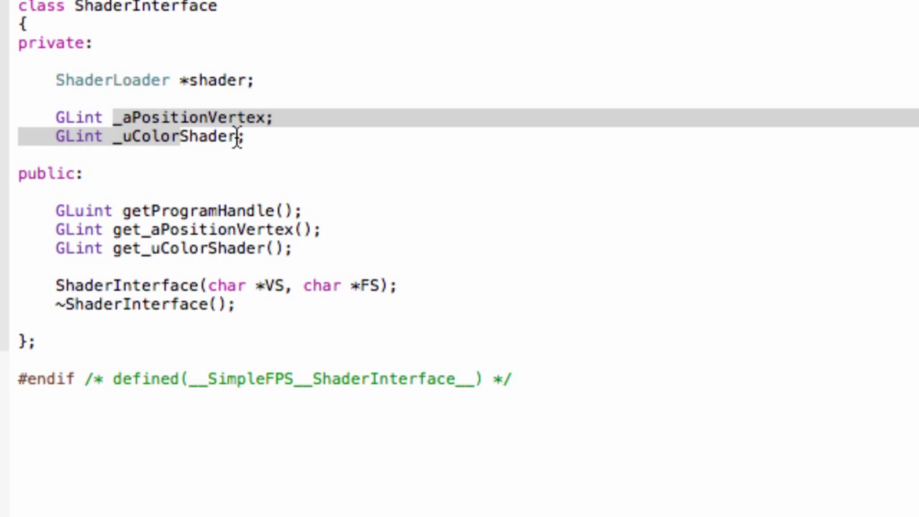
Trim _uColorShader to _uColor and begin renaming its getter to get_uColor.
{"action": "key", "text": "BackSpace"}
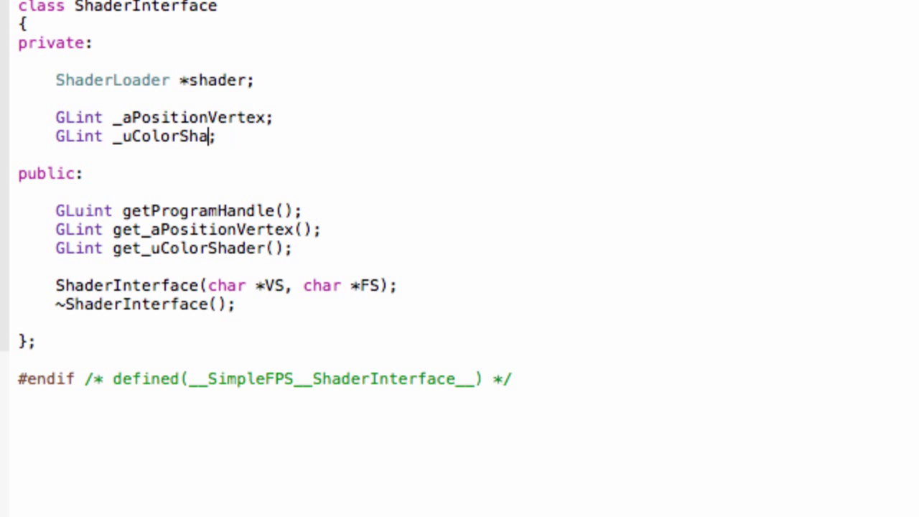
{"action": "key", "text": "BackSpace"}
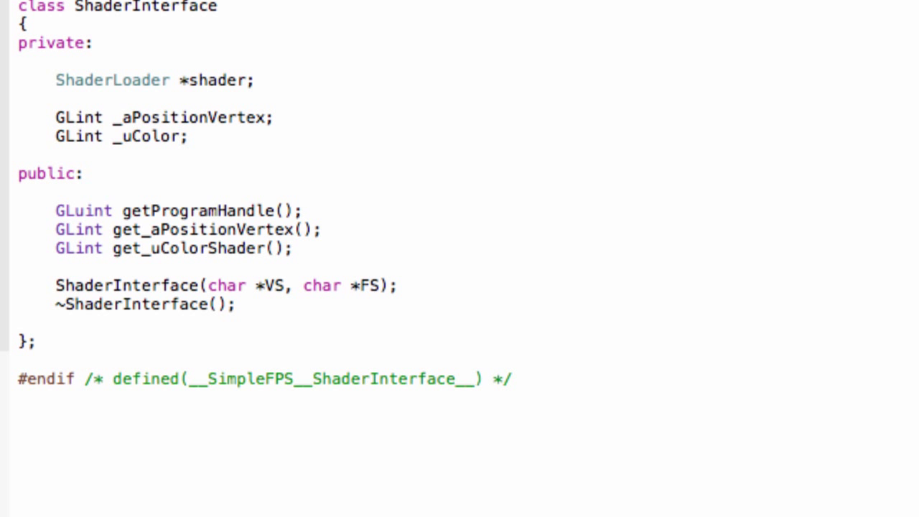
{"action": "left_click", "coordinate": [179, 136]}
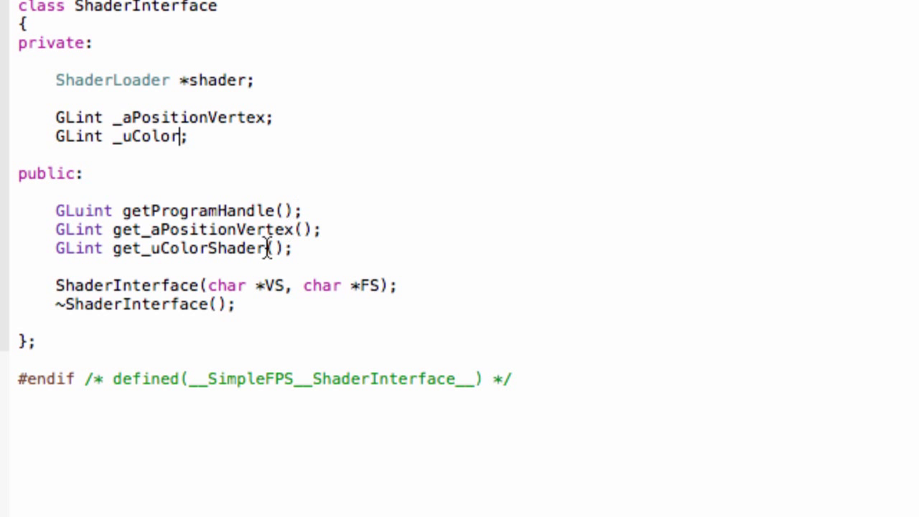
{"action": "key", "text": "Backspace"}
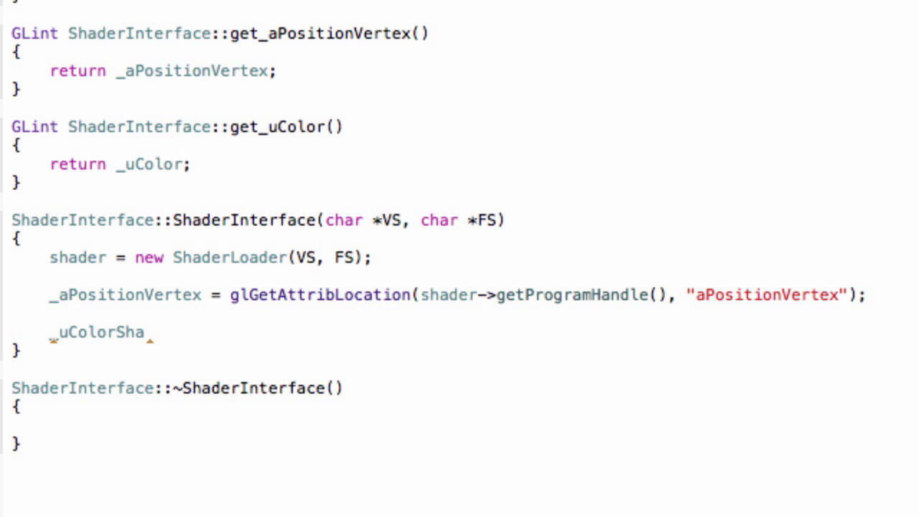
{"action": "mouse_move", "coordinate": [161, 341]}
{"action": "type", "text": " :"}
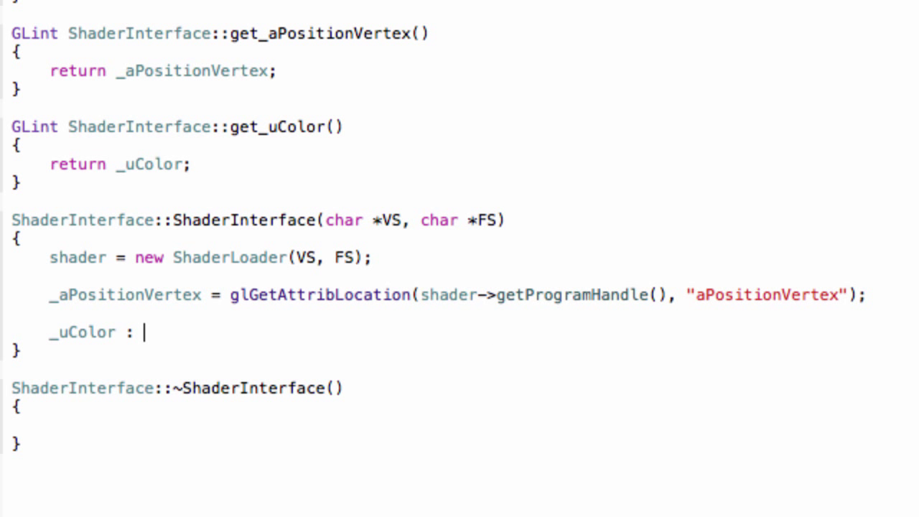
Assign _uColor via glGetUniformLocation(shader->getProgramHandle(), "uColor").
{"action": "key", "text": "Backspace"}
{"action": "type", "text": "= gl"}
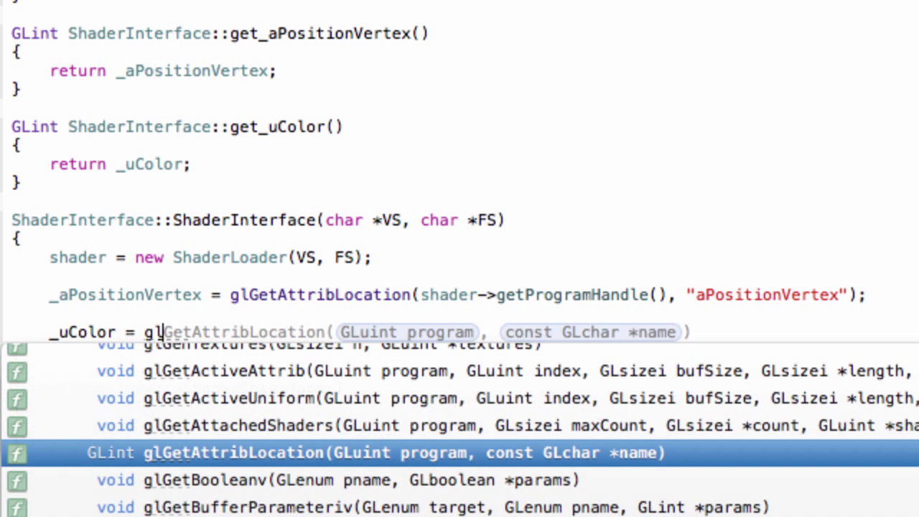
{"action": "type", "text": "Ge"}
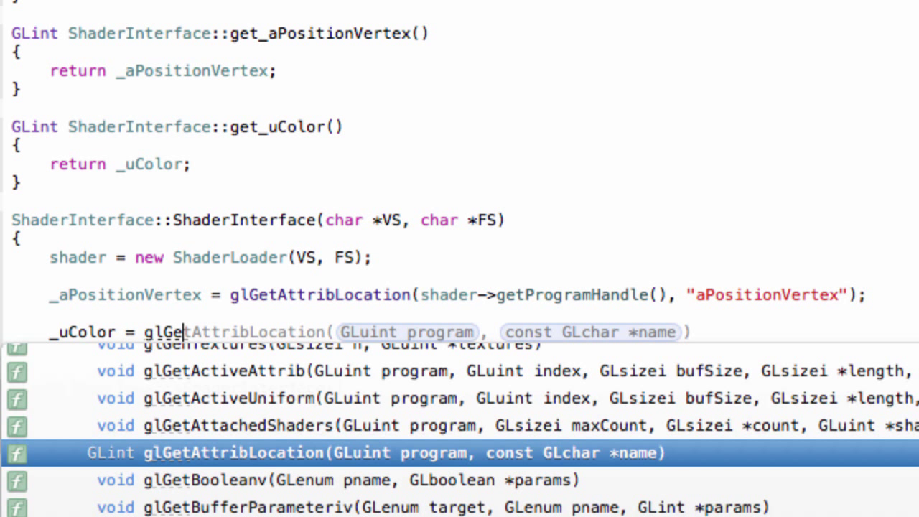
{"action": "type", "text": "niformLocation(,"}
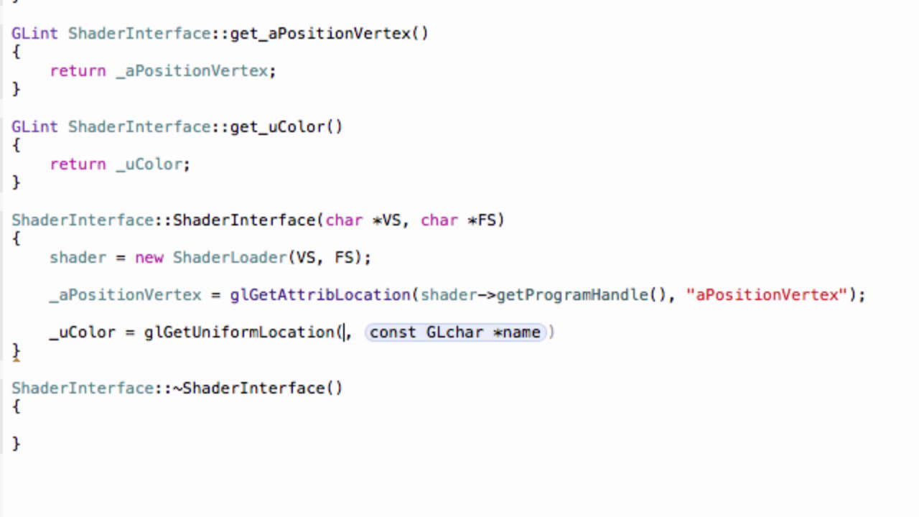
{"action": "type", "text": "shader->getProgramHandle("}
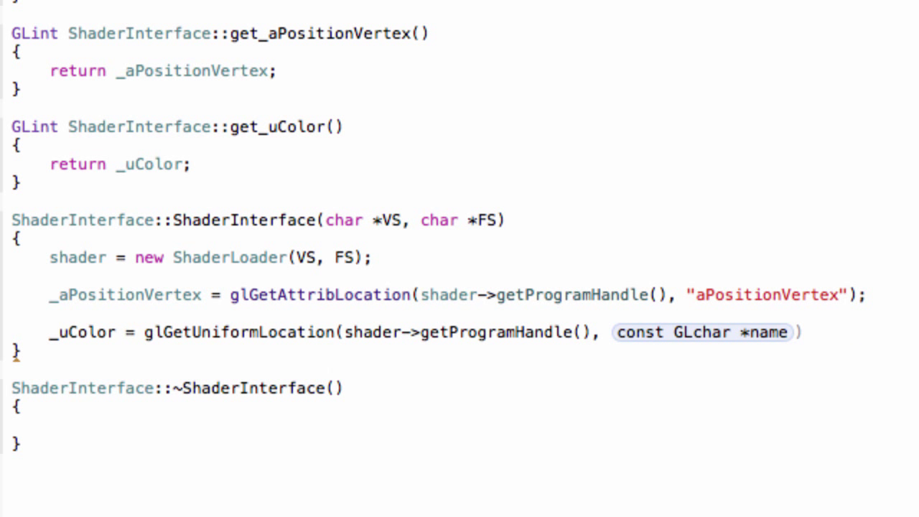
{"action": "double_click", "coordinate": [700, 331]}
{"action": "type", "text": "\""}
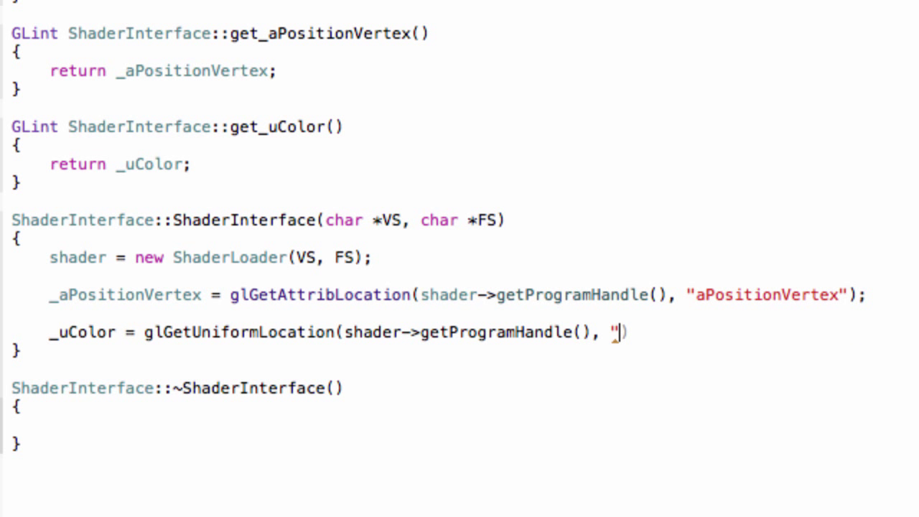
{"action": "type", "text": "uColor\""}
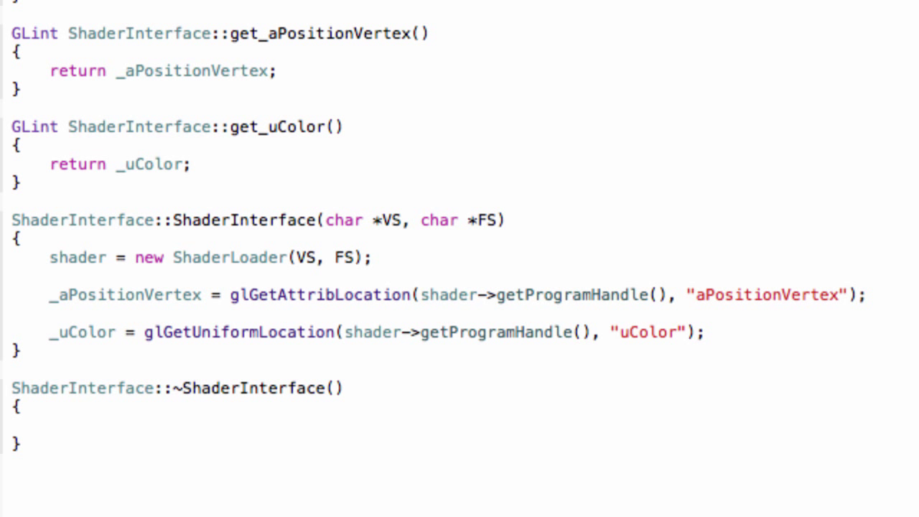
{"action": "left_click", "coordinate": [706, 332]}
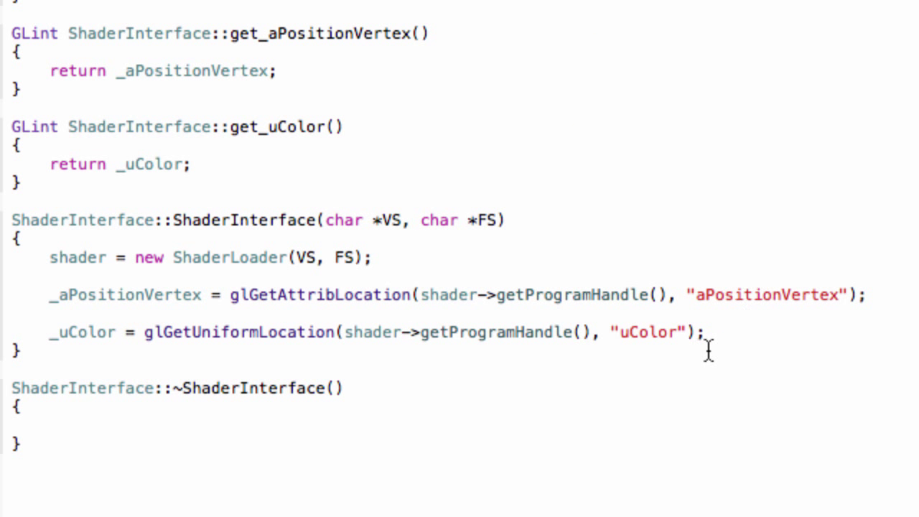
{"action": "mouse_move", "coordinate": [620, 300]}
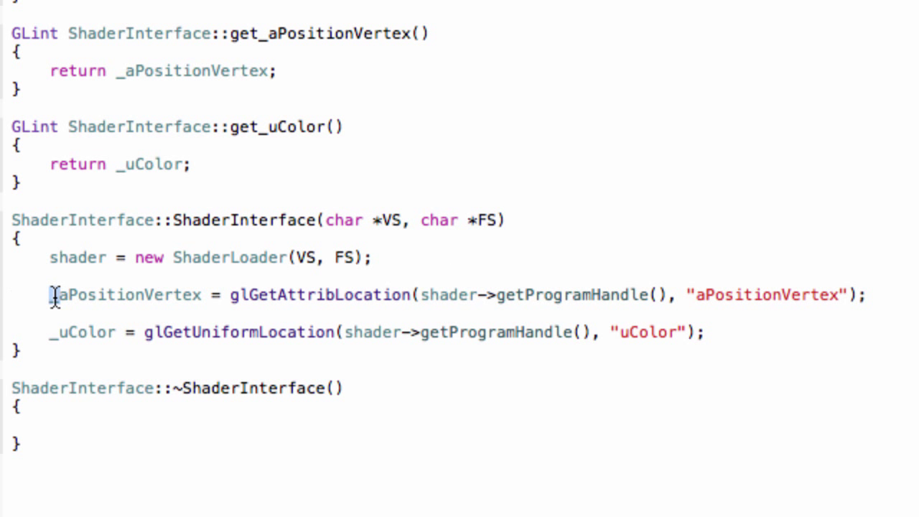
Select the two location lines and highlight _uColor to check its occurrences.
{"action": "left_click_drag", "start_coordinate": [51, 295], "coordinate": [703, 332]}
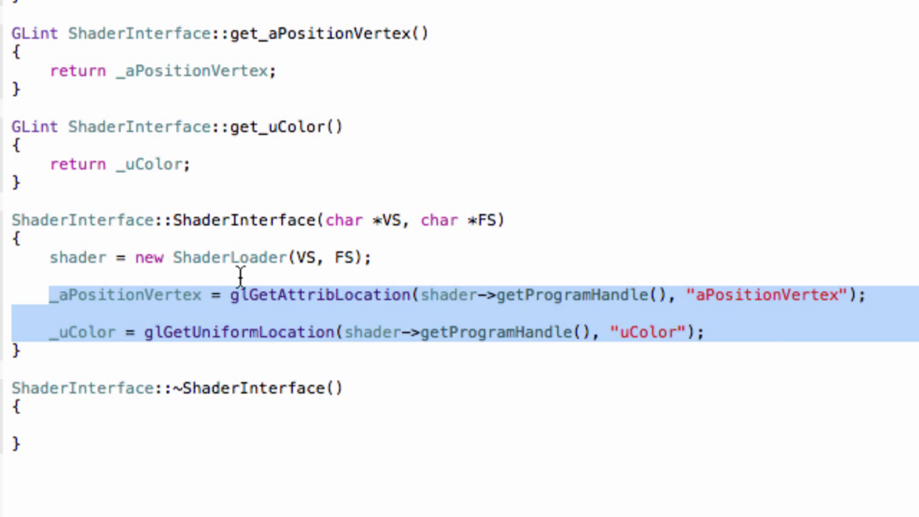
{"action": "double_click", "coordinate": [104, 294]}
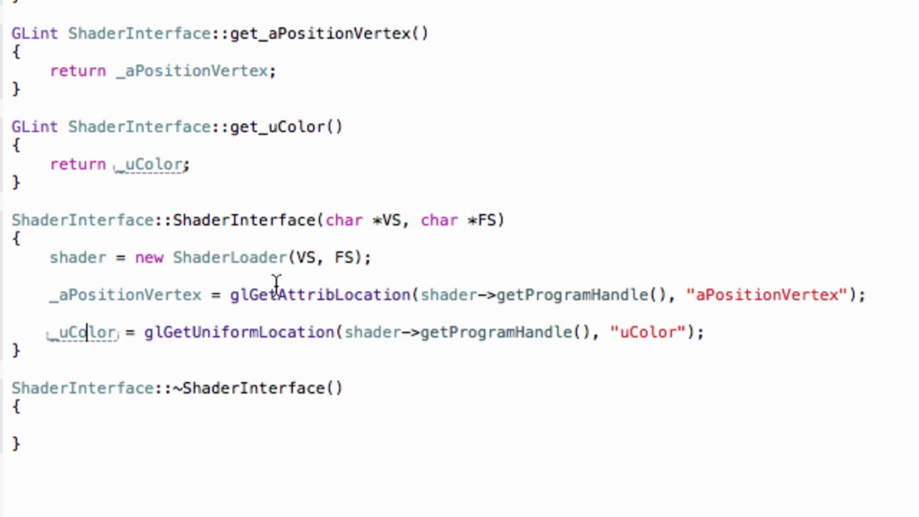
{"action": "left_click_drag", "start_coordinate": [231, 294], "coordinate": [868, 294]}
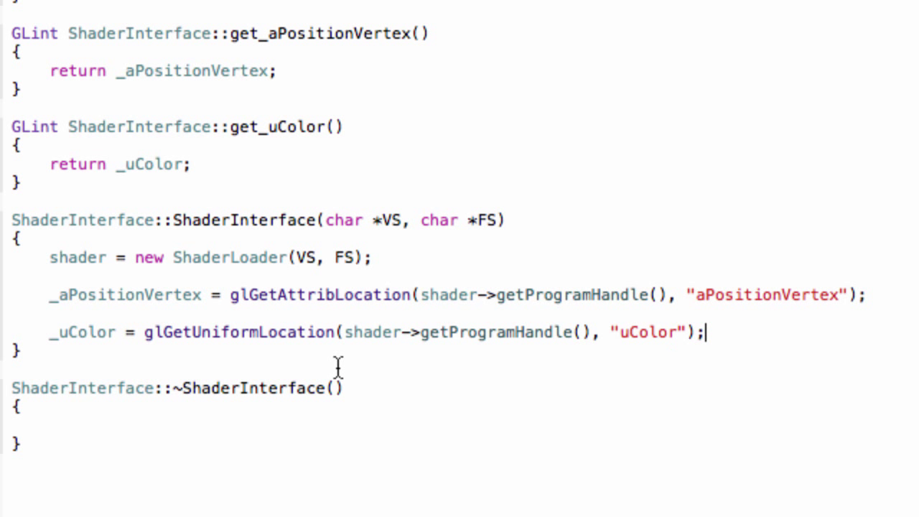
{"action": "mouse_move", "coordinate": [254, 391]}
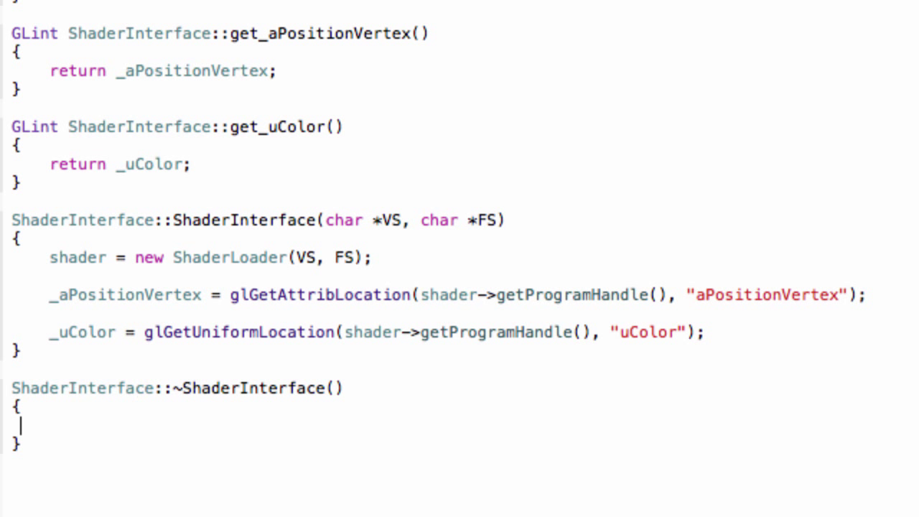
Add 'delete shader;' to the empty ~ShaderInterface() destructor body.
{"action": "type", "text": "delete"}
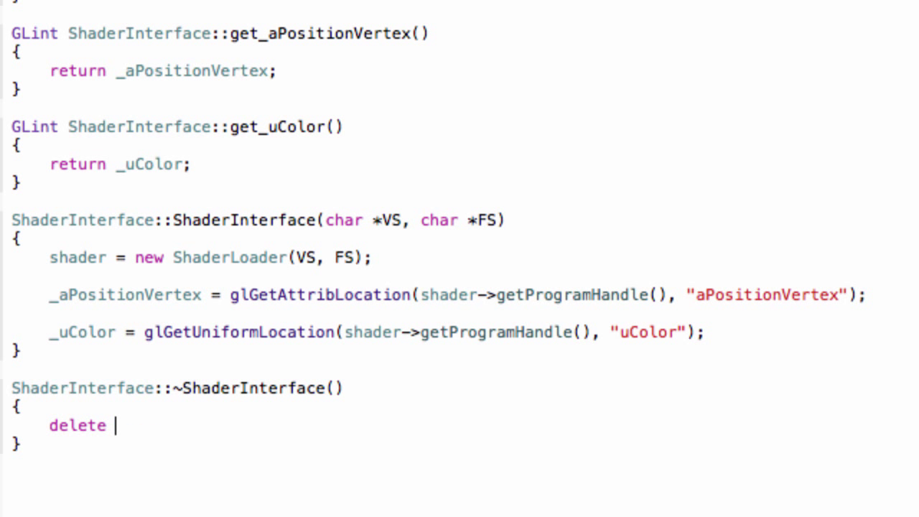
{"action": "type", "text": "shader"}
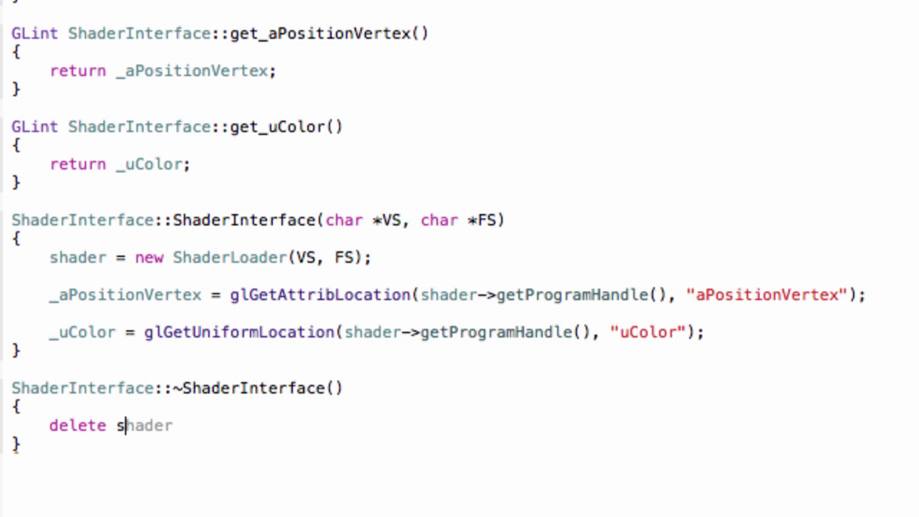
{"action": "type", "text": ";"}
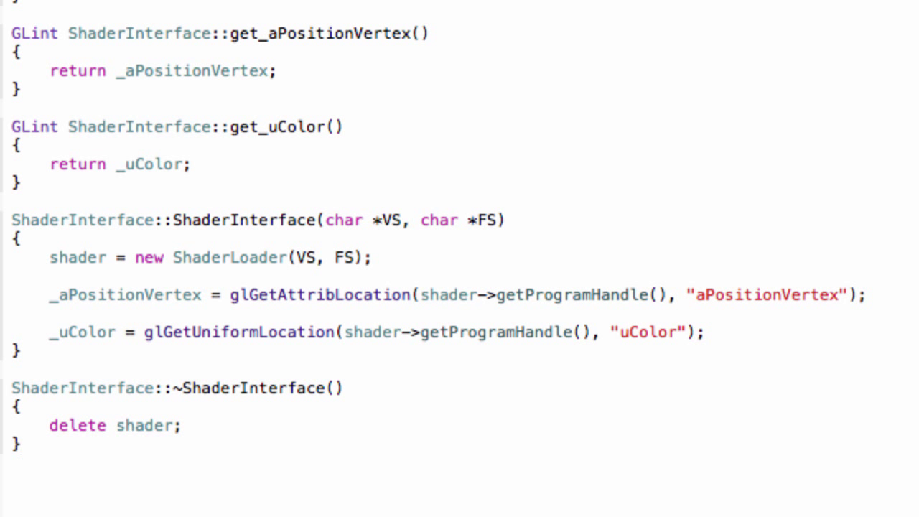
{"action": "left_click", "coordinate": [49, 314]}
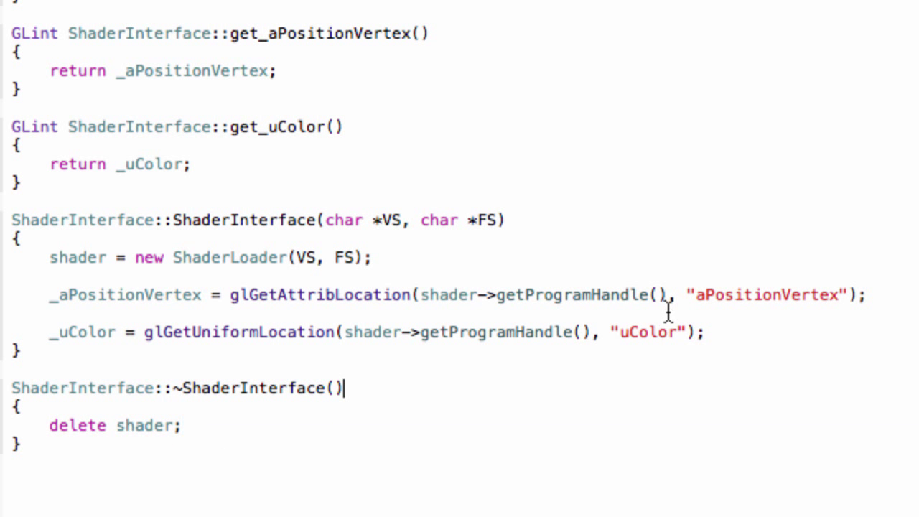
{"action": "left_click", "coordinate": [189, 164]}
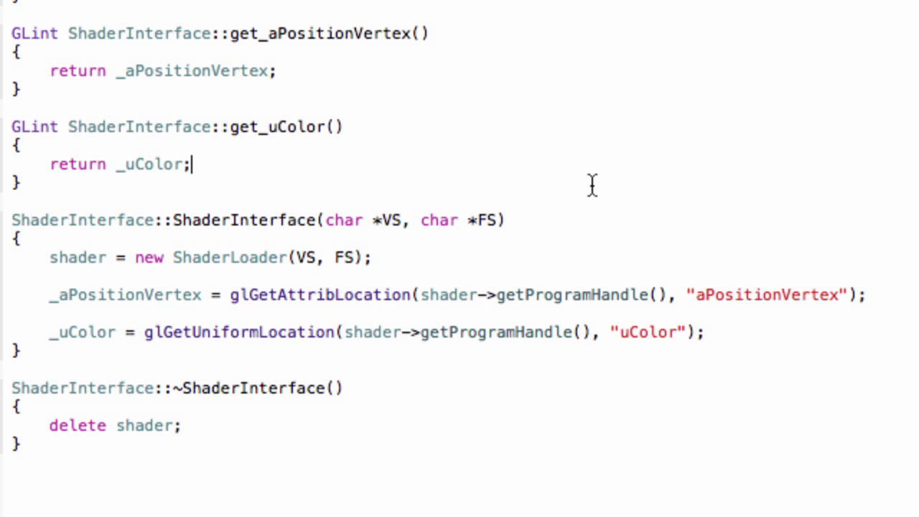
{"action": "mouse_move", "coordinate": [753, 324]}
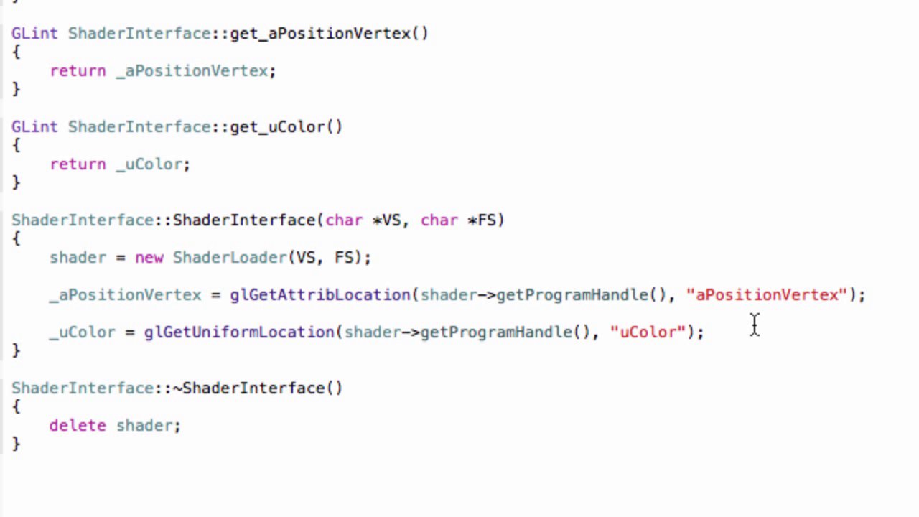